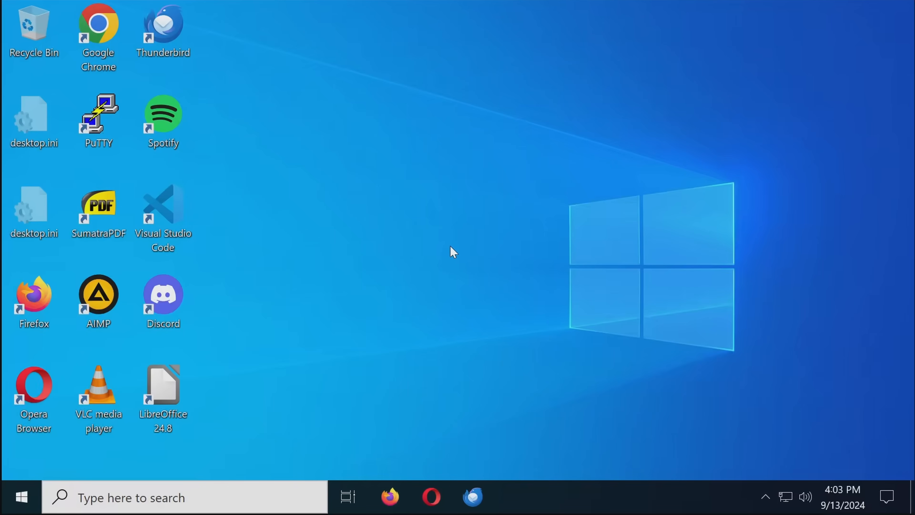
mouse_move(392, 260)
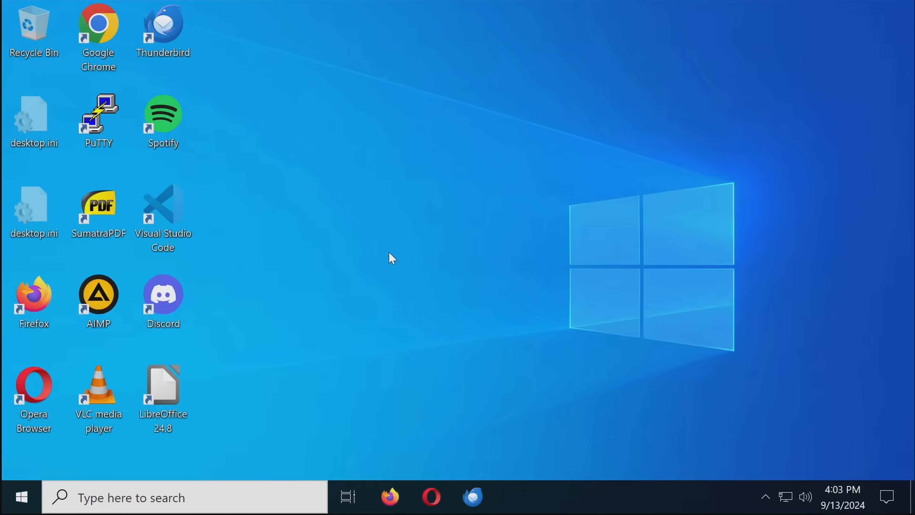
mouse_move(397, 233)
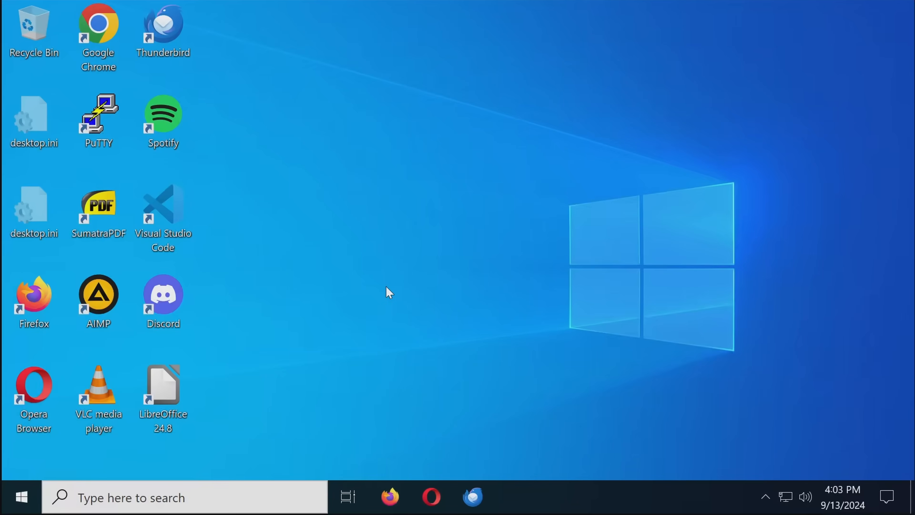
mouse_move(546, 361)
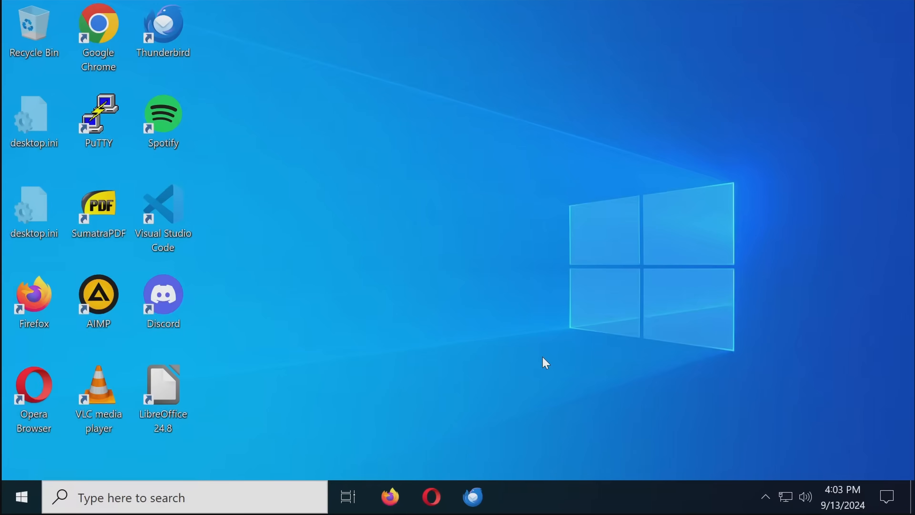
mouse_move(699, 390)
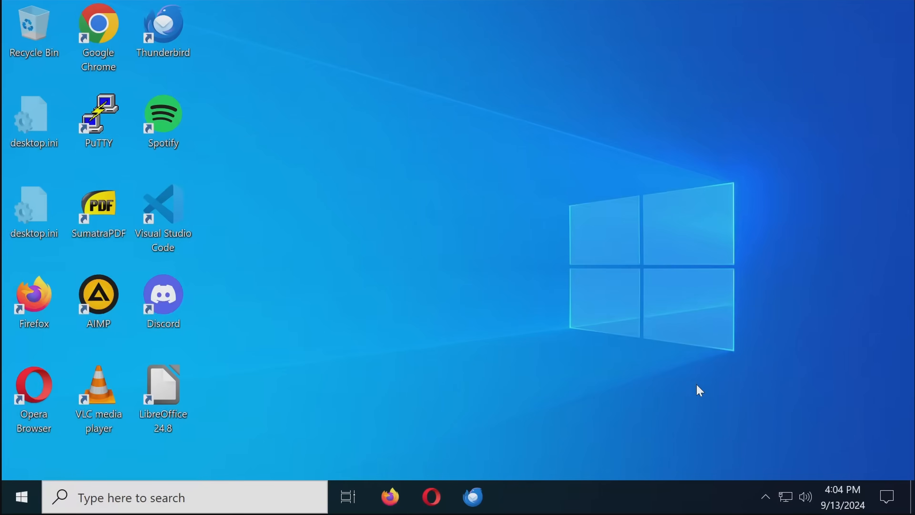
Step: Try to launch Task Manager from the taskbar and dismiss the 'disabled by administrator' error
right_click(699, 497)
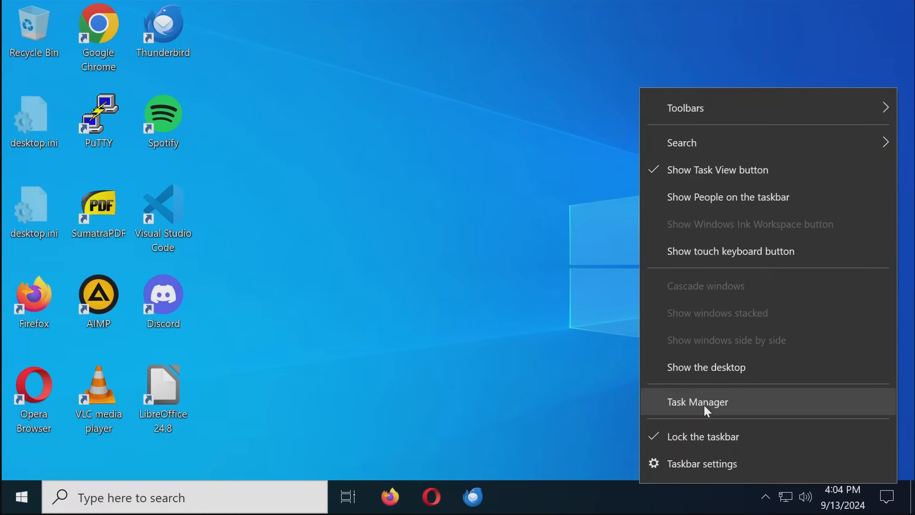
left_click(697, 402)
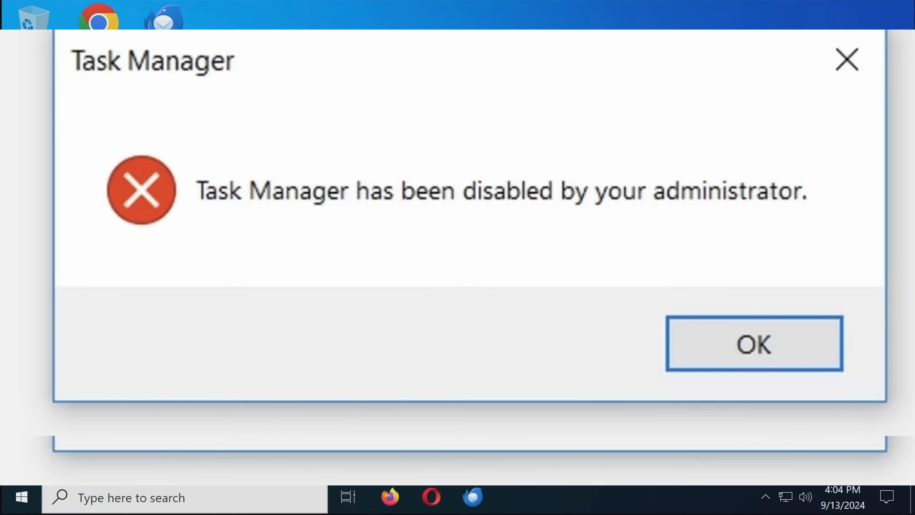
left_click(753, 343)
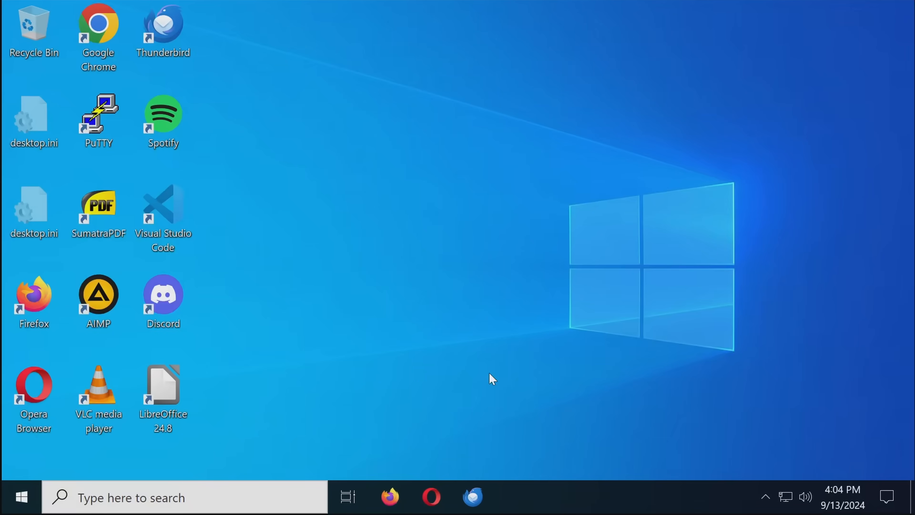
mouse_move(428, 360)
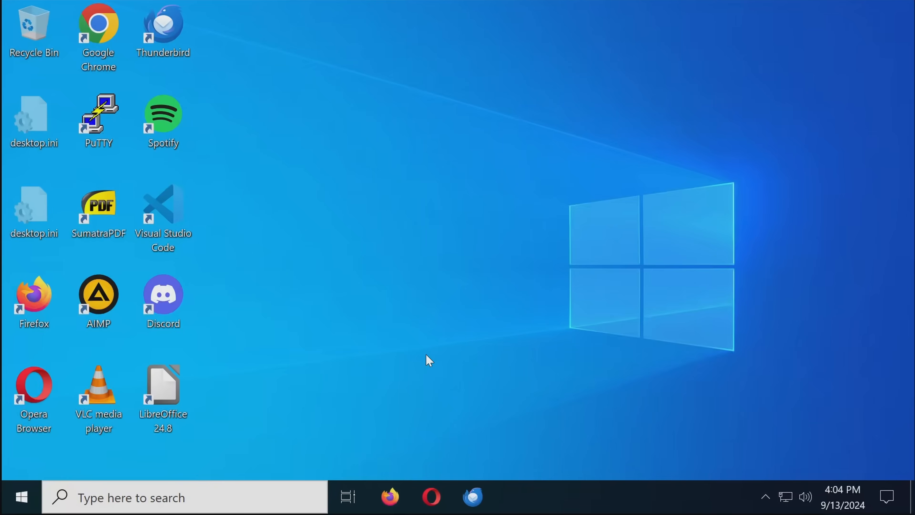
mouse_move(286, 450)
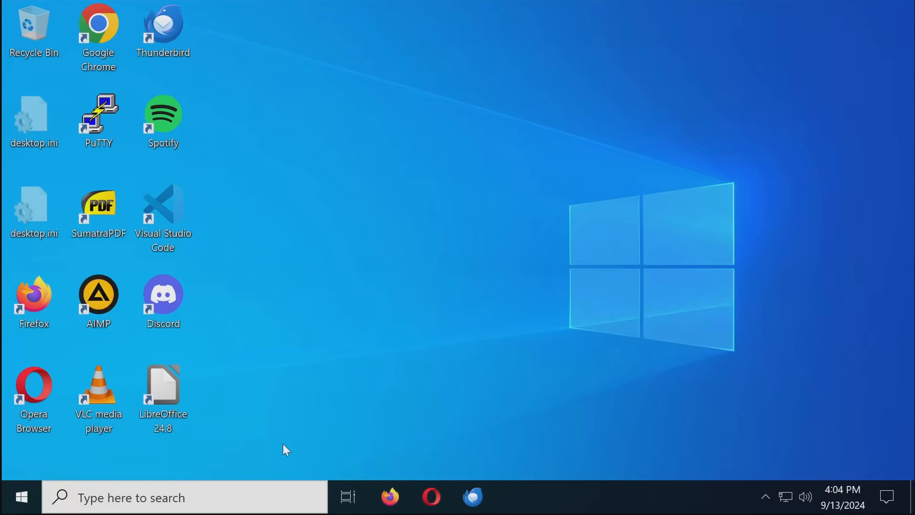
mouse_move(332, 353)
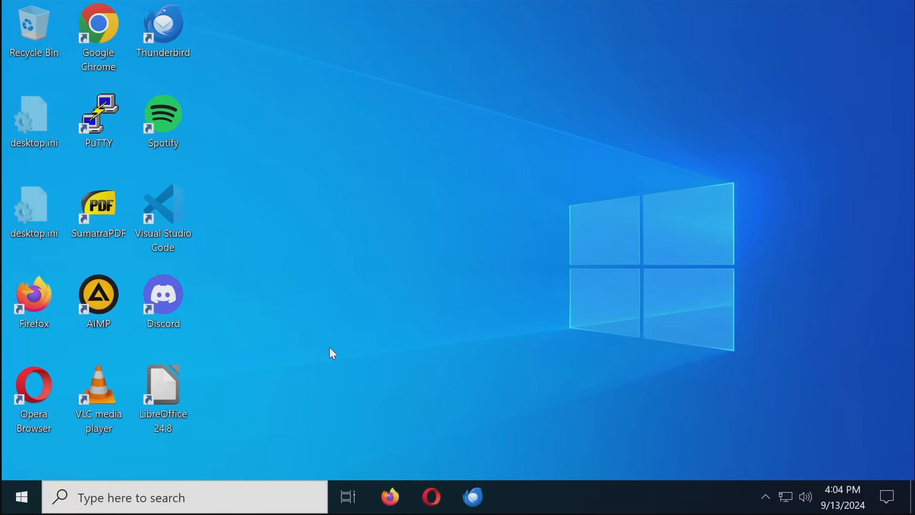
Step: Find Windows Security via search and reach Virus & threat protection's Manage settings page
type("def")
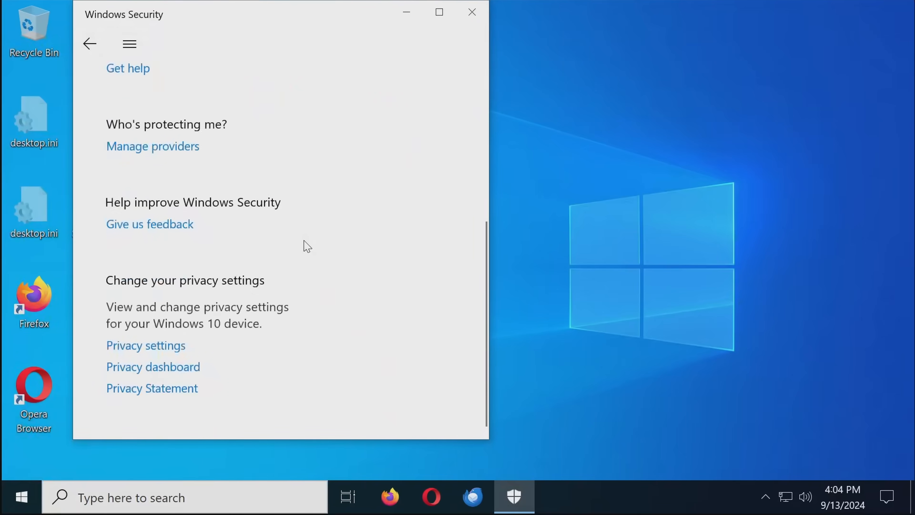
type("device Manager")
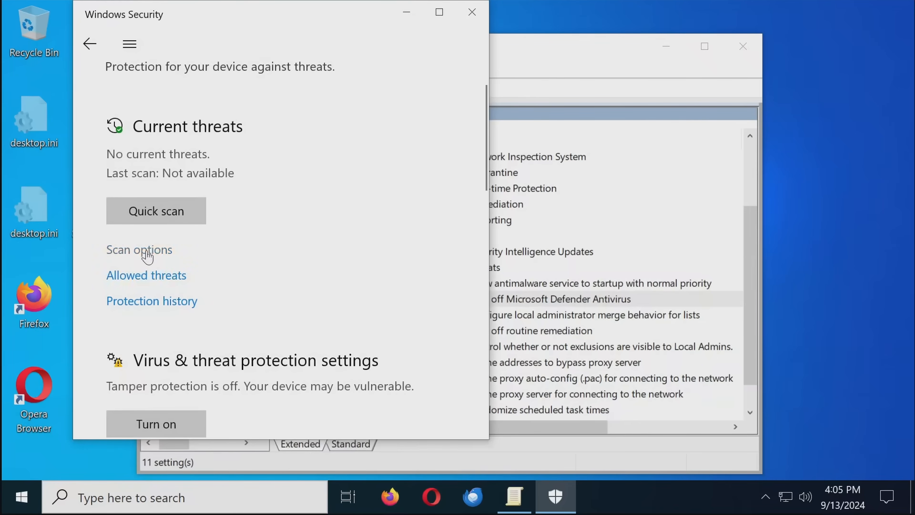
left_click(138, 249)
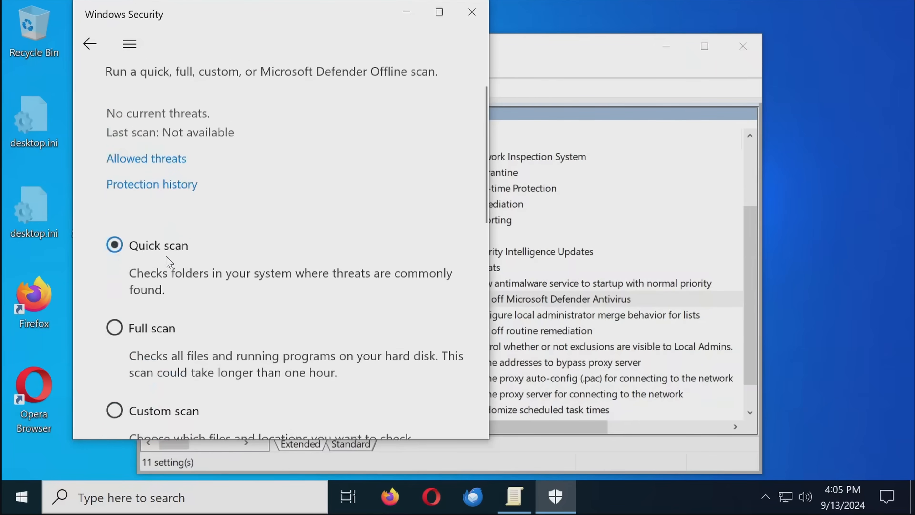
scroll("down", 3)
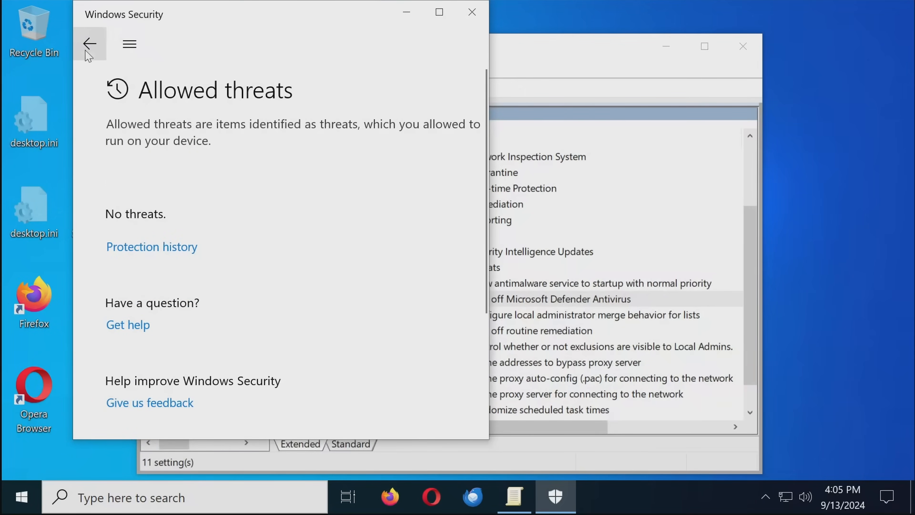
left_click(89, 44)
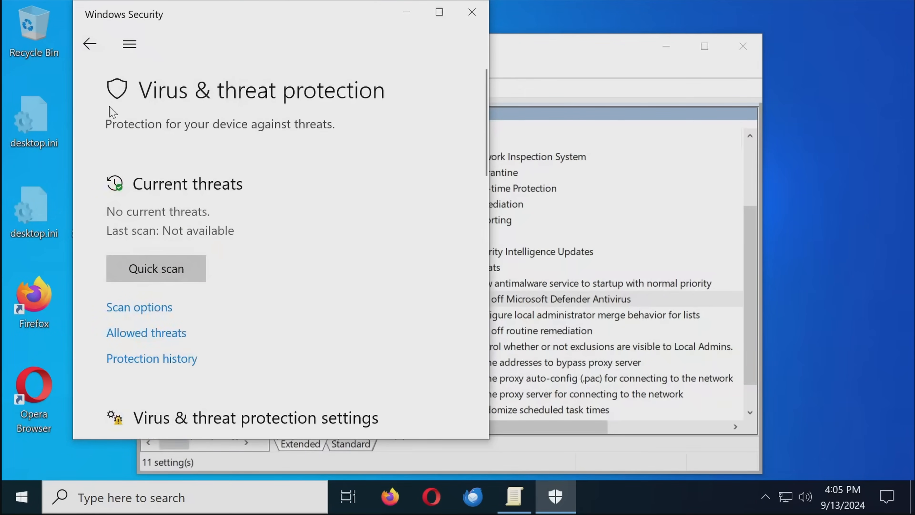
scroll("down", 3)
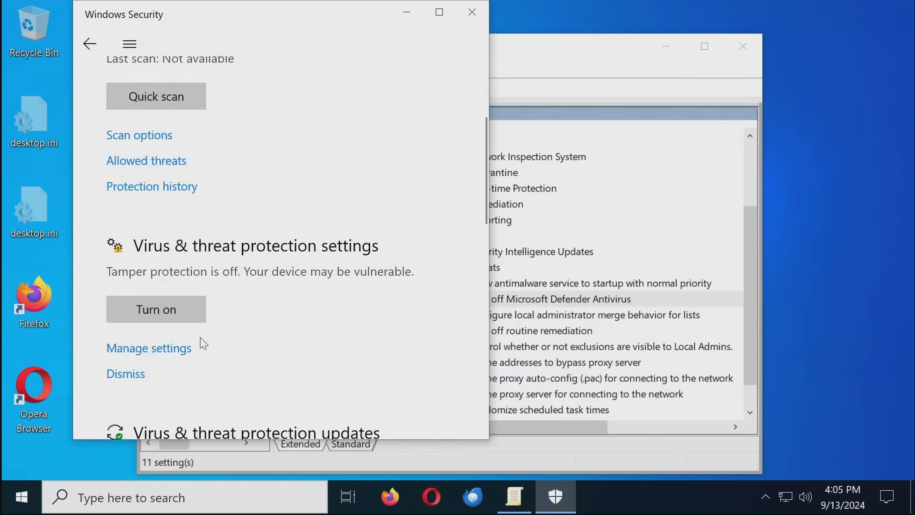
left_click(148, 348)
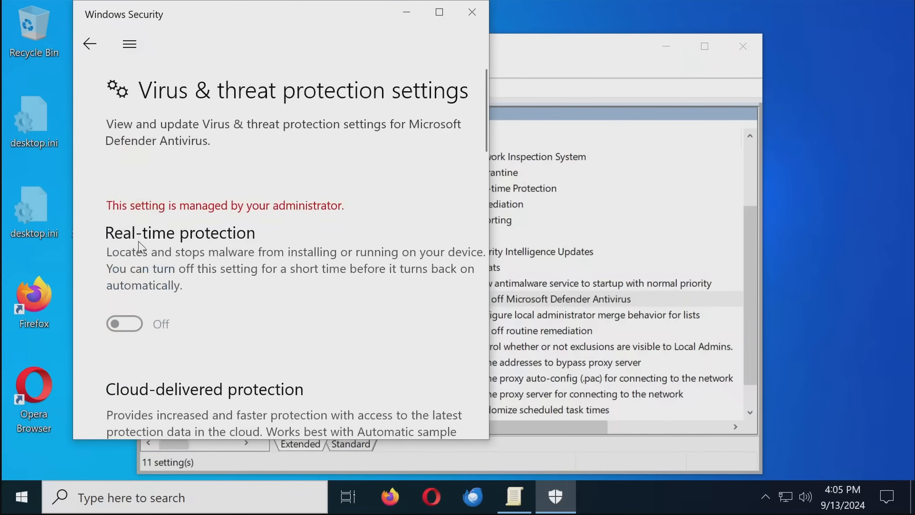
mouse_move(231, 246)
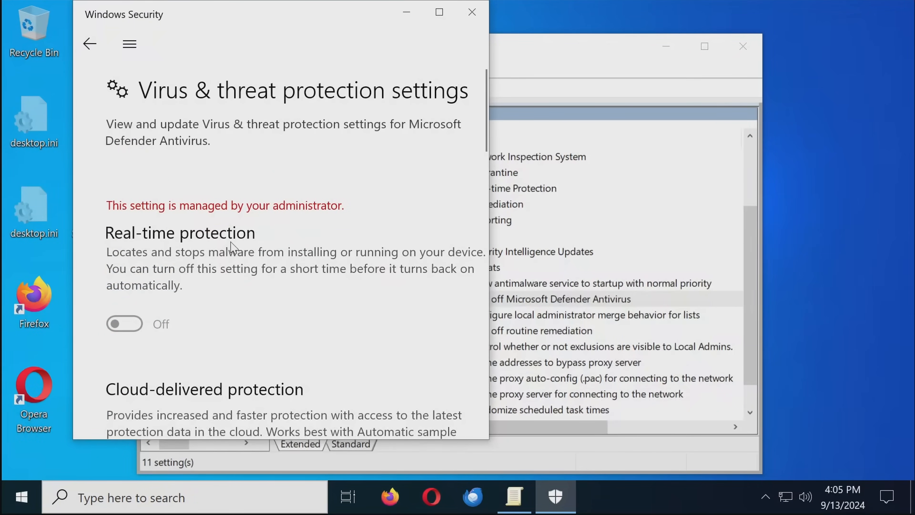
Step: Scroll the settings to confirm real-time and tamper protection are both off
scroll("down", 3)
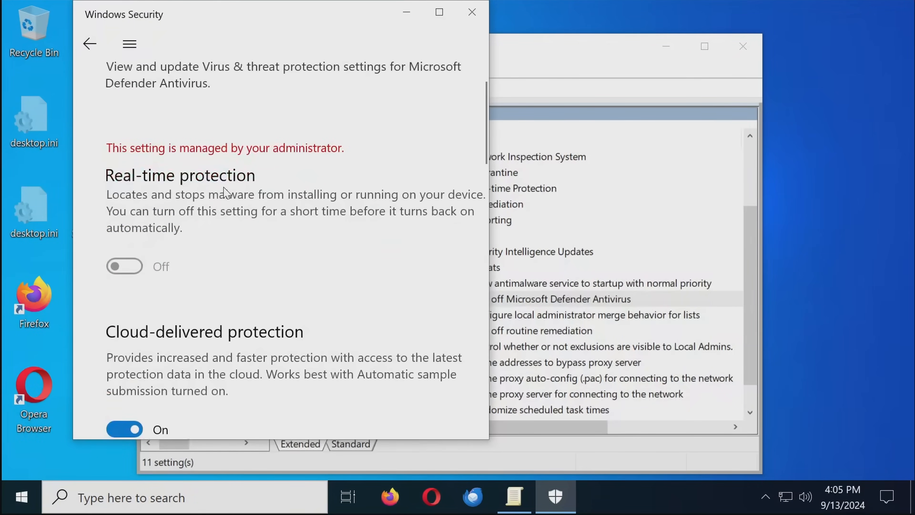
scroll("down", 3)
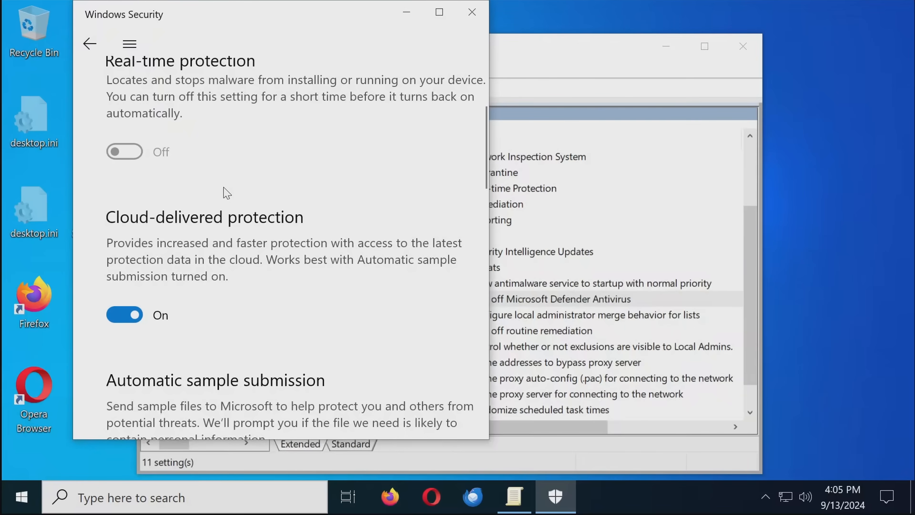
scroll("down", 3)
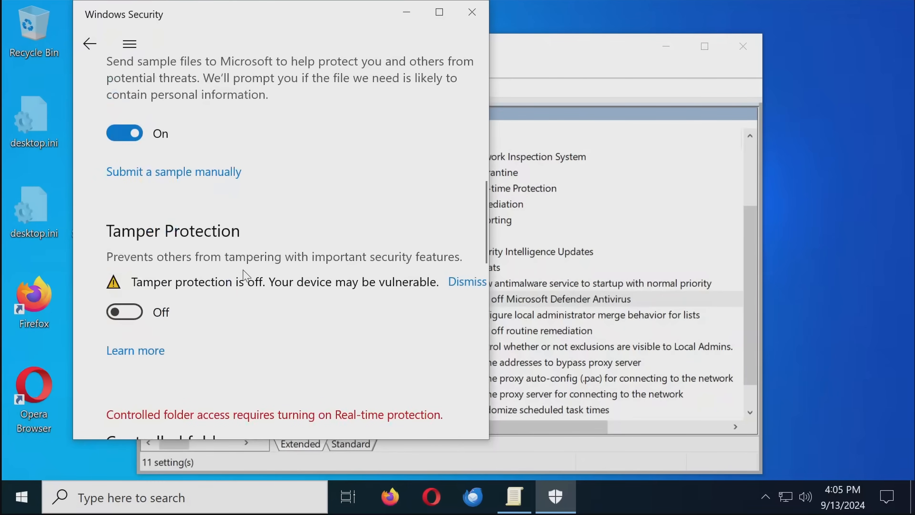
mouse_move(143, 285)
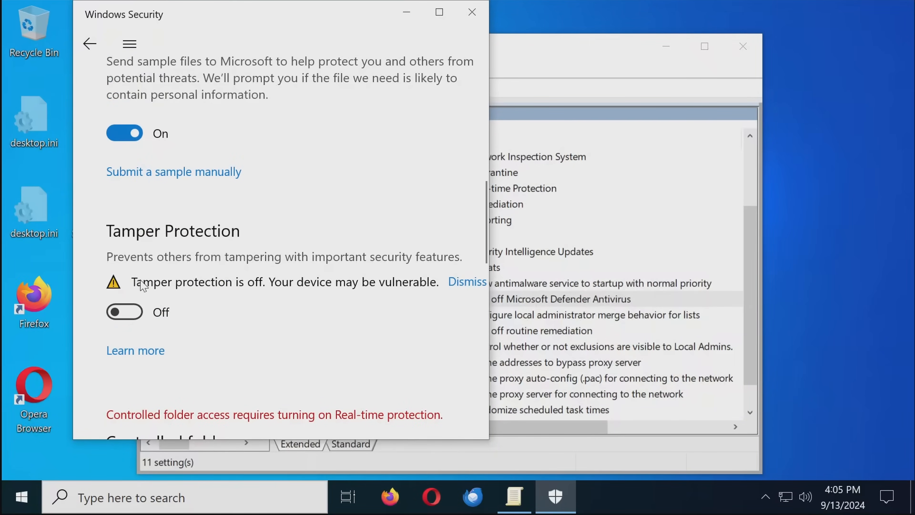
scroll("down", 3)
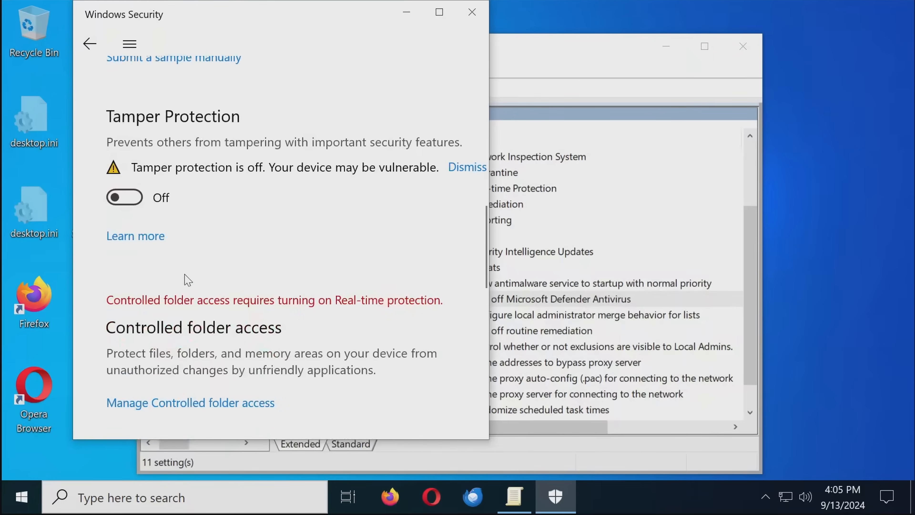
scroll("down", 3)
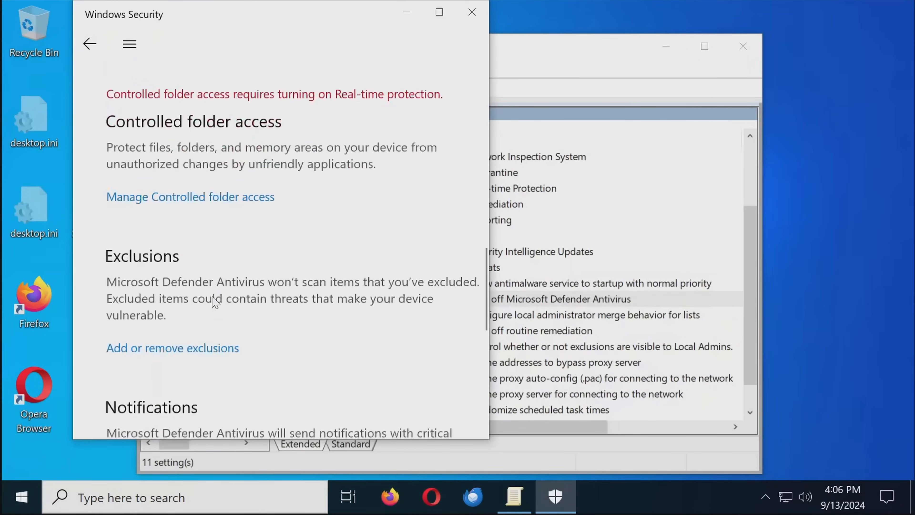
Step: Scroll to the Exclusions section to reach 'Add or remove exclusions'
scroll("up", 3)
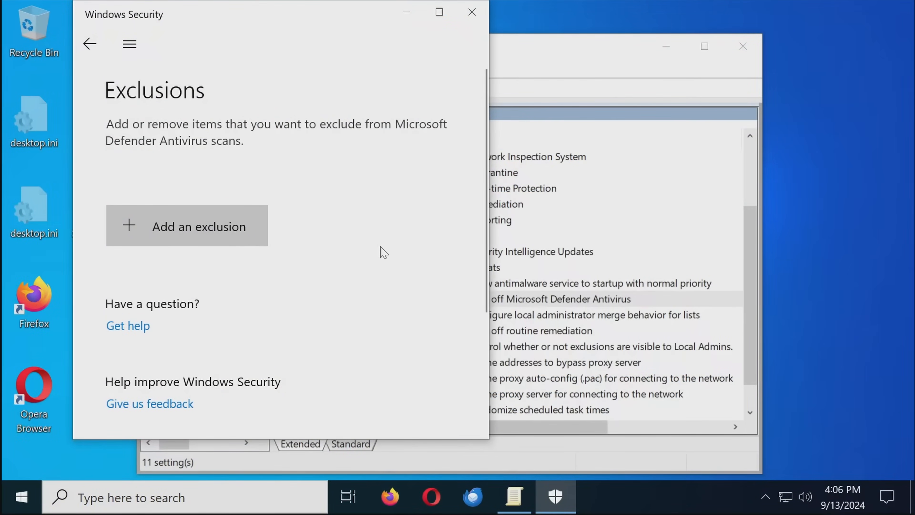
mouse_move(244, 209)
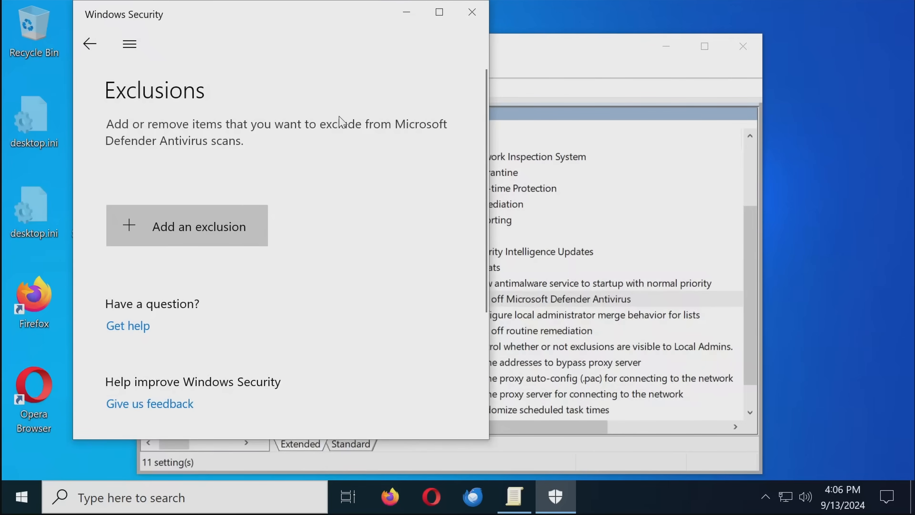
mouse_move(185, 125)
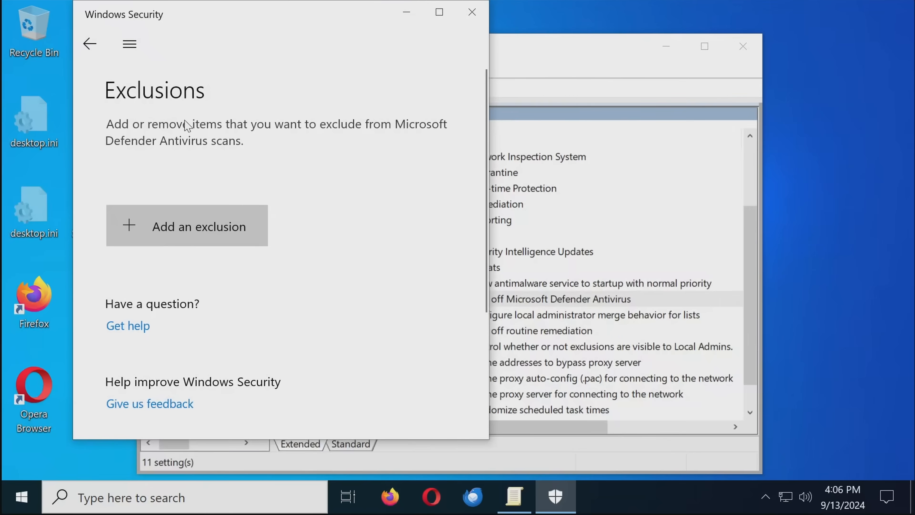
mouse_move(461, 65)
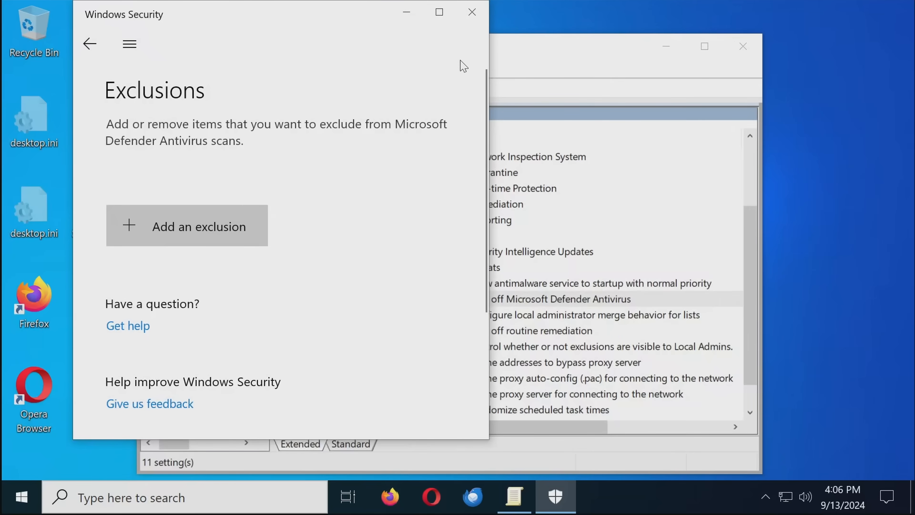
mouse_move(472, 12)
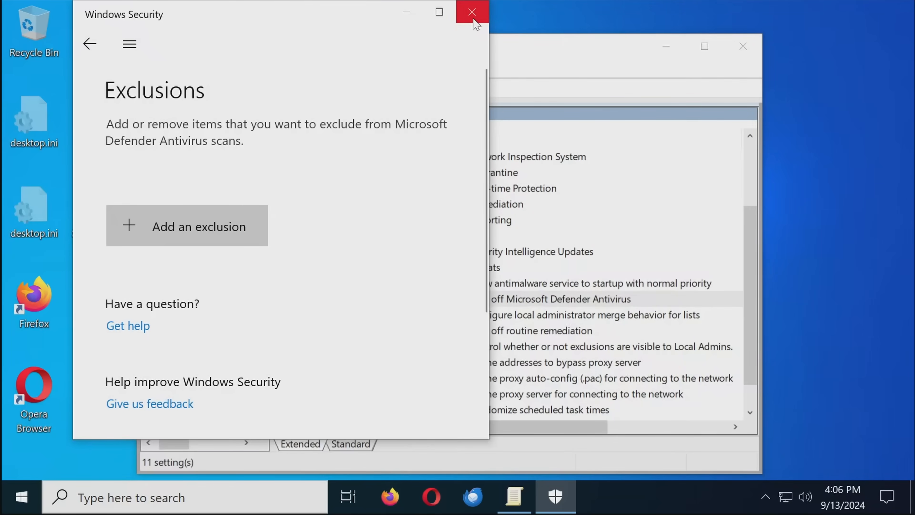
Step: Close Group Policy Editor, start Chrome and search for 'sysinternals'
left_click(472, 12)
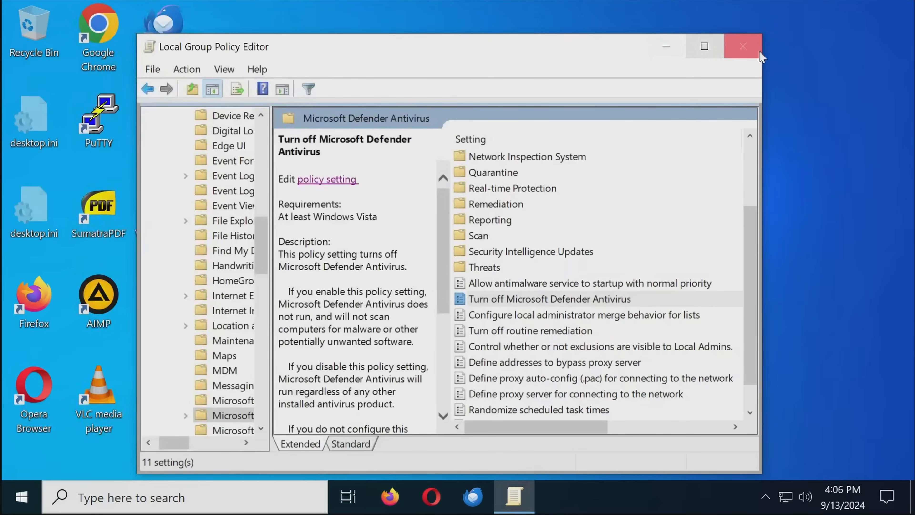
left_click(742, 46)
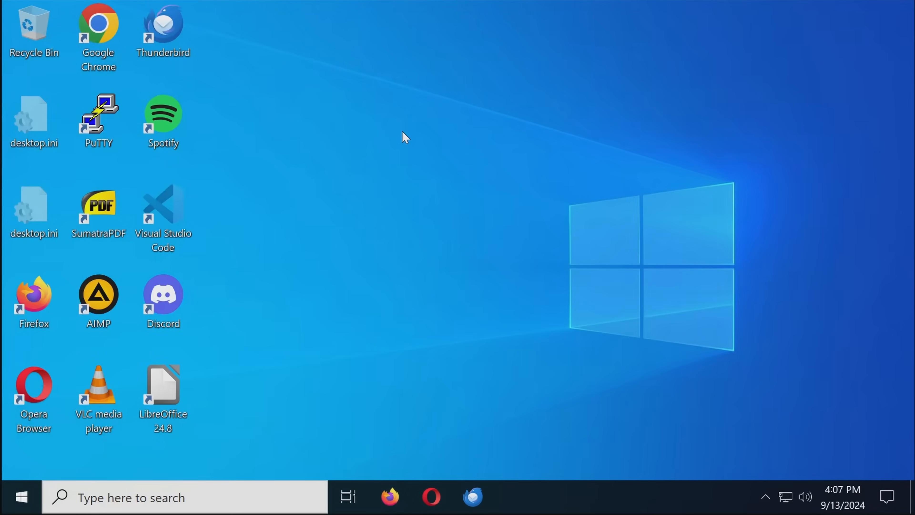
double_click(98, 24)
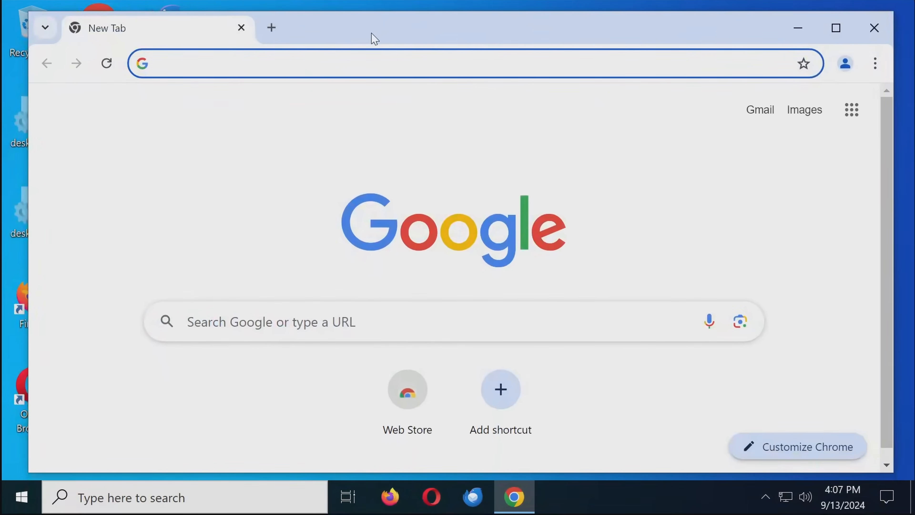
type("sysinternals/")
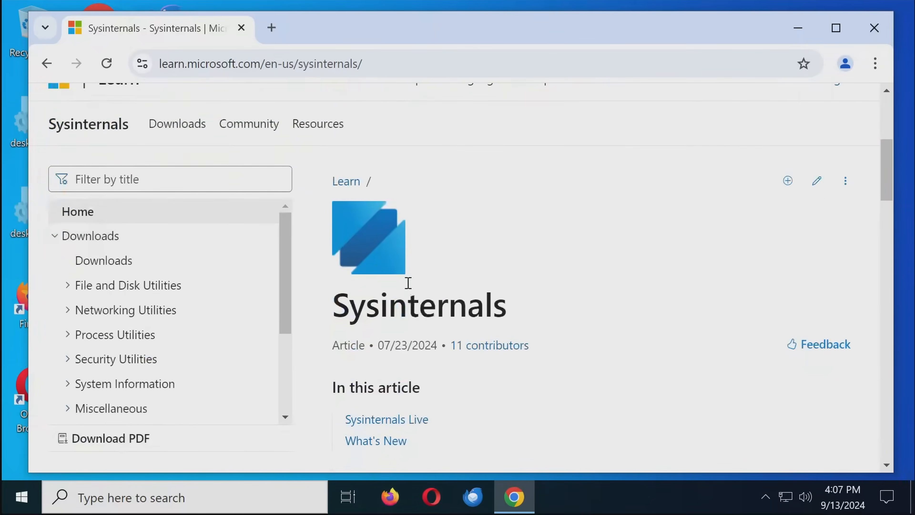
Step: Browse the Sysinternals home page and follow its Downloads link to the Utilities Index
scroll("down", 3)
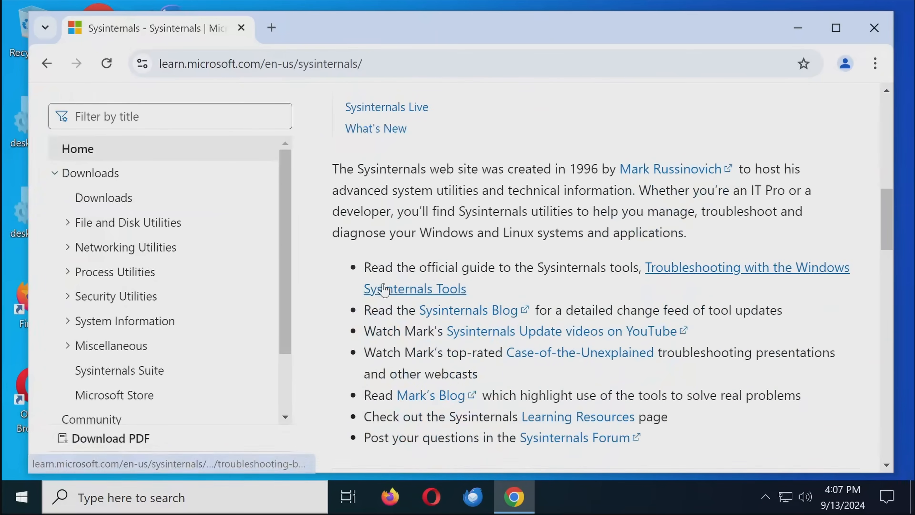
scroll("down", 3)
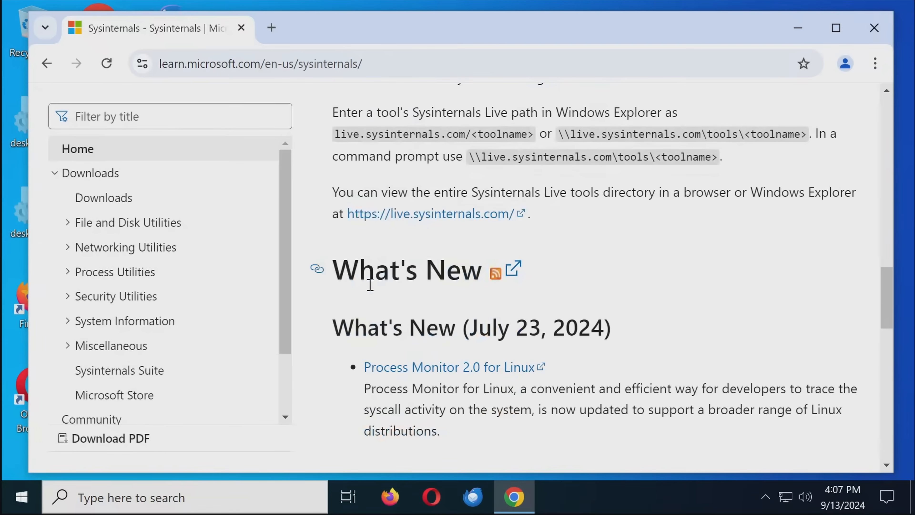
scroll("down", 3)
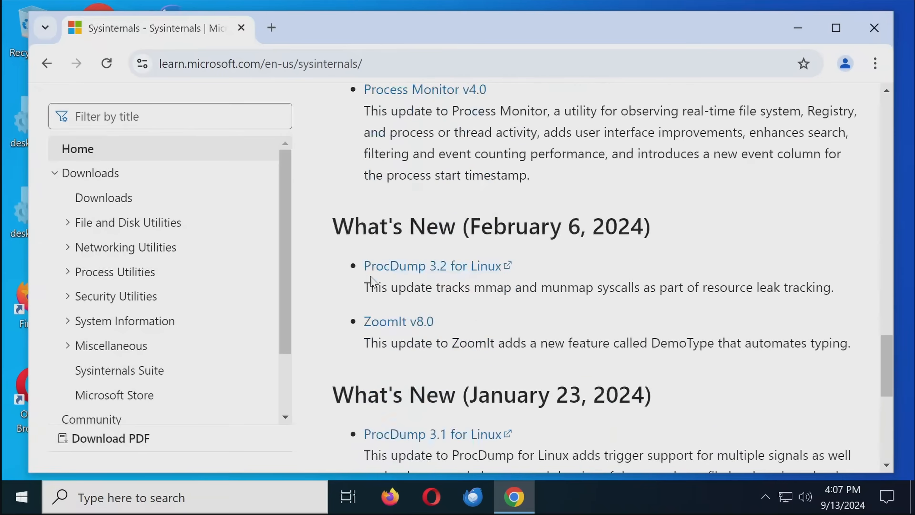
scroll("up", 3)
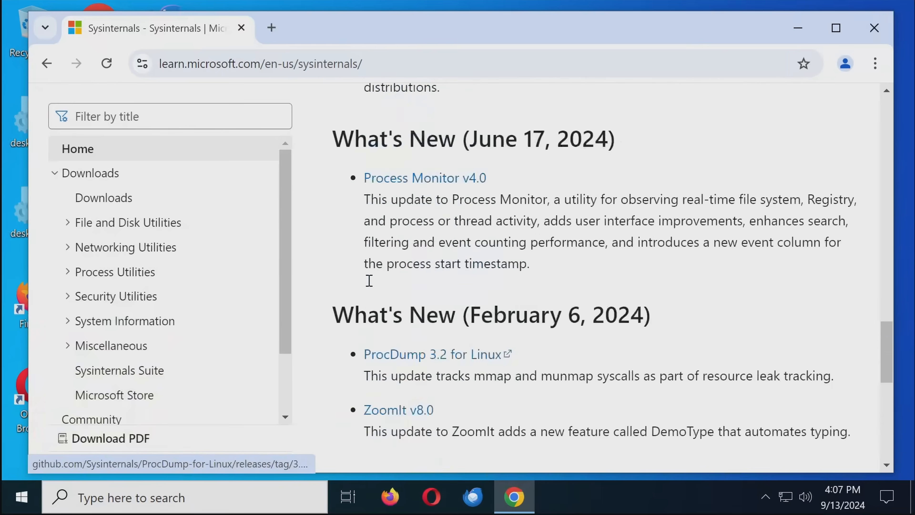
left_click(104, 197)
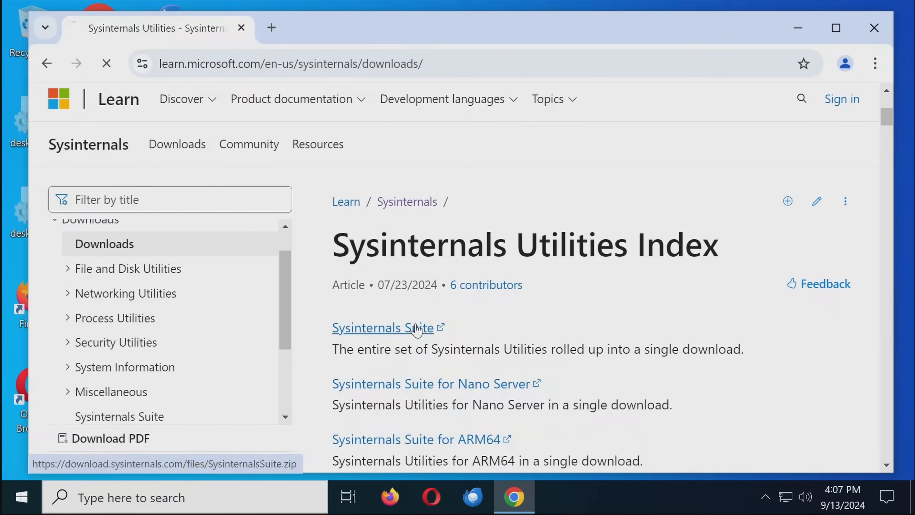
Step: Download the Sysinternals Suite, then browse the extracted SysinternalsSuite folder and select Autoruns.exe
left_click(382, 327)
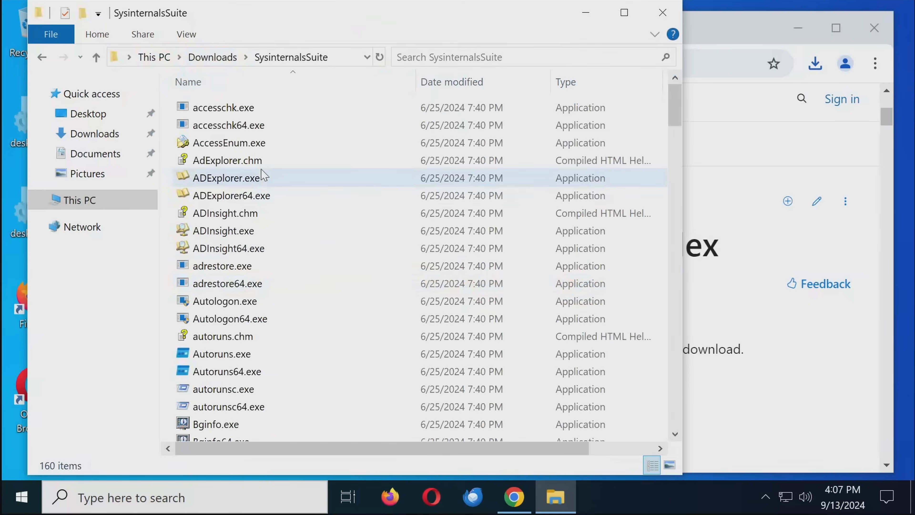
mouse_move(266, 338)
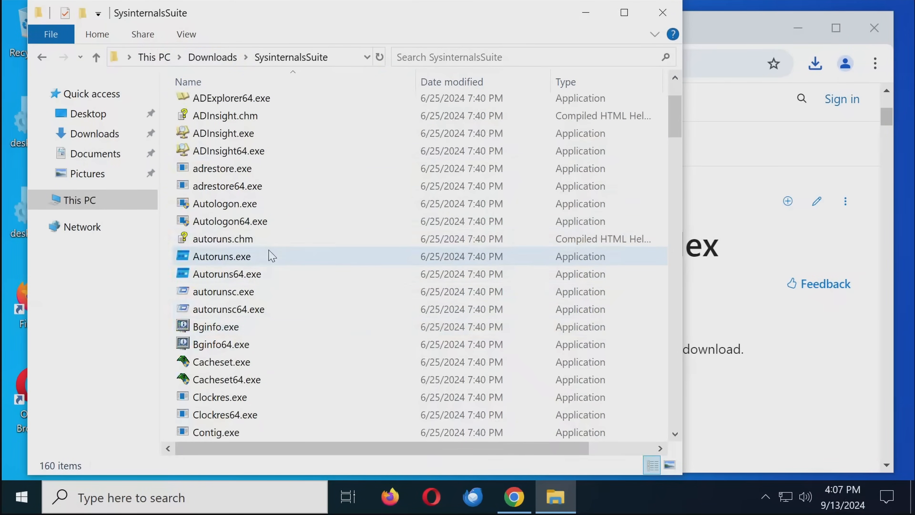
left_click(221, 257)
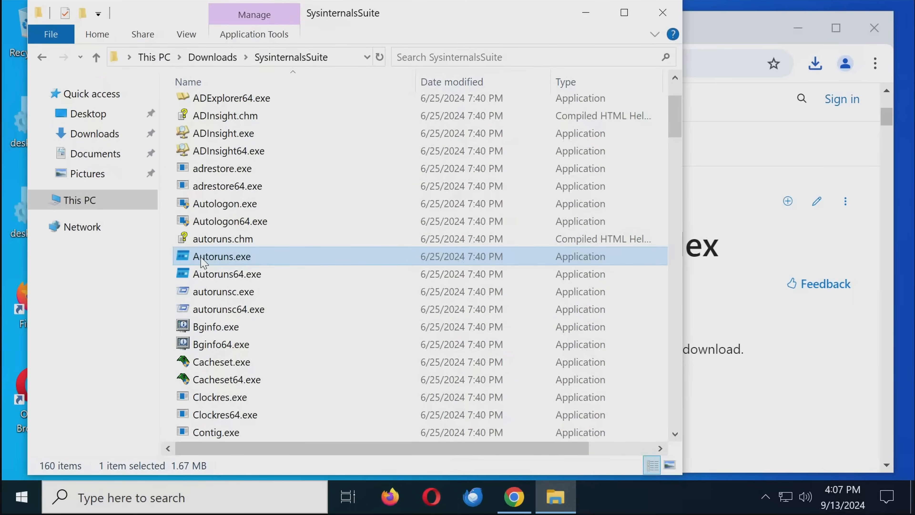
mouse_move(251, 260)
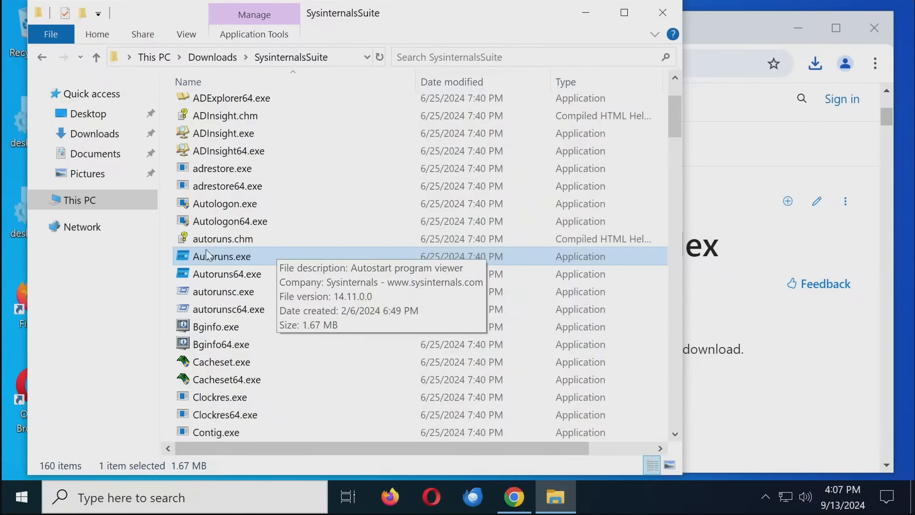
mouse_move(146, 243)
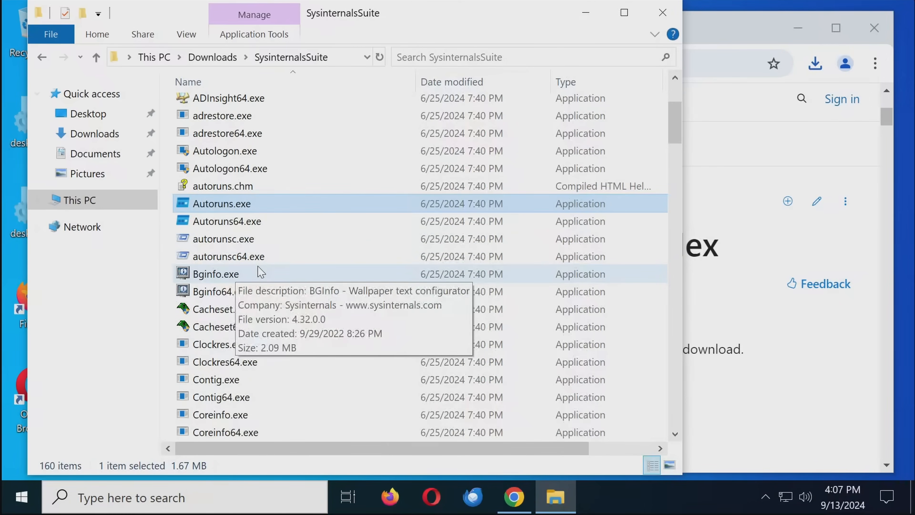
scroll("down", 3)
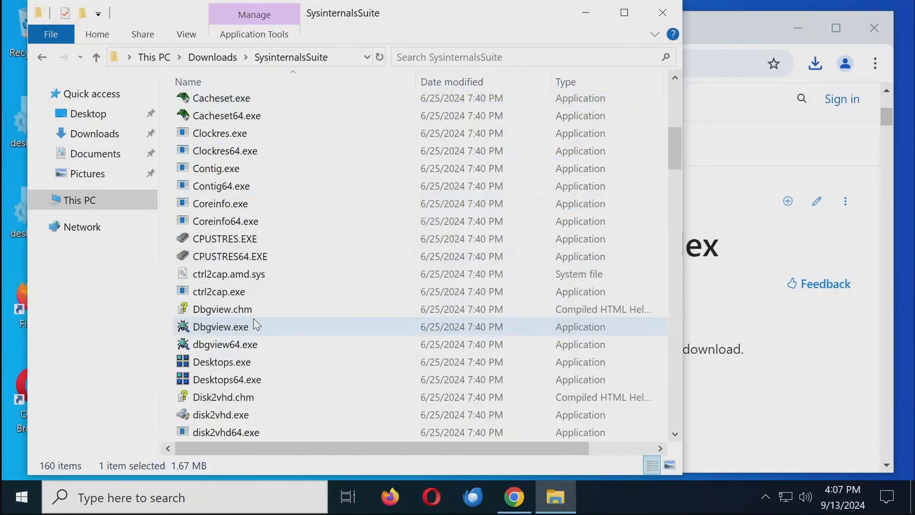
scroll("down", 3)
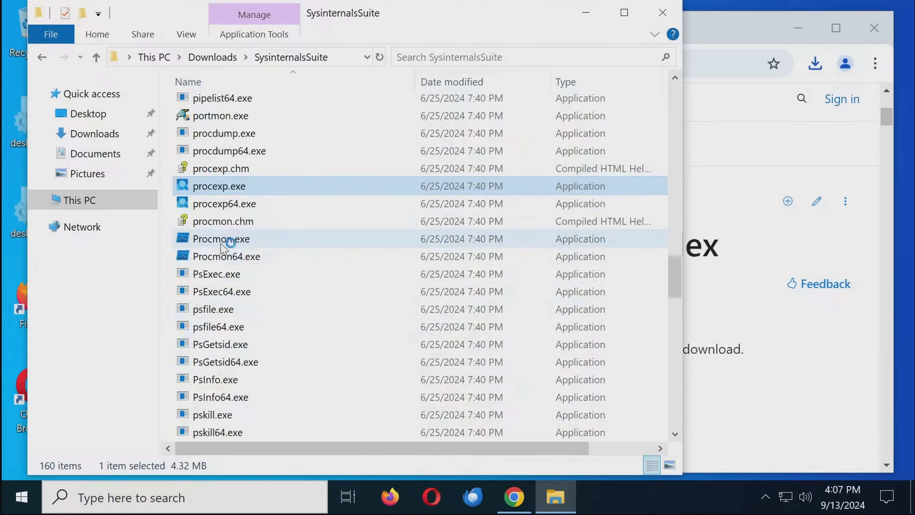
Step: Launch procexp.exe and agree to the license so the process tree appears
double_click(219, 185)
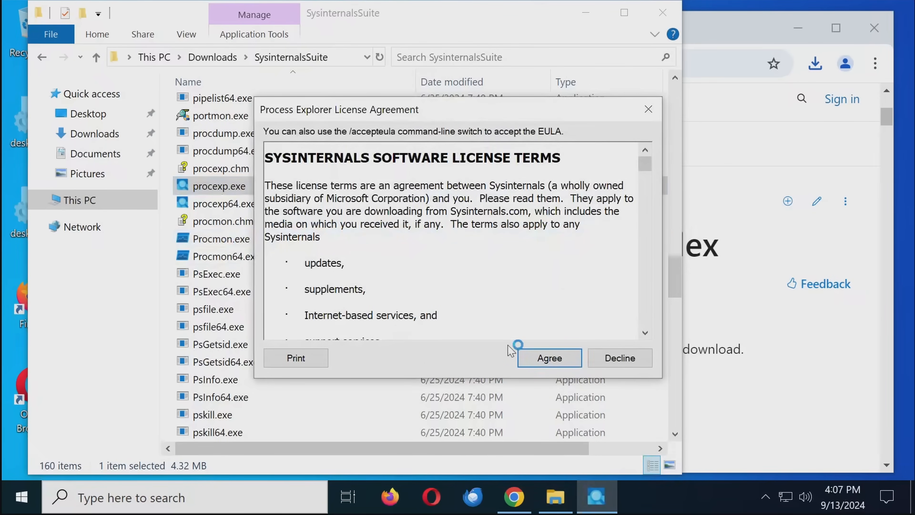
left_click(548, 358)
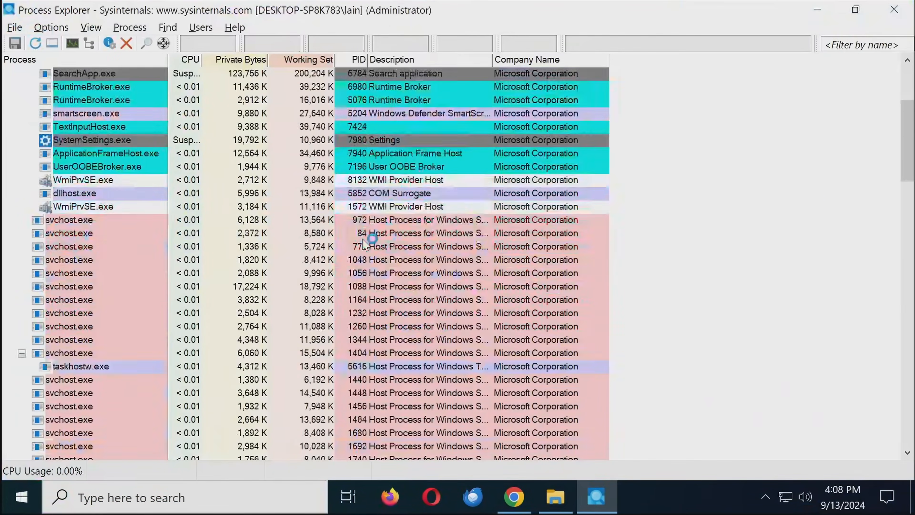
scroll("down", 3)
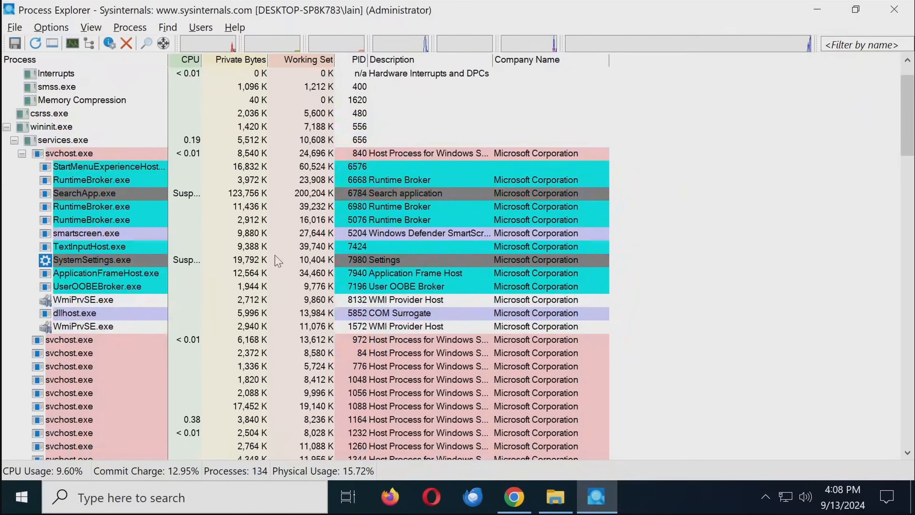
scroll("down", 3)
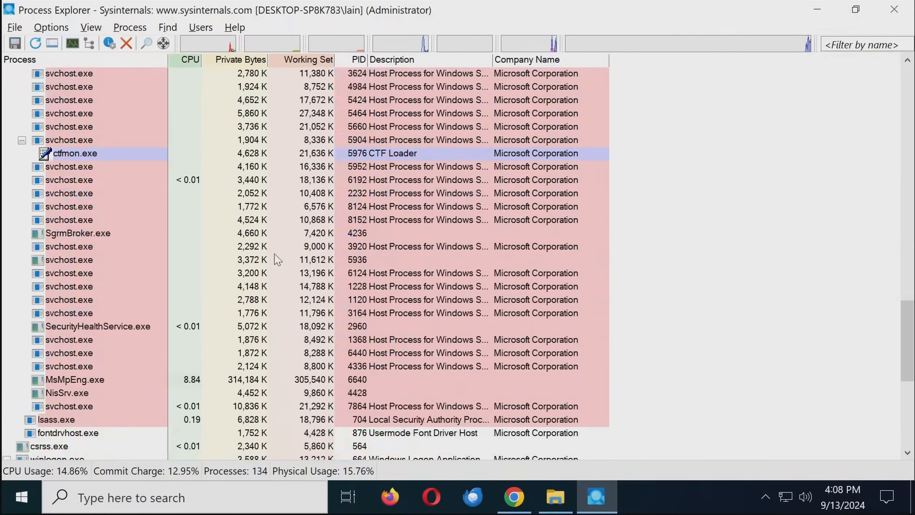
scroll("down", 3)
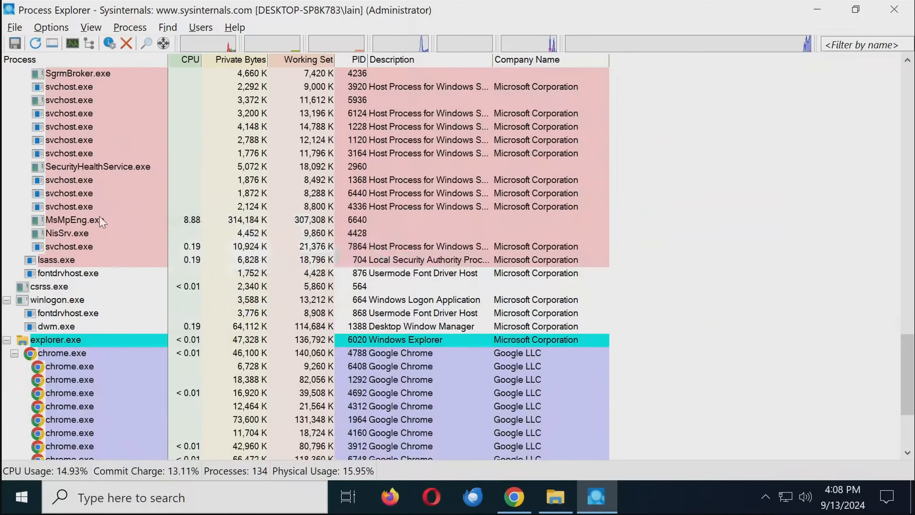
scroll("down", 3)
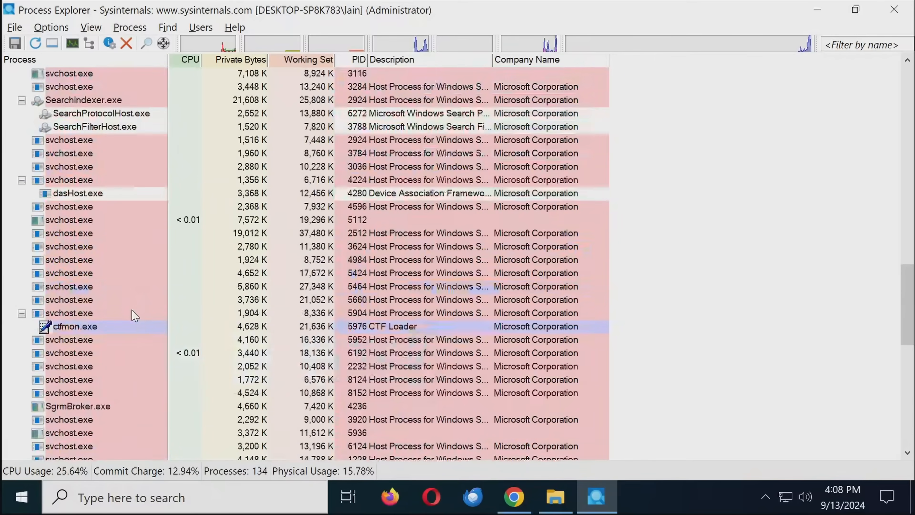
scroll("up", 3)
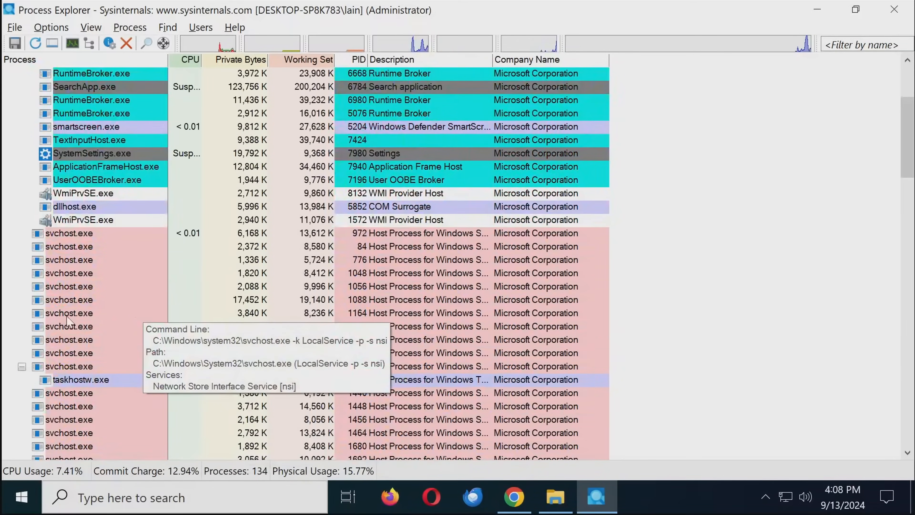
mouse_move(100, 382)
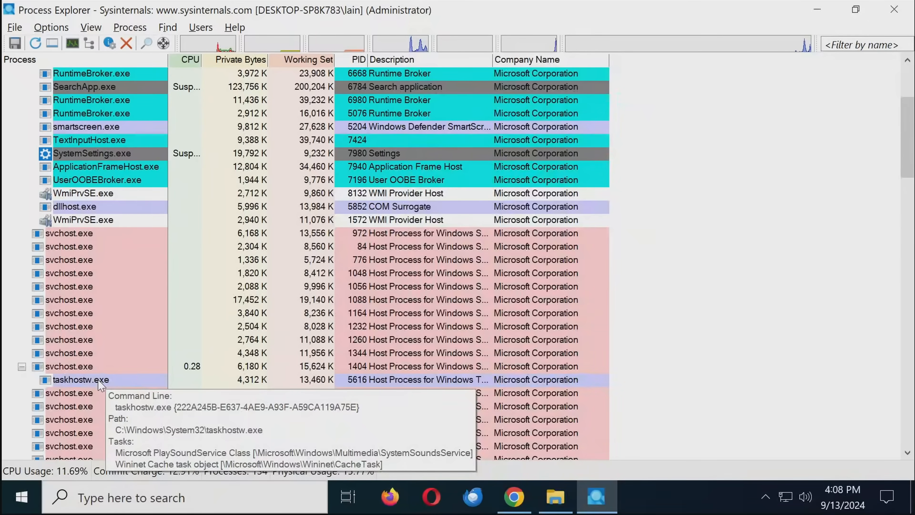
scroll("up", 3)
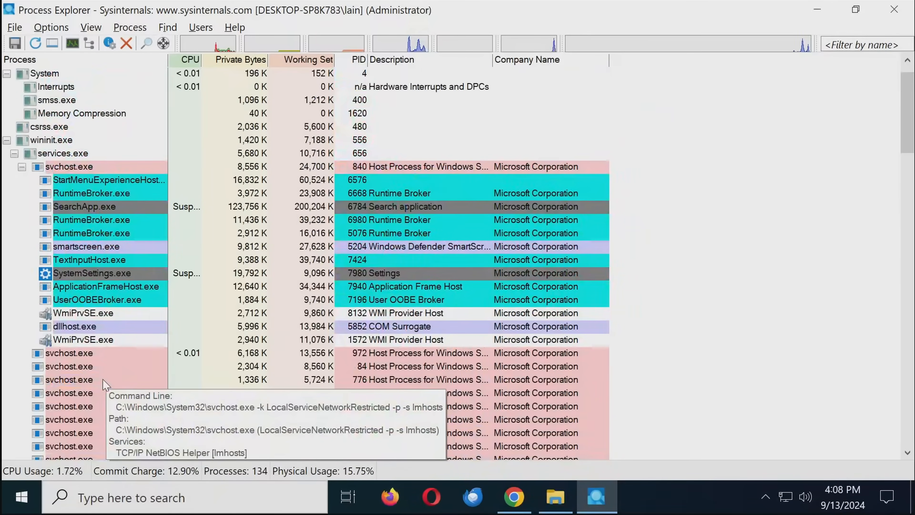
mouse_move(85, 168)
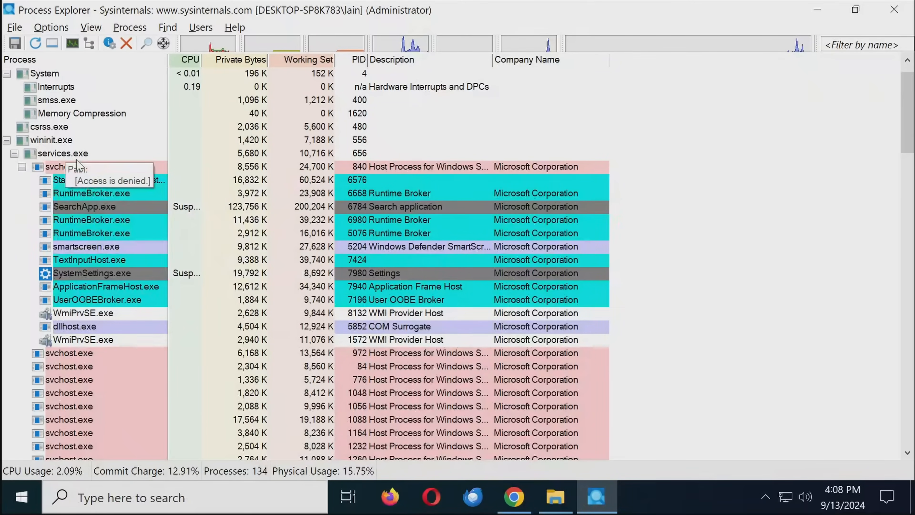
Step: Collapse services.exe, select wininit.exe and scroll through the remaining process tree
left_click(13, 153)
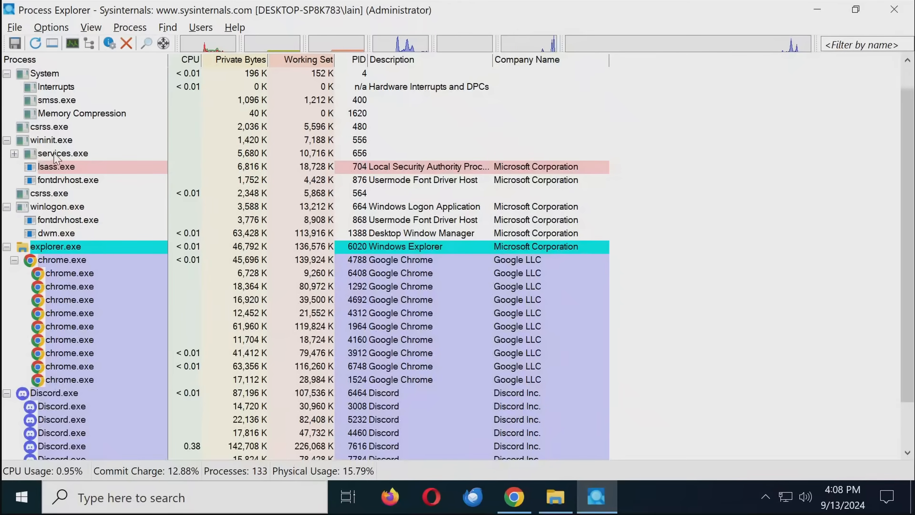
left_click(63, 153)
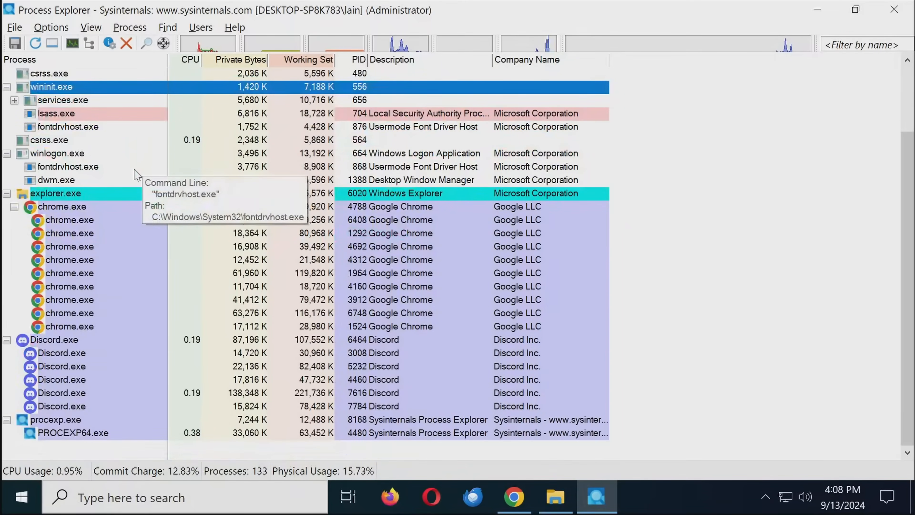
scroll("up", 3)
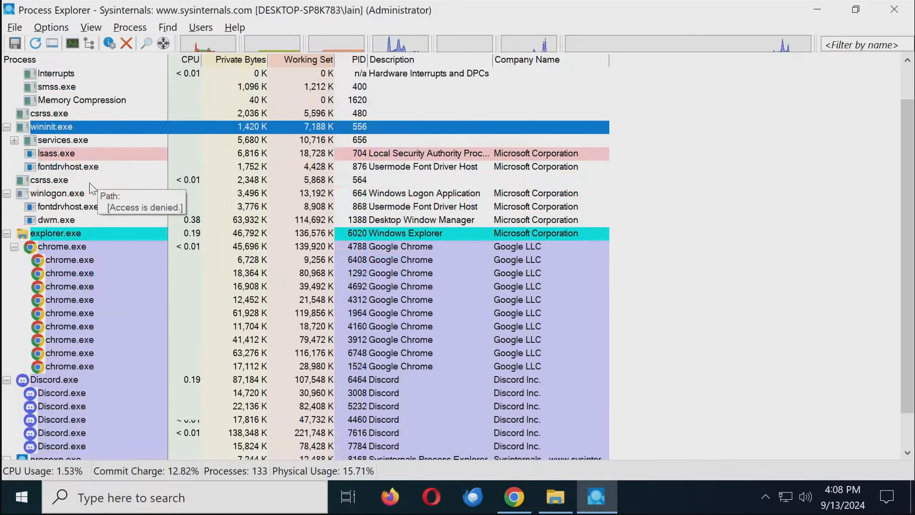
scroll("down", 3)
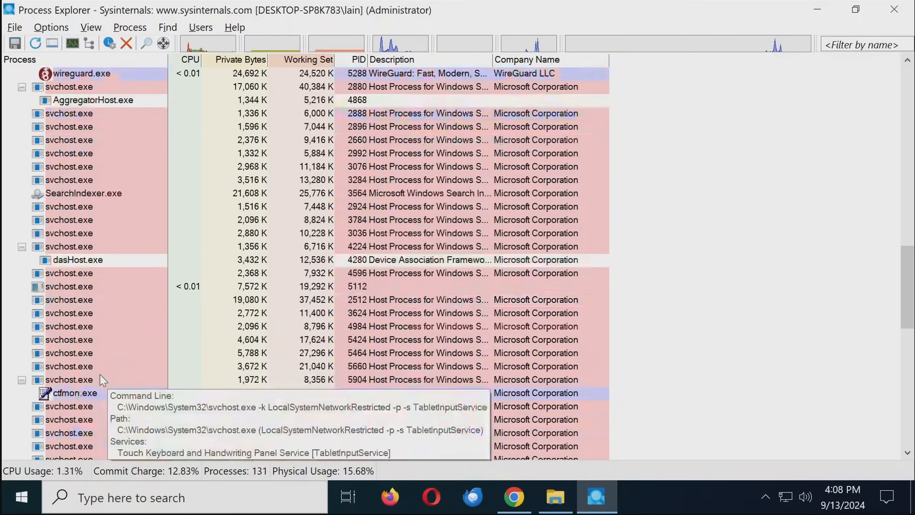
scroll("down", 3)
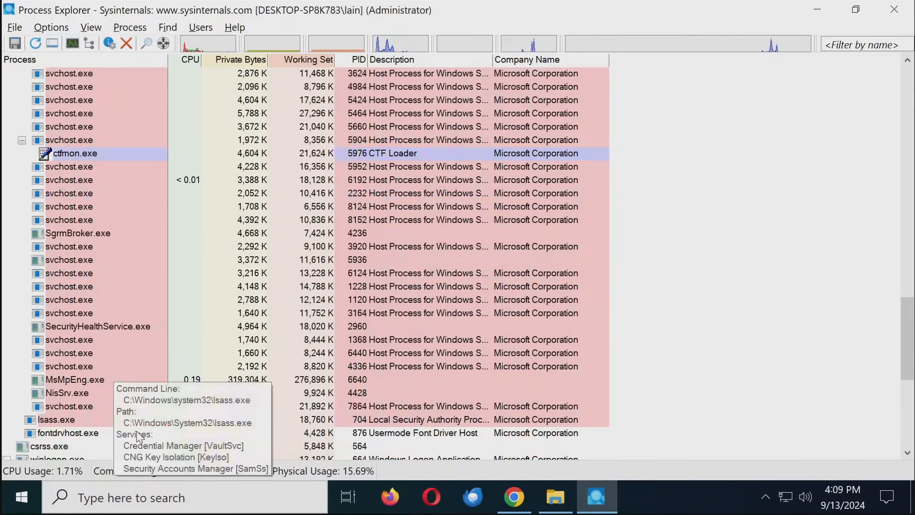
scroll("down", 3)
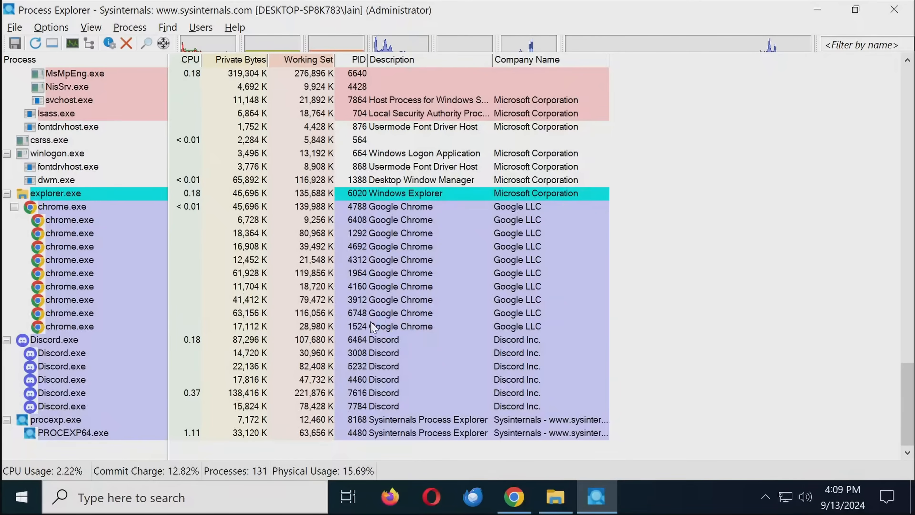
scroll("up", 3)
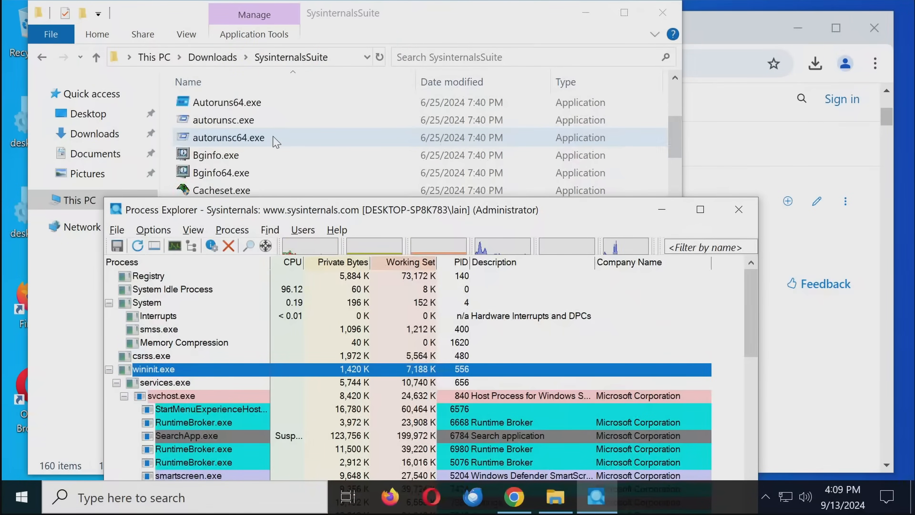
Step: Restart Autoruns via File > Run As Administrator, approve UAC and maximize the elevated window
left_click(17, 31)
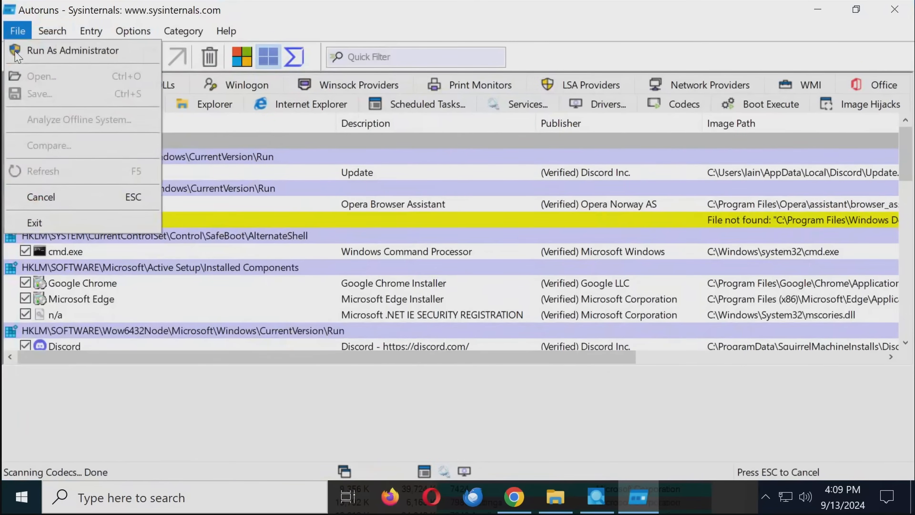
left_click(72, 50)
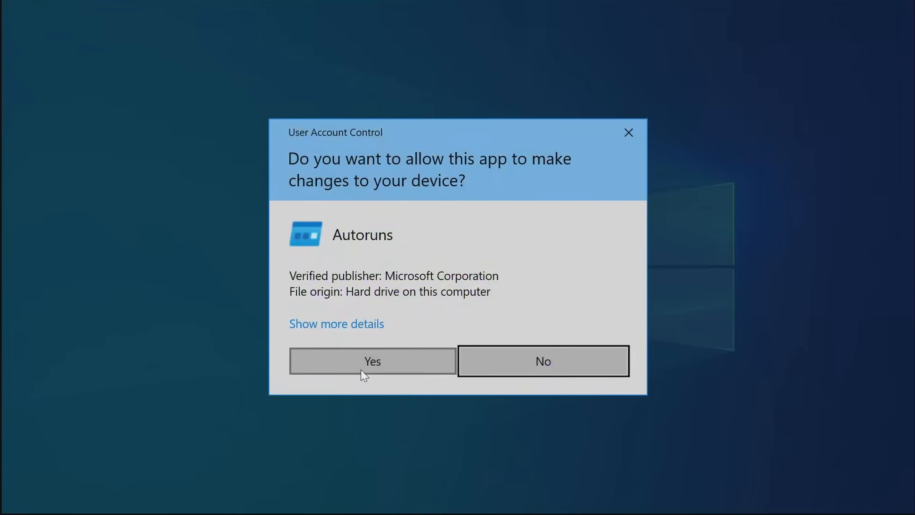
left_click(371, 361)
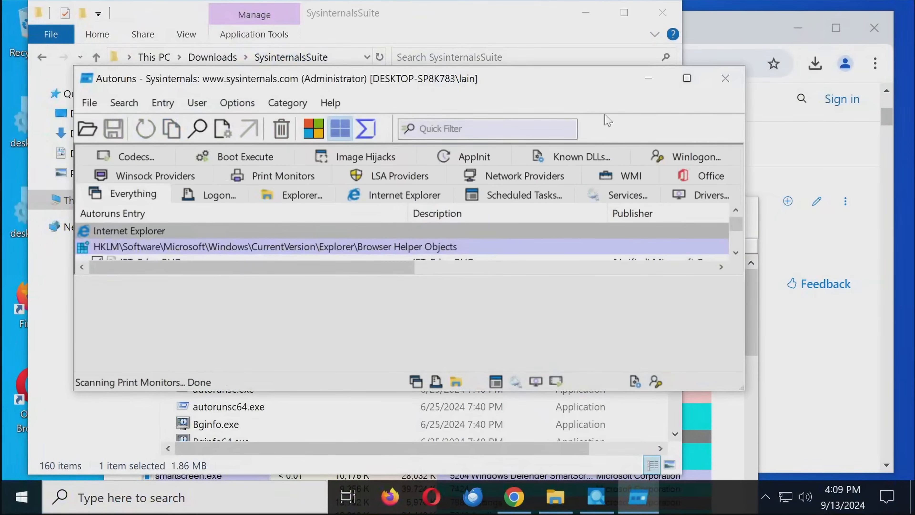
left_click(686, 78)
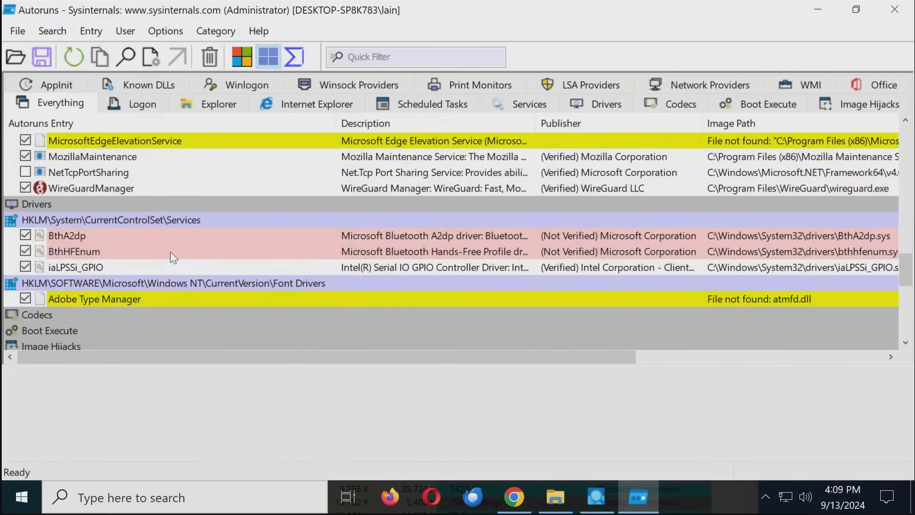
mouse_move(491, 313)
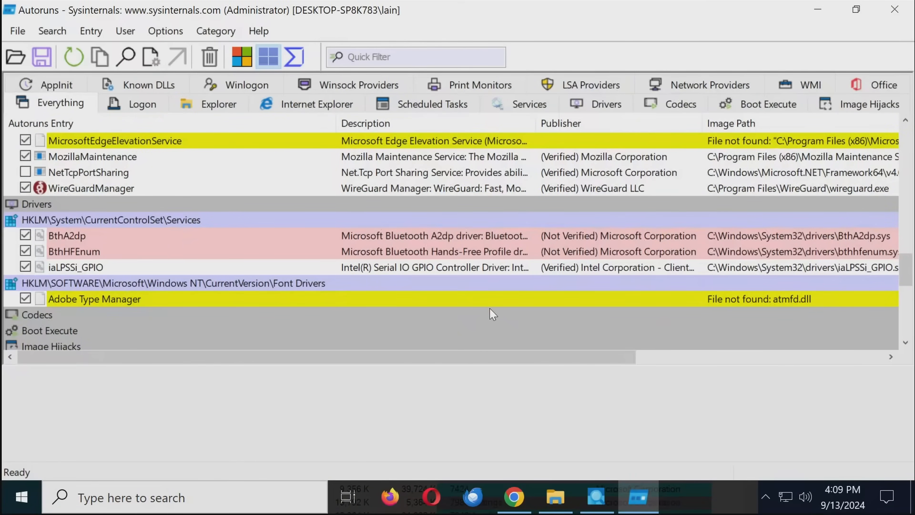
mouse_move(618, 252)
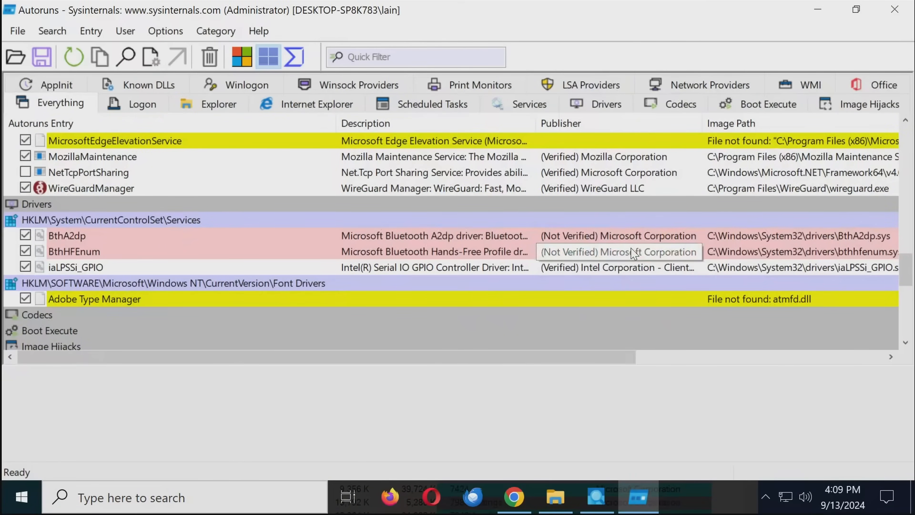
mouse_move(111, 242)
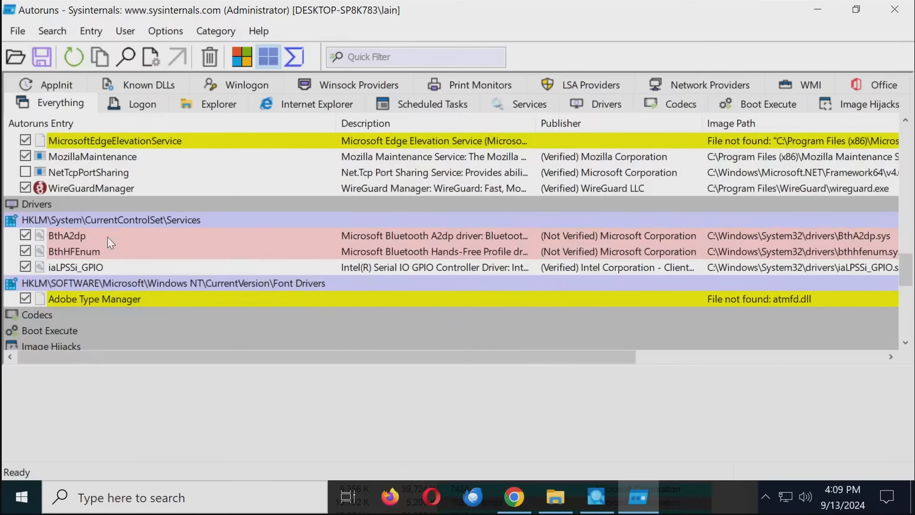
Step: Scroll through the Everything tab checking the pink and yellow startup rows
scroll("down", 3)
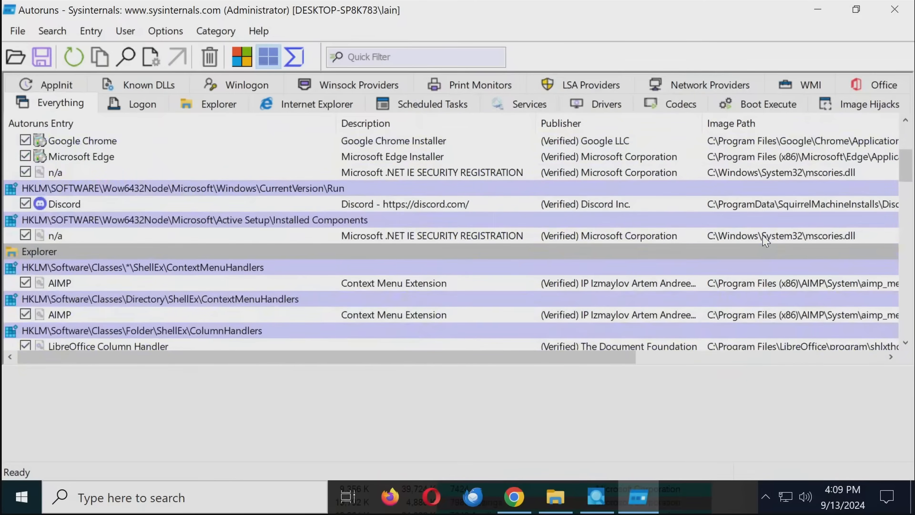
scroll("down", 3)
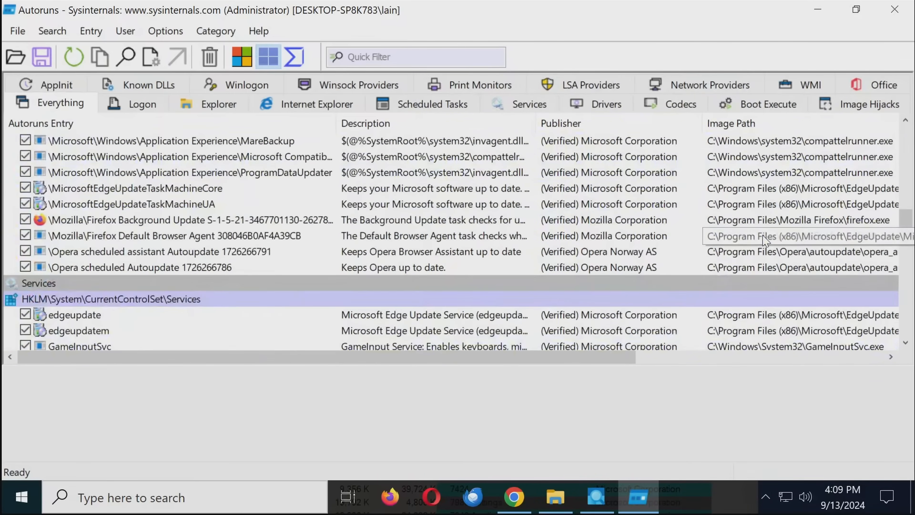
scroll("down", 3)
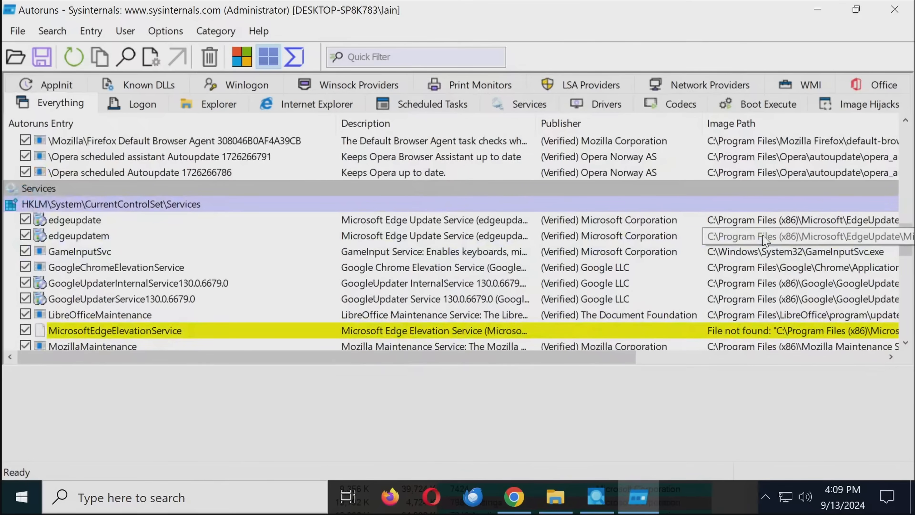
scroll("down", 3)
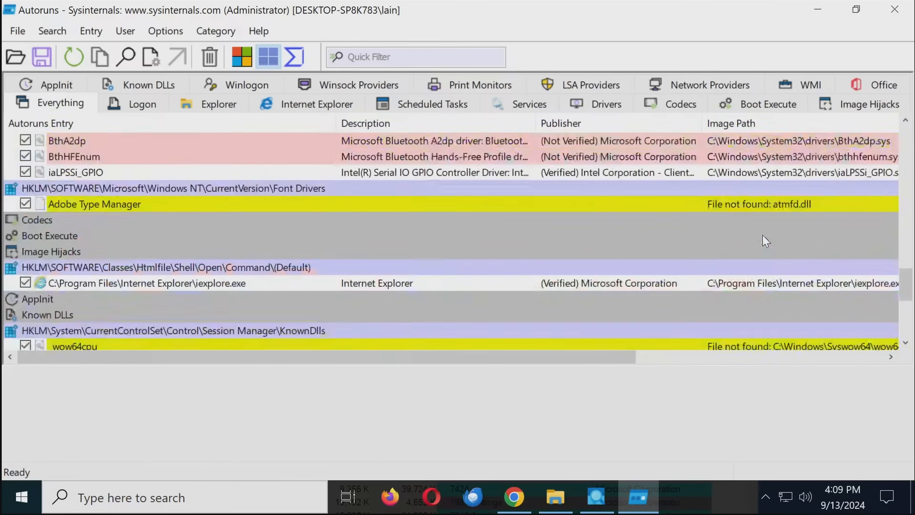
scroll("down", 3)
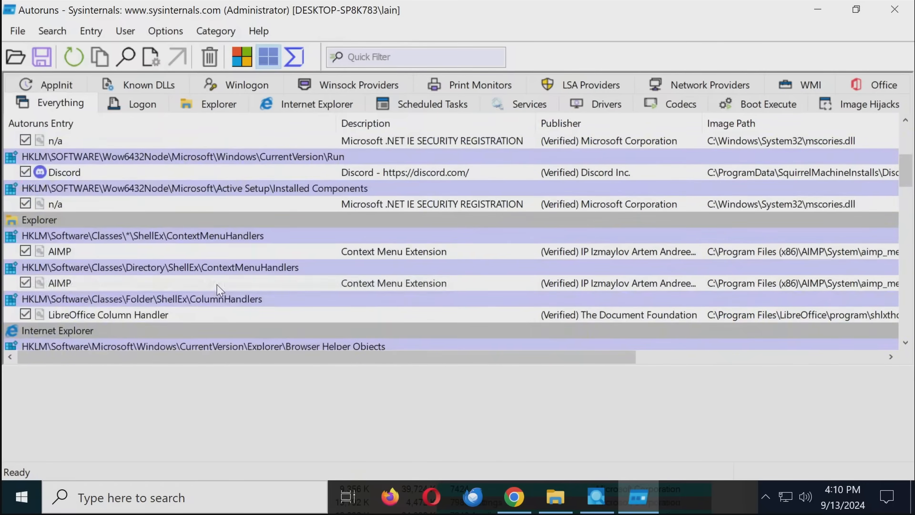
scroll("up", 3)
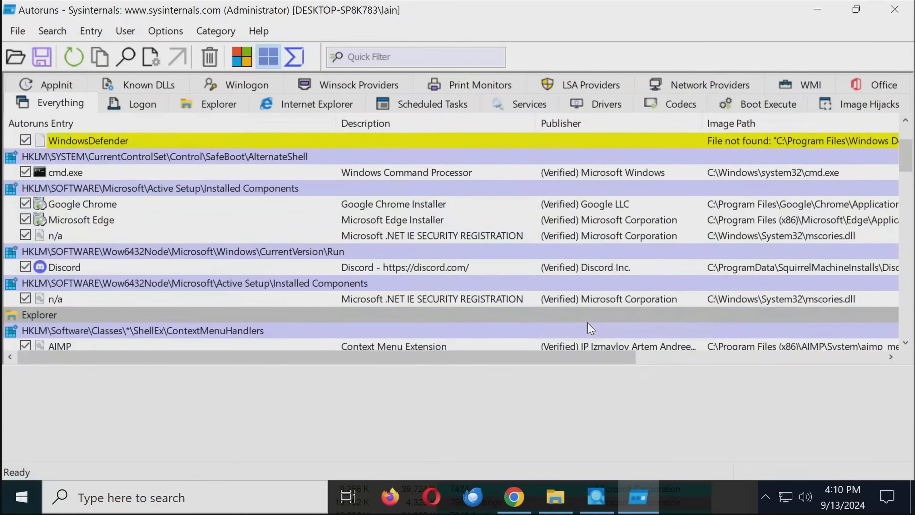
mouse_move(572, 309)
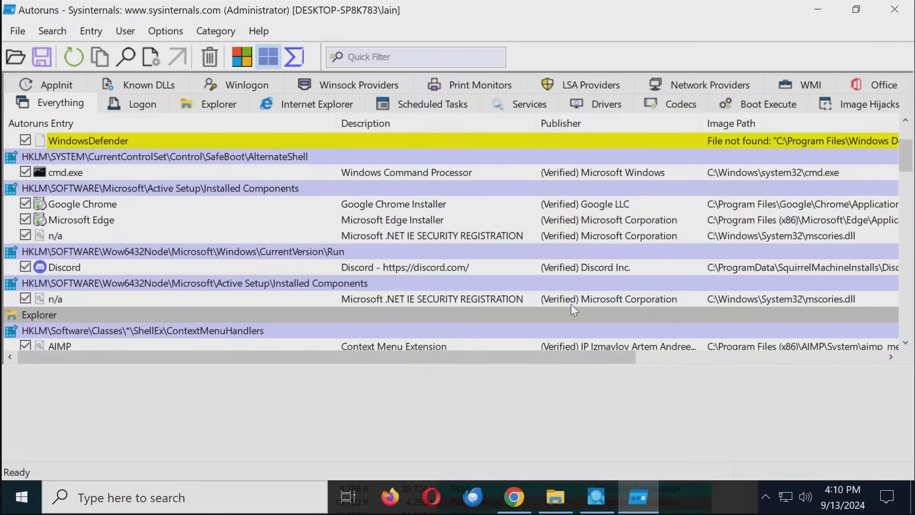
scroll("up", 3)
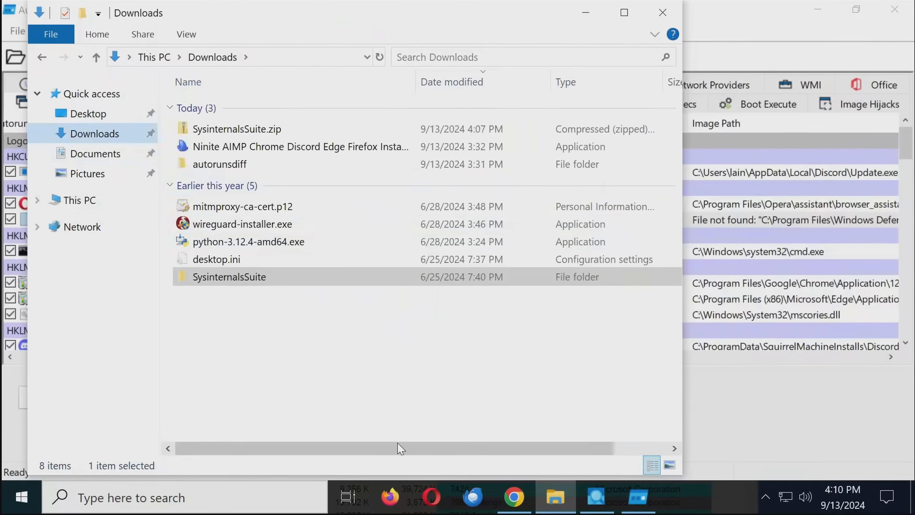
Step: Apply 'Allow on device' to the Wacatac trojan with UAC approval, then run pysilon_packed.exe past SmartScreen
left_click(389, 497)
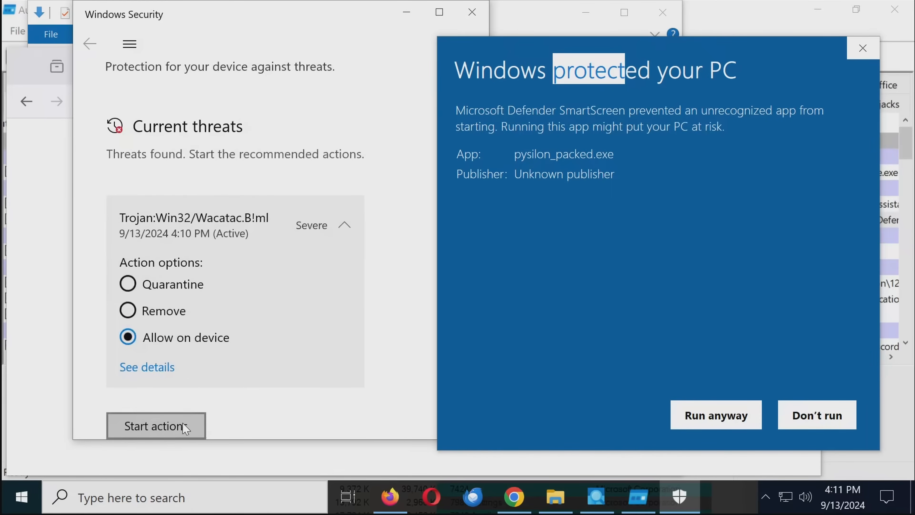
left_click(156, 426)
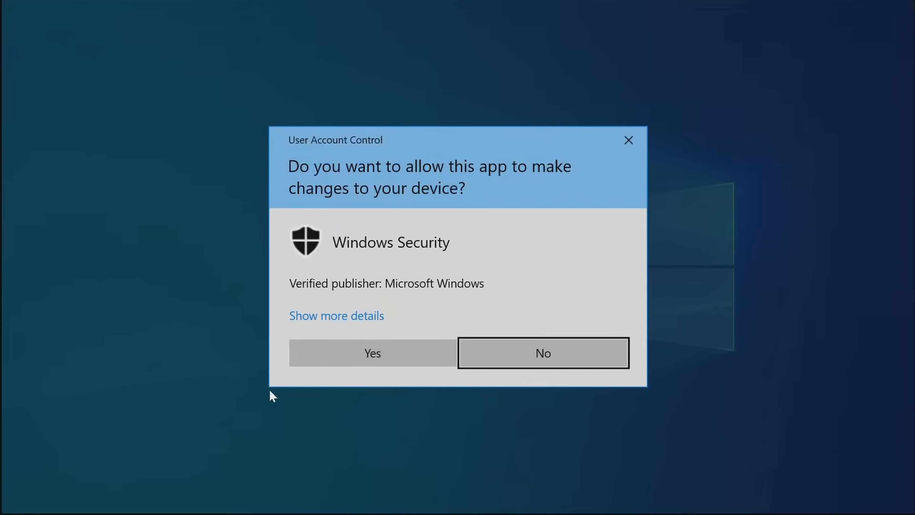
left_click(372, 353)
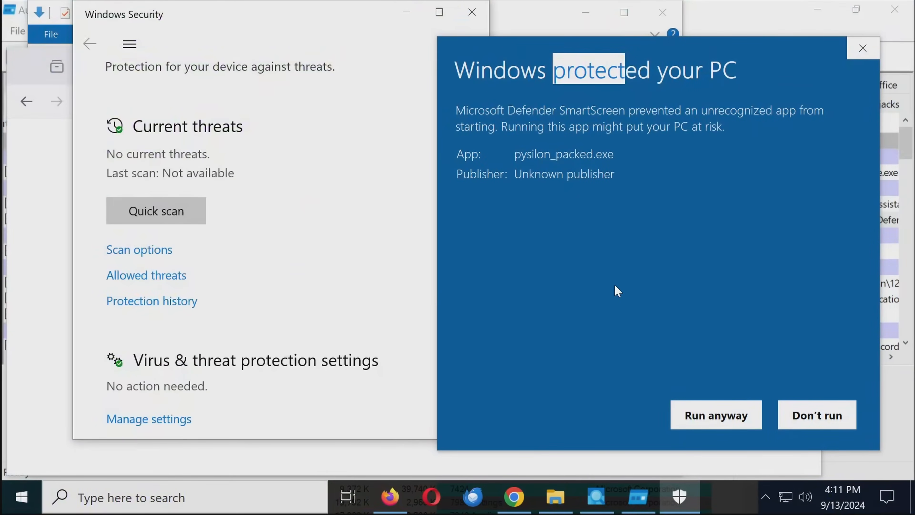
mouse_move(715, 415)
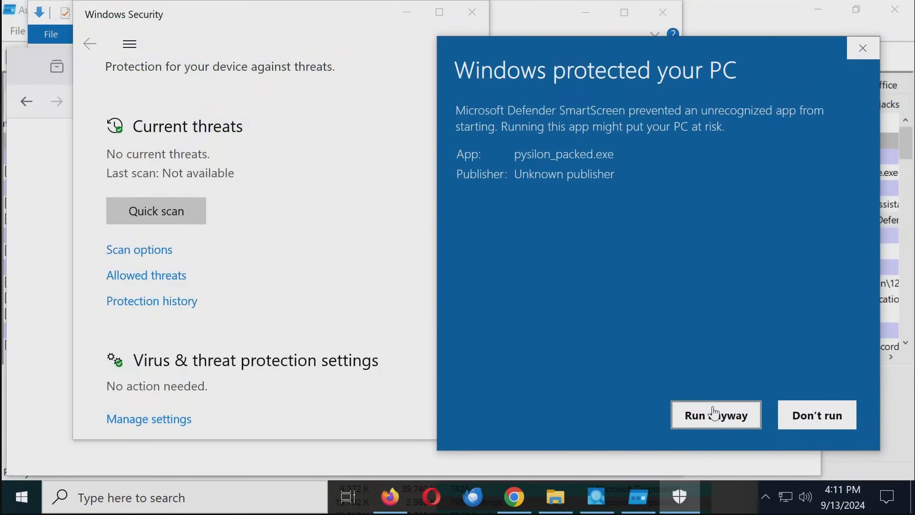
mouse_move(715, 423)
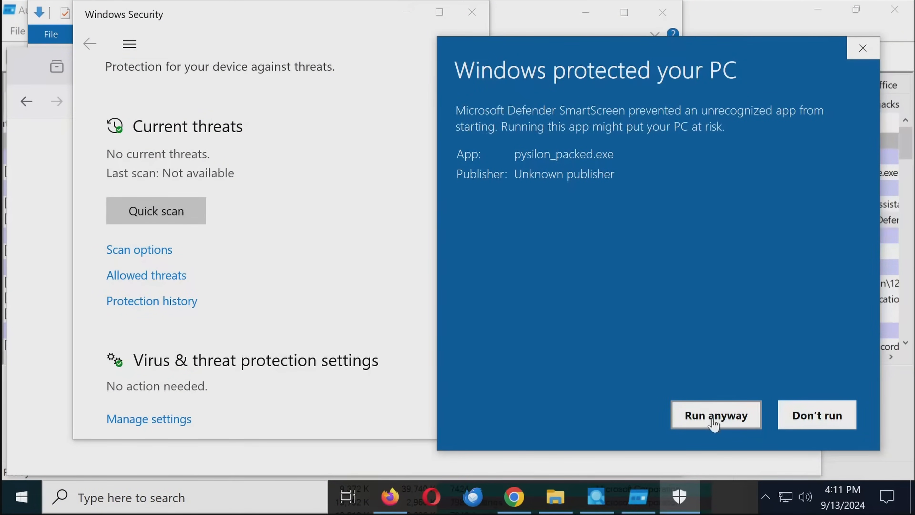
left_click(715, 415)
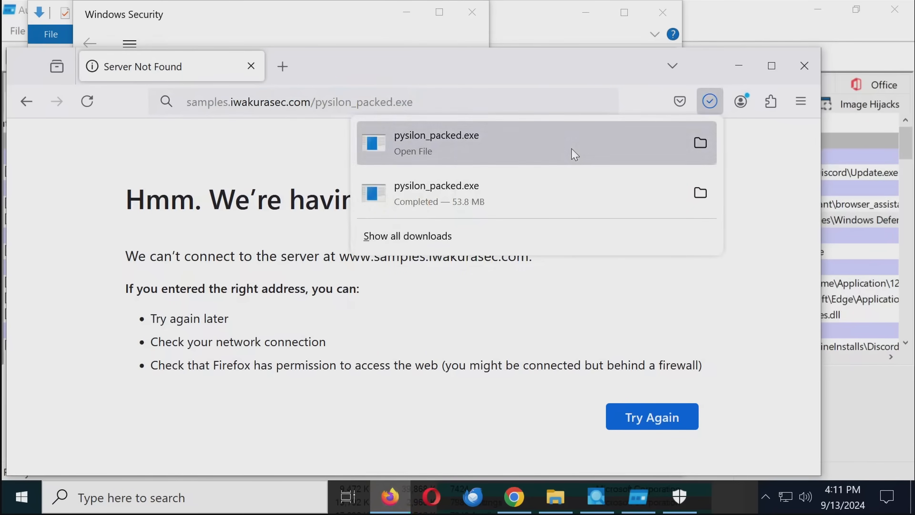
Step: Open pysilon_packed.exe from Firefox's downloads panel and choose Run anyway on the SmartScreen warning
left_click(436, 143)
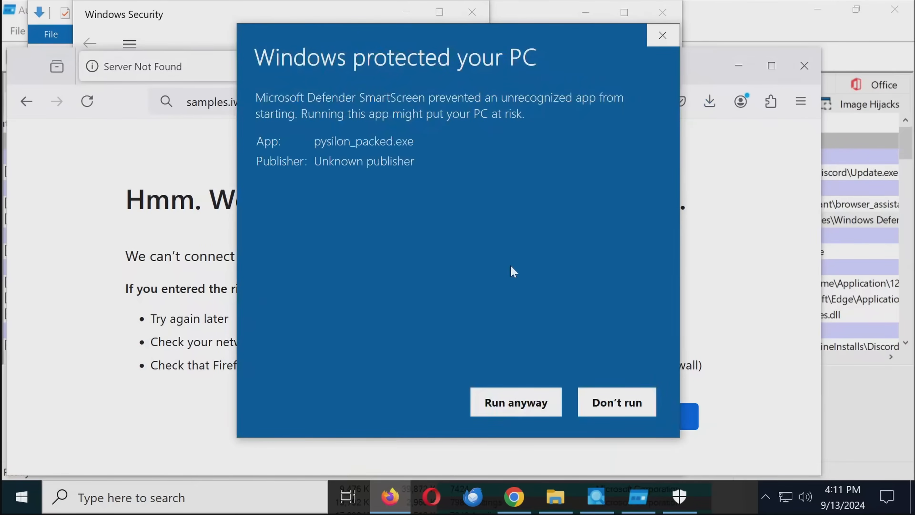
left_click(615, 402)
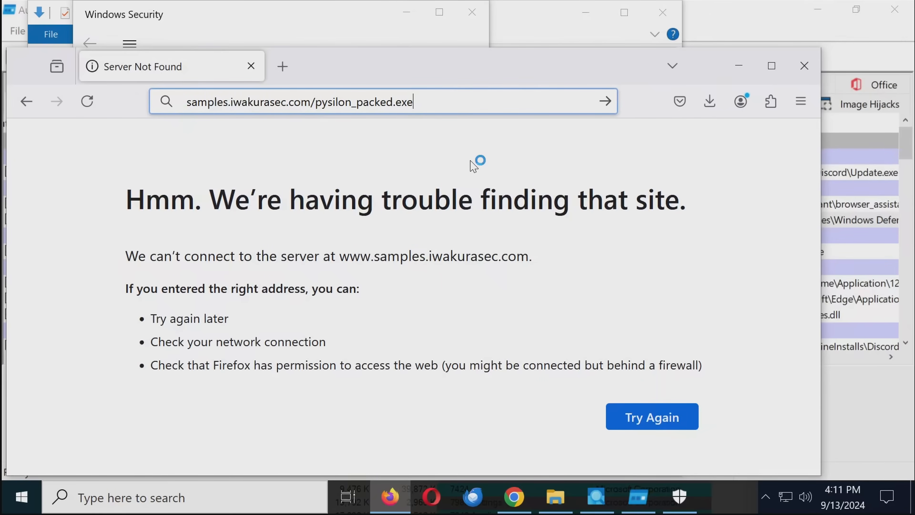
mouse_move(586, 455)
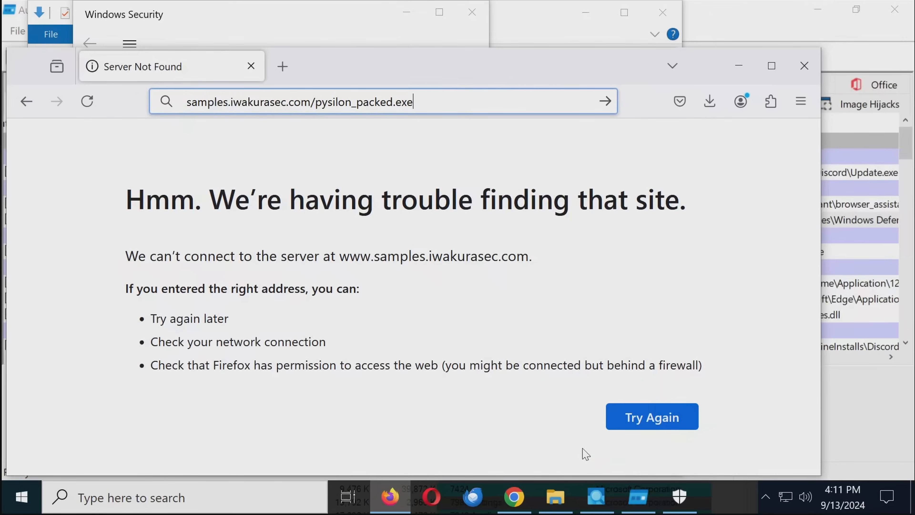
mouse_move(596, 497)
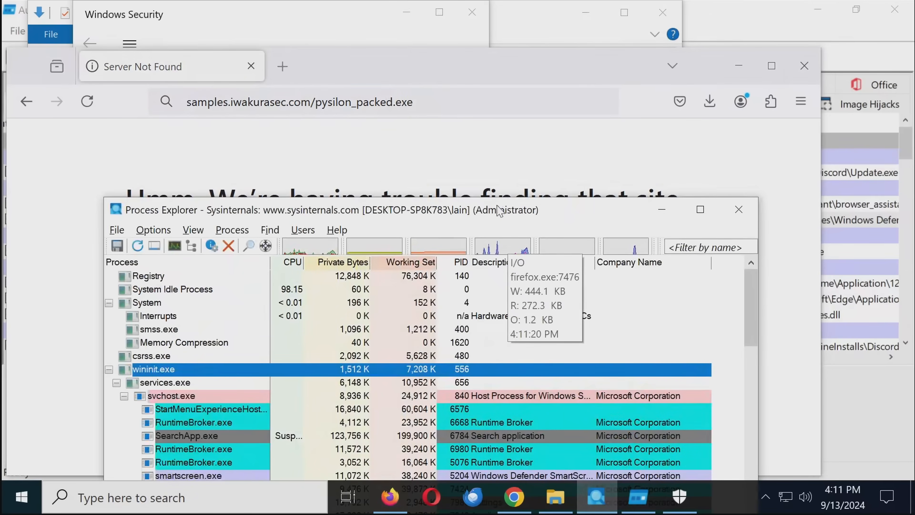
Step: Expand Process Explorer's window and scroll through the running process tree
left_click(699, 209)
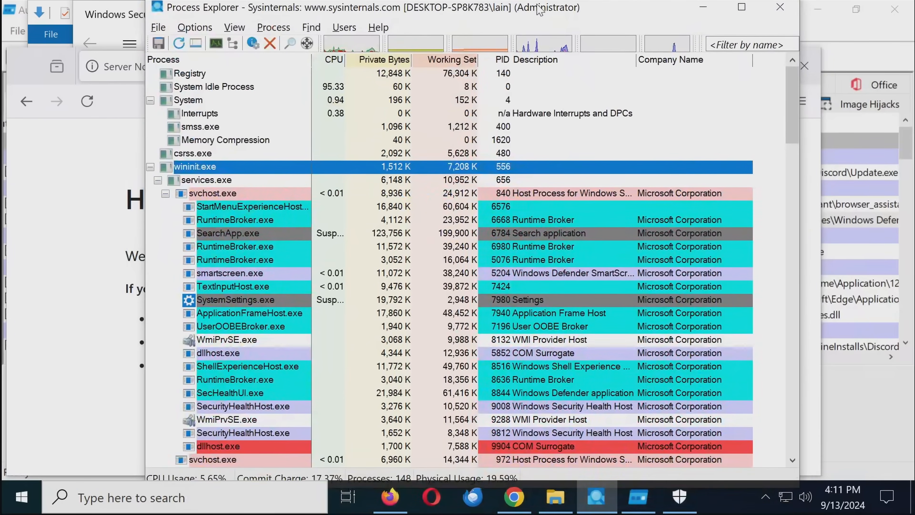
scroll("down", 3)
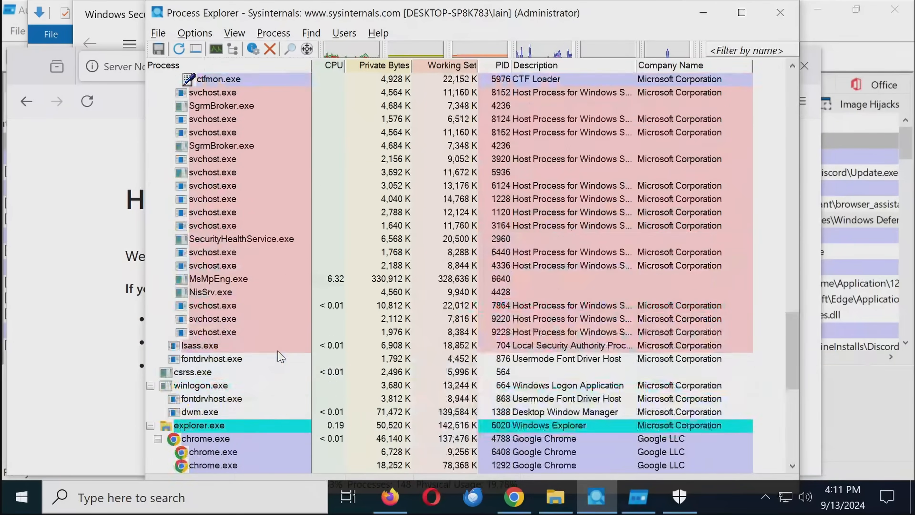
scroll("up", 3)
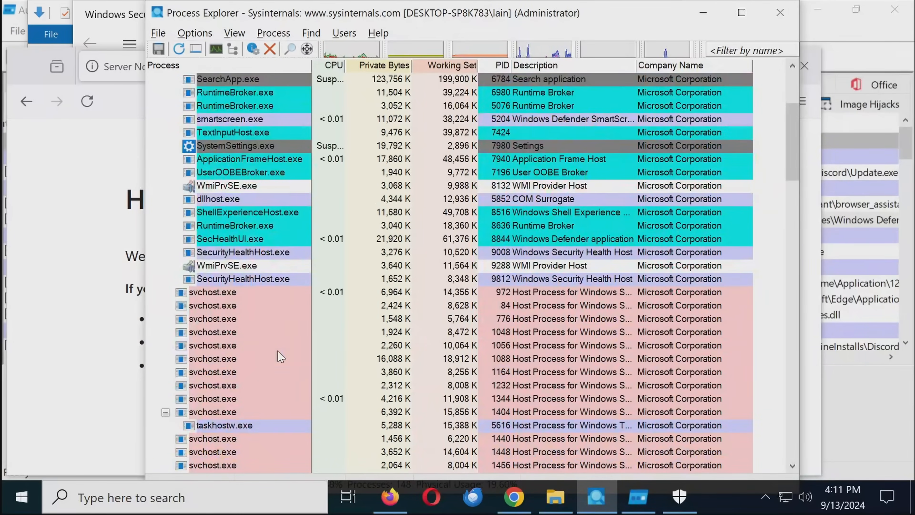
scroll("down", 3)
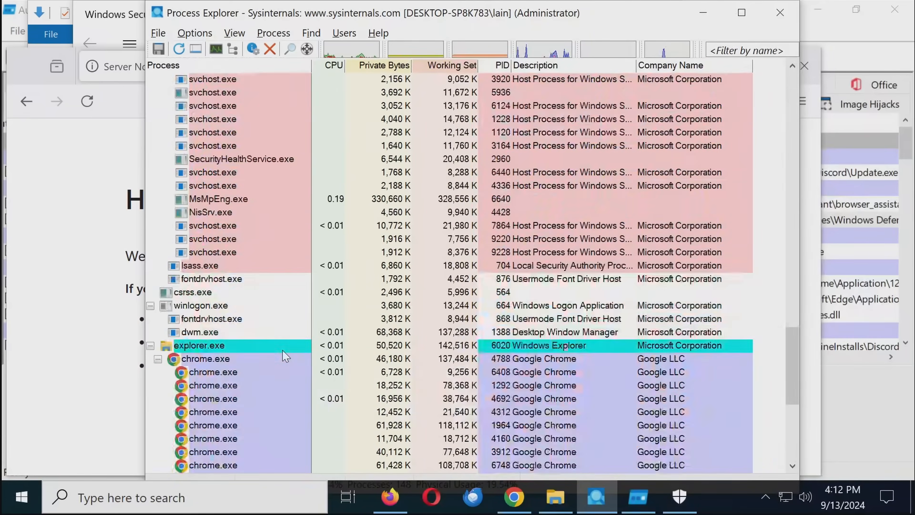
scroll("down", 3)
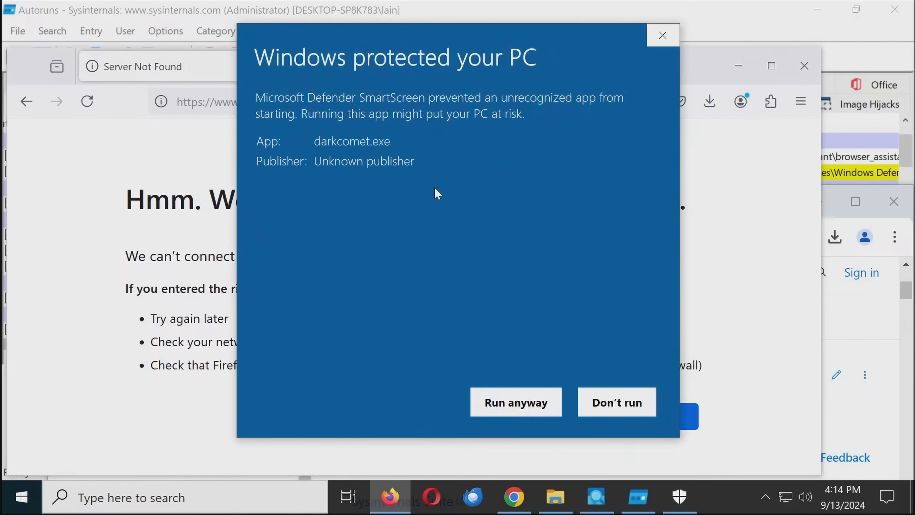
Step: Run darkcomet.exe anyway and choose Quarantine for the detected Fynloski backdoor
left_click(616, 402)
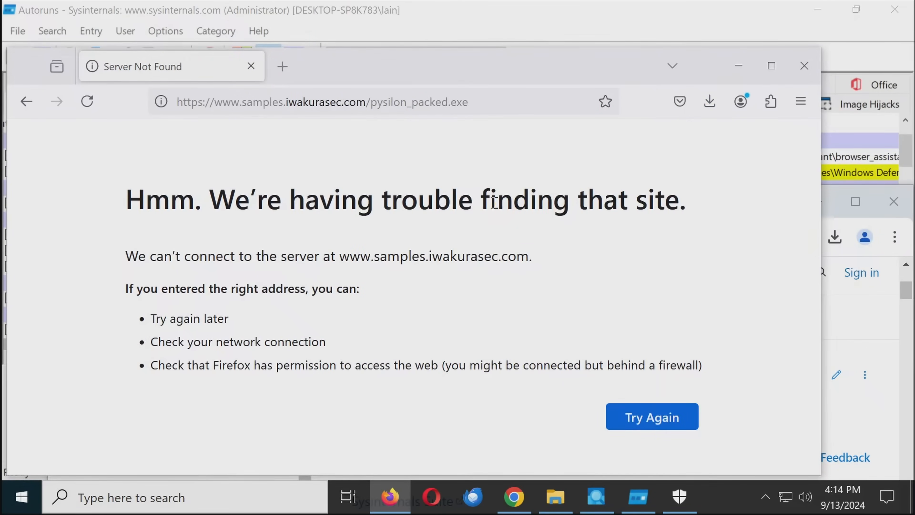
left_click(679, 497)
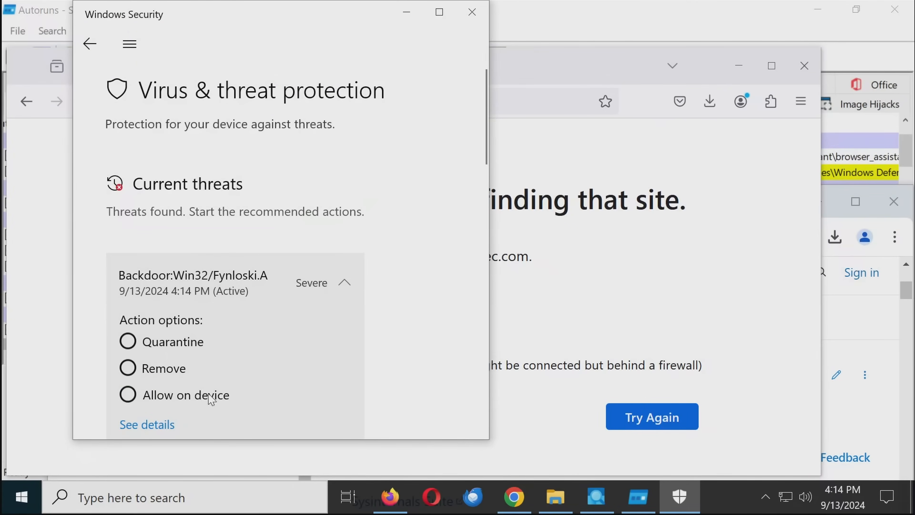
left_click(343, 283)
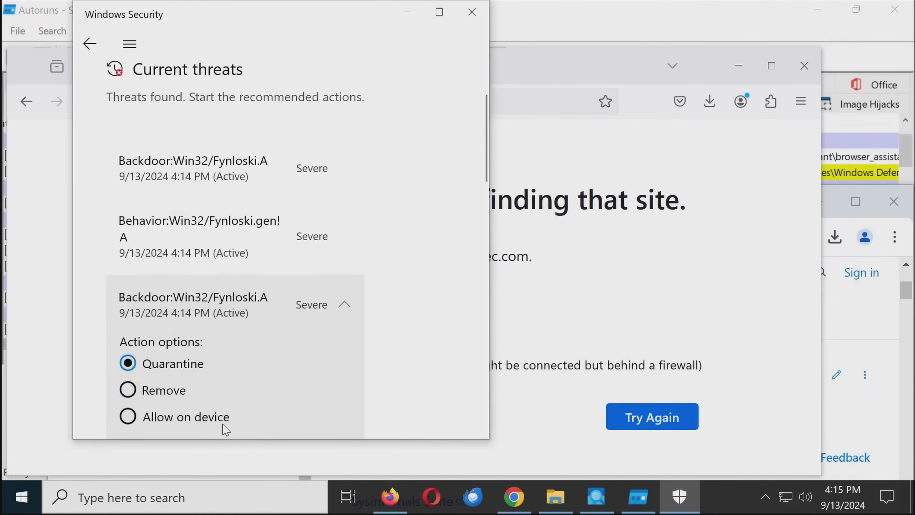
left_click(344, 305)
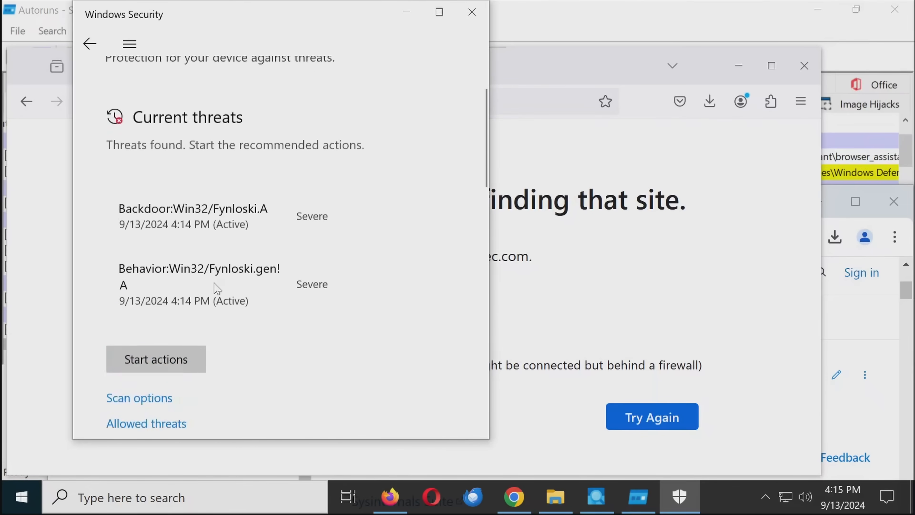
Step: Start the chosen threat actions, then return to Process Explorer's process list
left_click(193, 209)
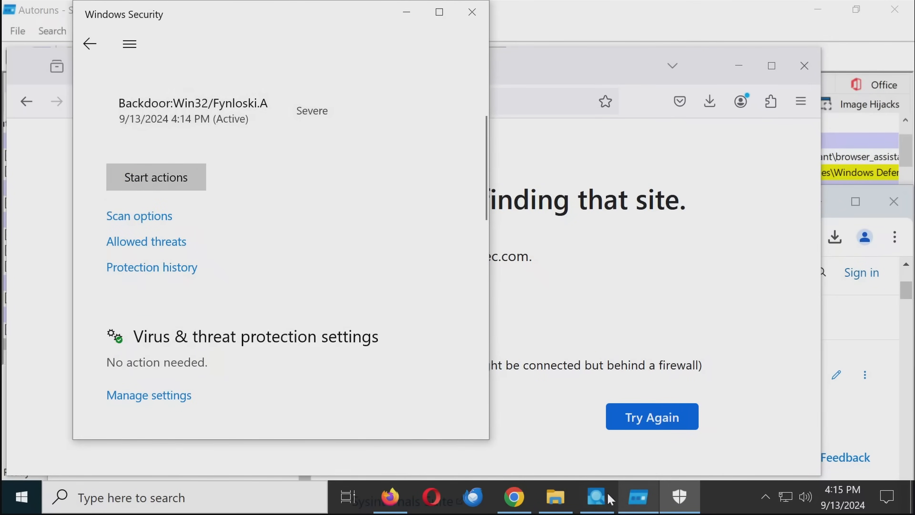
left_click(596, 497)
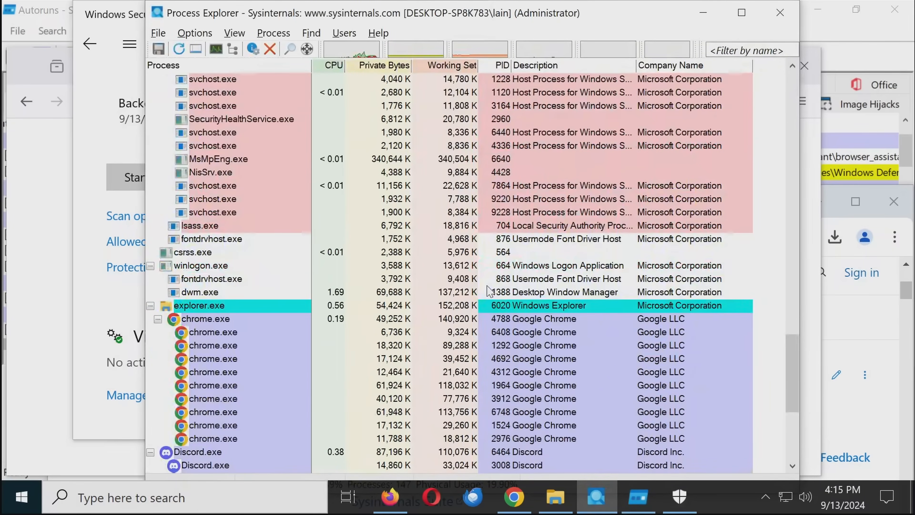
scroll("up", 3)
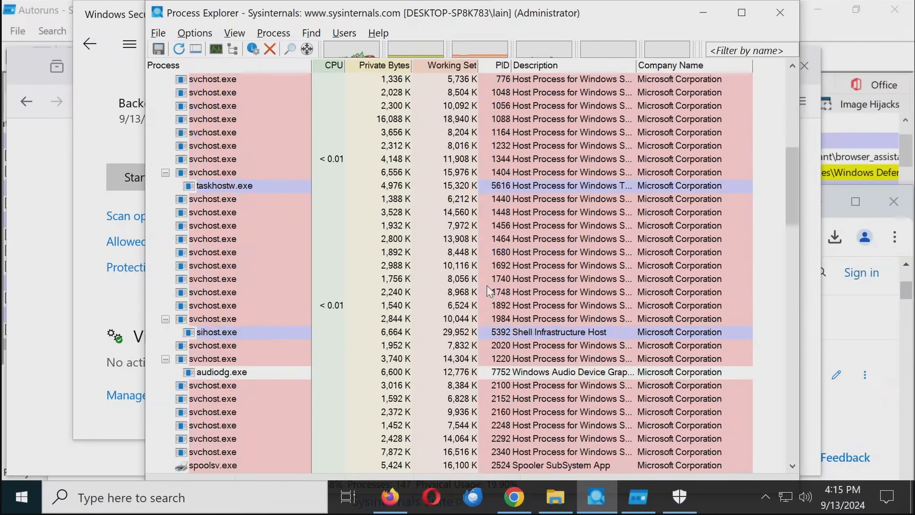
scroll("up", 3)
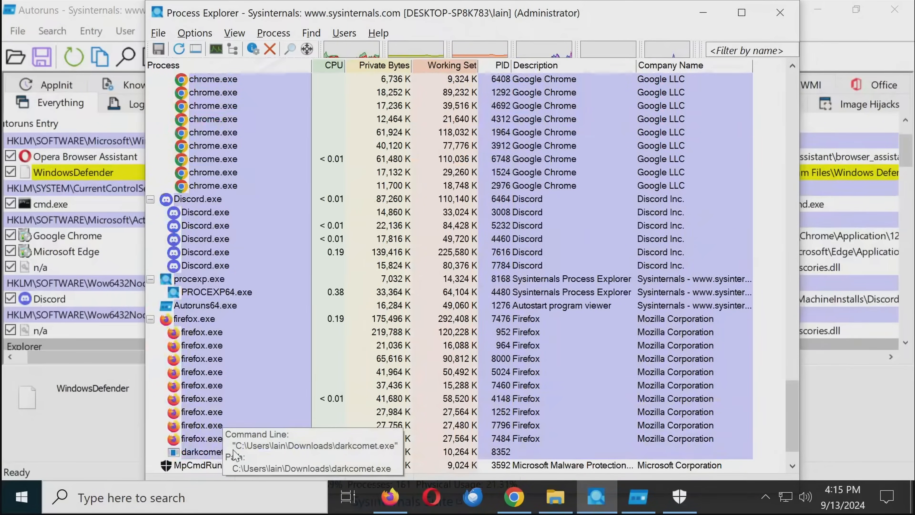
scroll("down", 3)
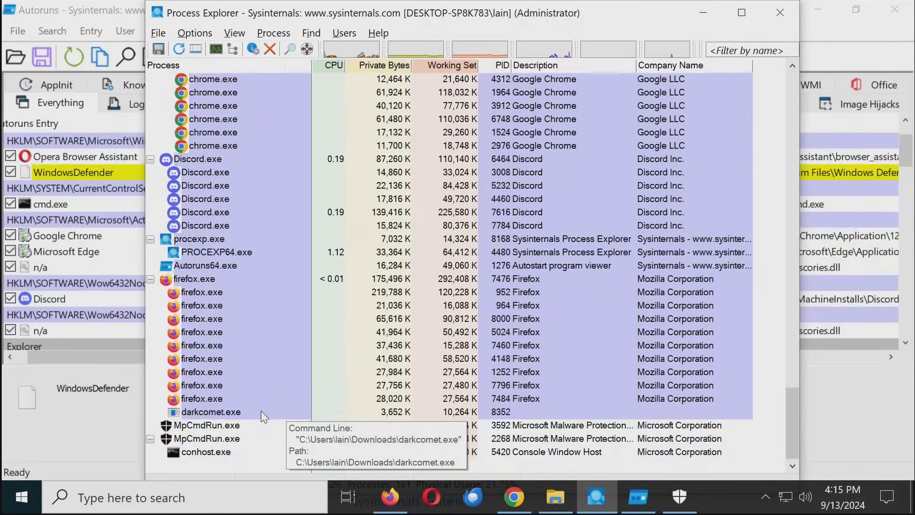
left_click(211, 438)
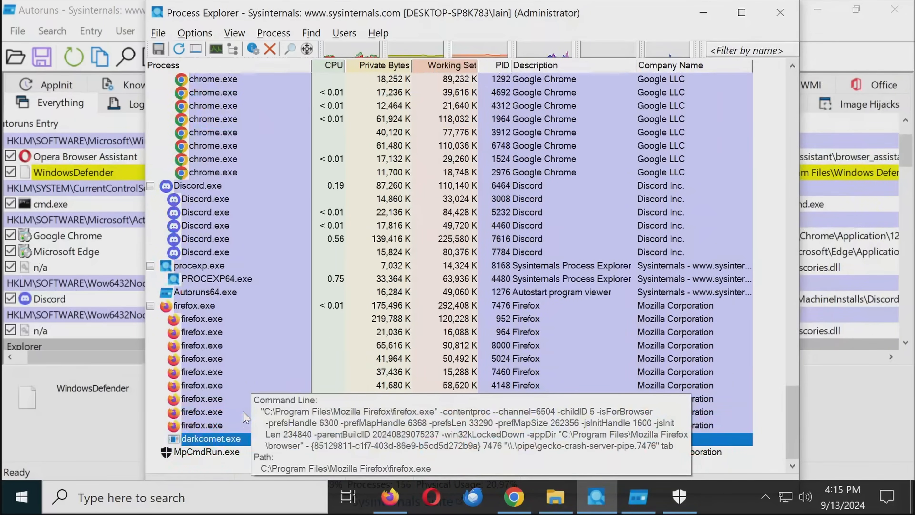
right_click(212, 438)
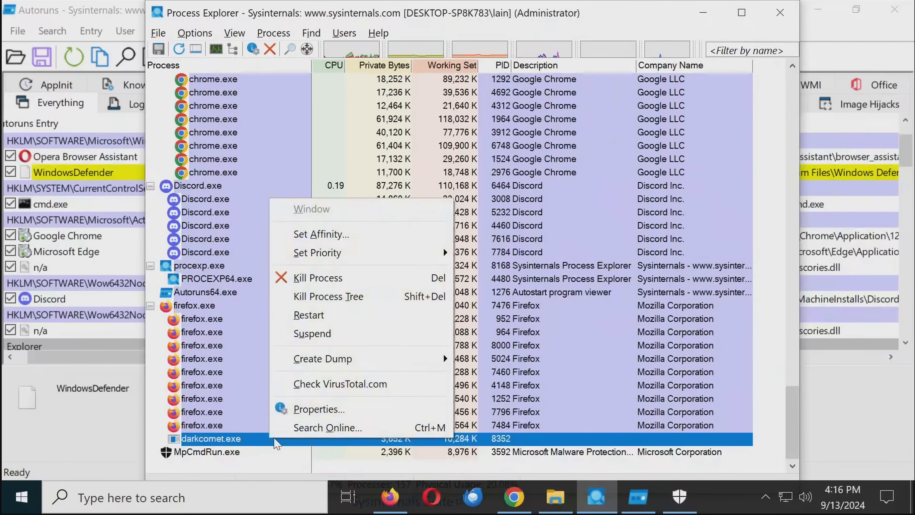
left_click(318, 408)
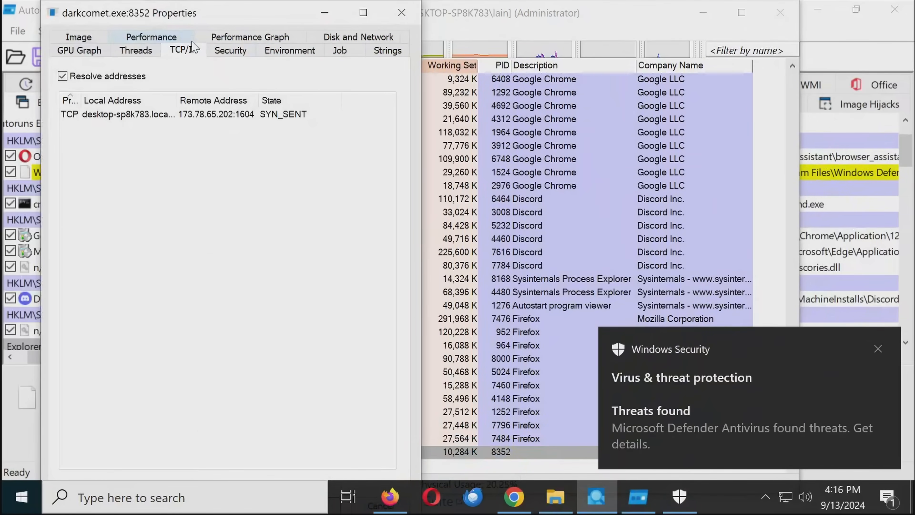
Step: Bring up the newly detected Fynloski.R threat alert in Windows Security
left_click(175, 114)
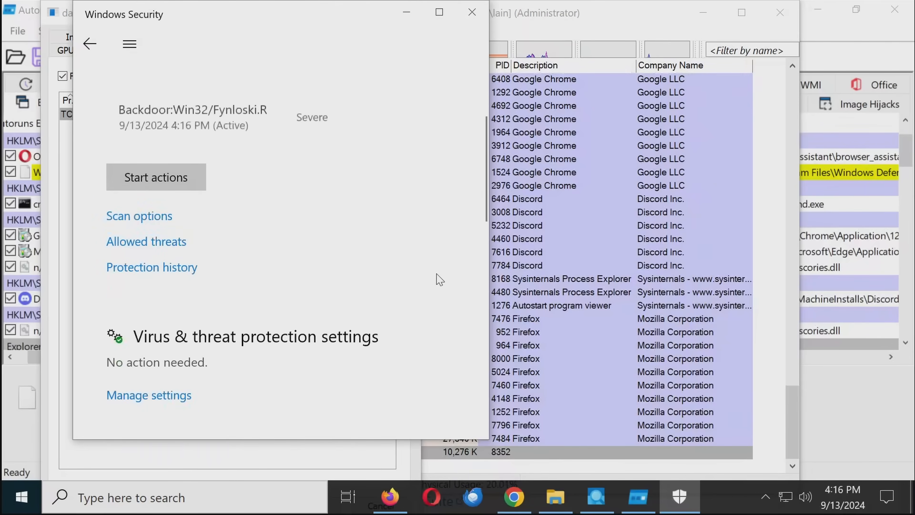
Step: Kill the darkcomet.exe process and confirm, then look over the Downloads folder contents
left_click(344, 111)
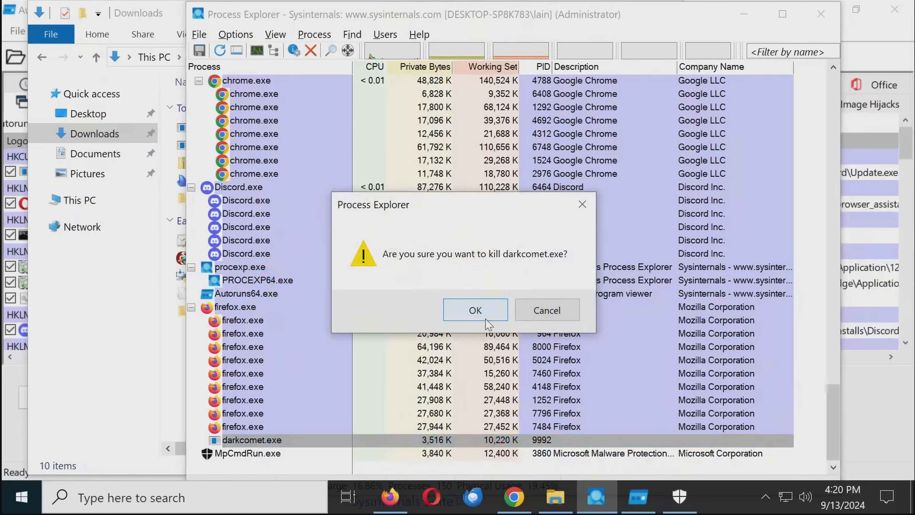
left_click(474, 309)
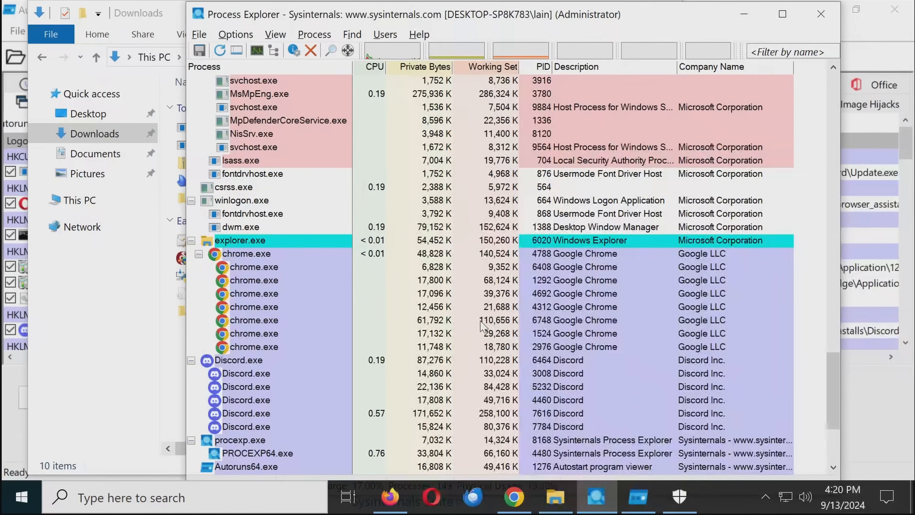
scroll("up", 3)
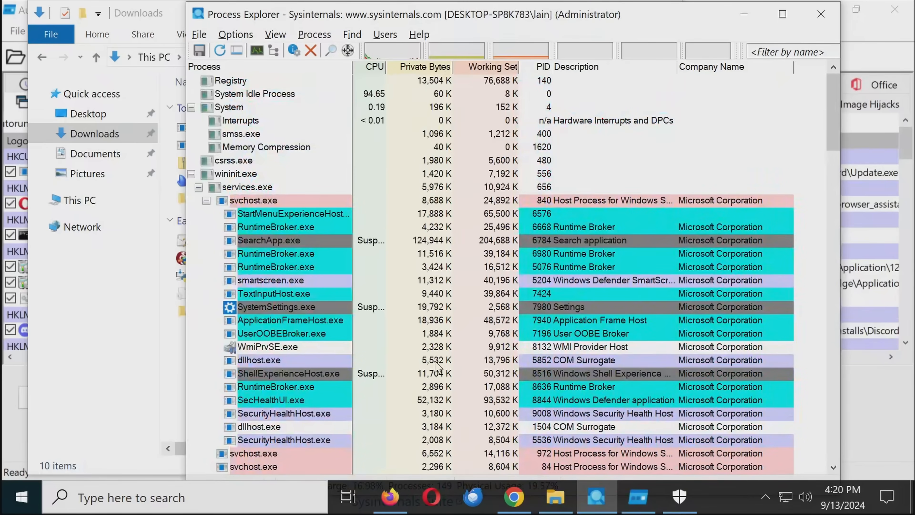
scroll("down", 3)
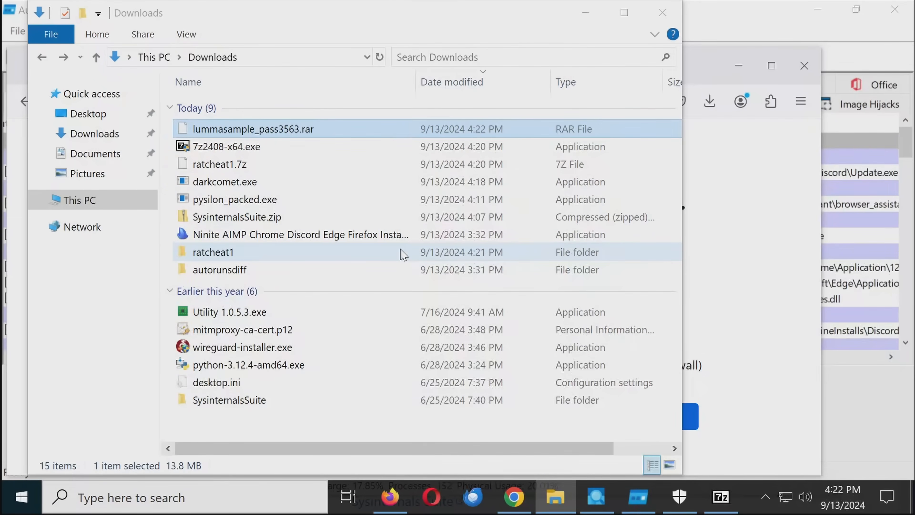
Step: Extract the password-protected lummasample archive with 7-Zip and run its Setup.exe
right_click(233, 107)
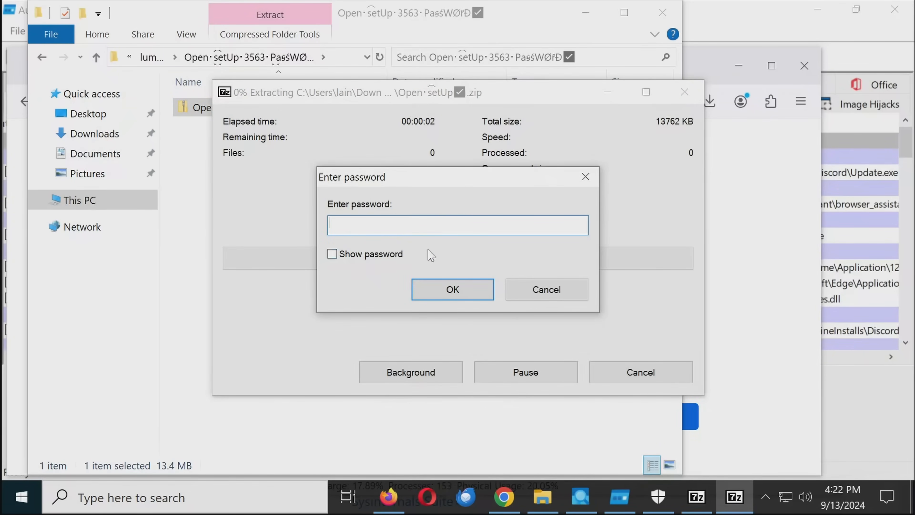
left_click(452, 289)
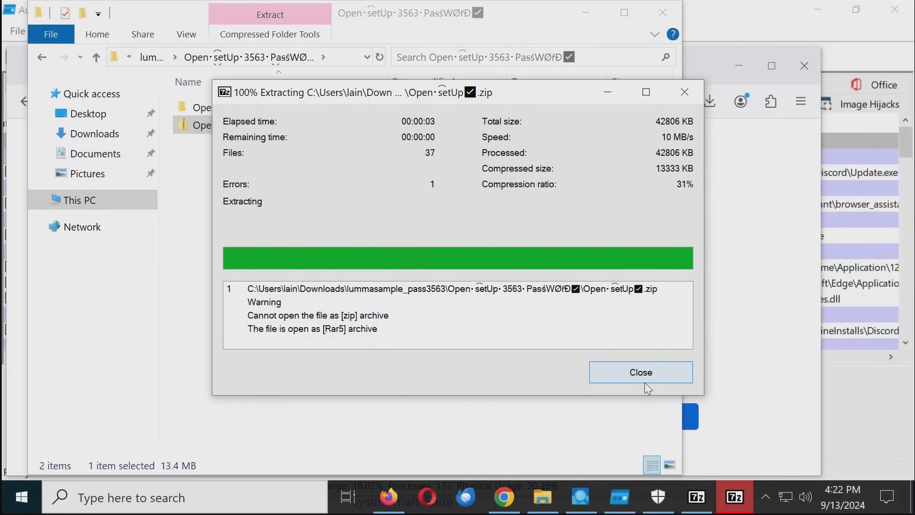
left_click(640, 372)
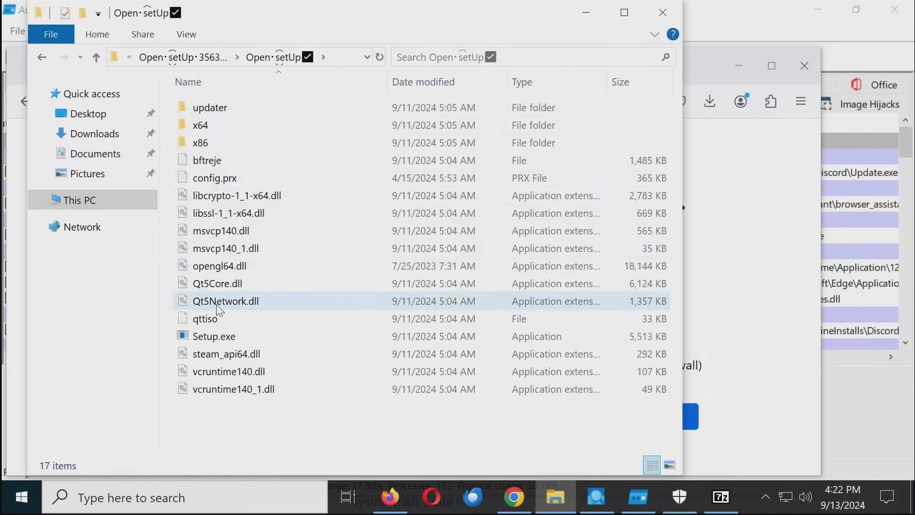
left_click(214, 336)
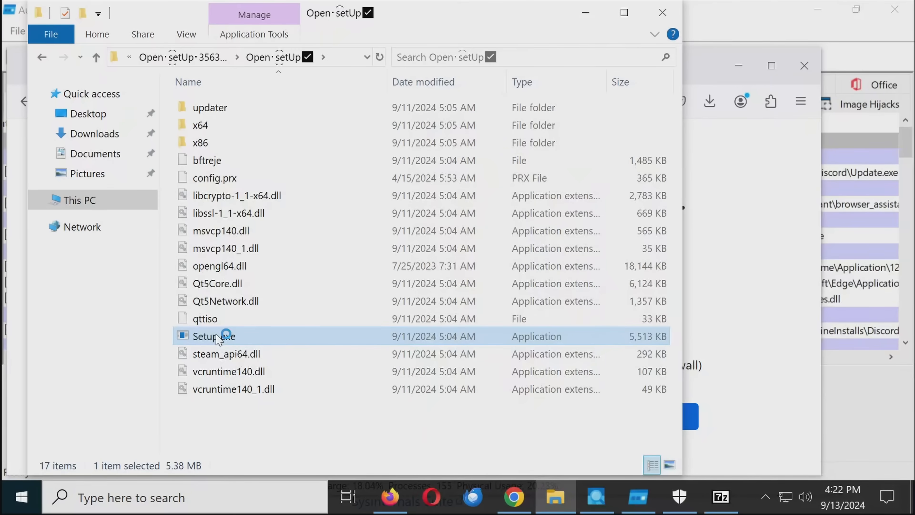
mouse_move(199, 195)
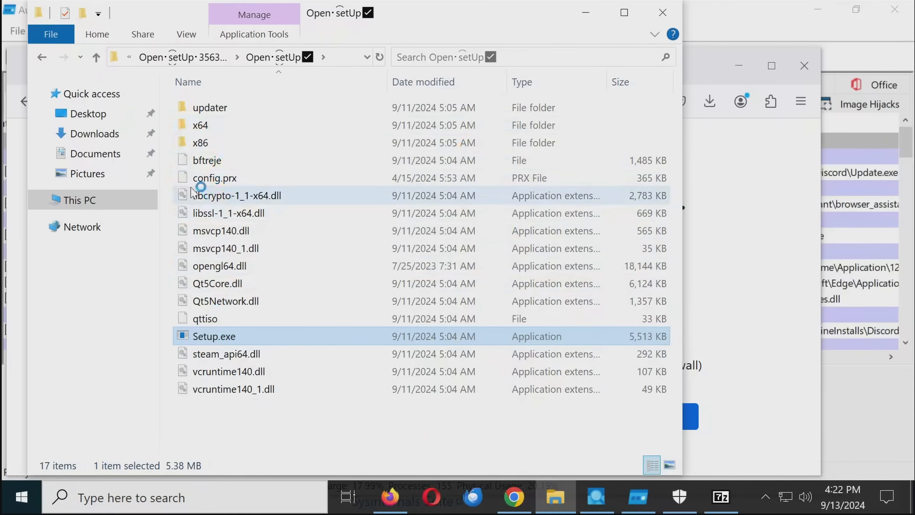
mouse_move(200, 124)
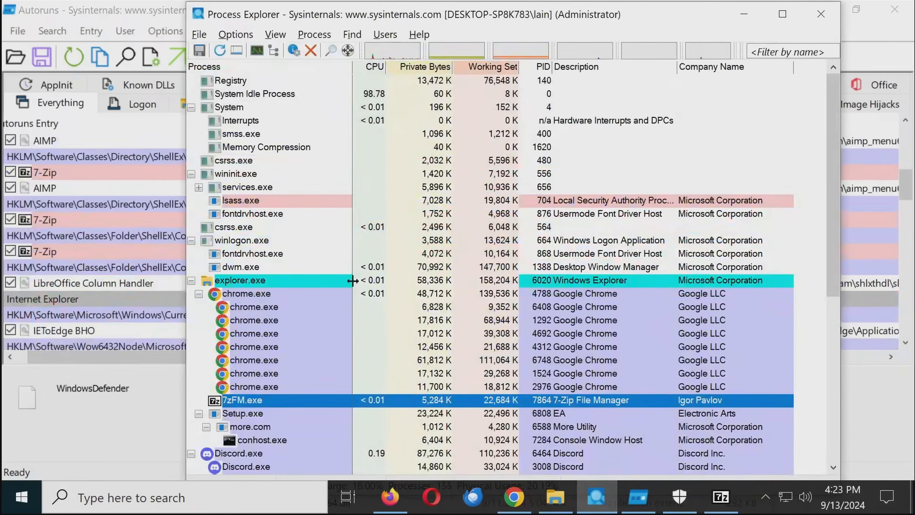
Step: Inspect Setup.exe and its more.com child, exposing the RelishKitchen.a3x AutoIt script command line
scroll("down", 3)
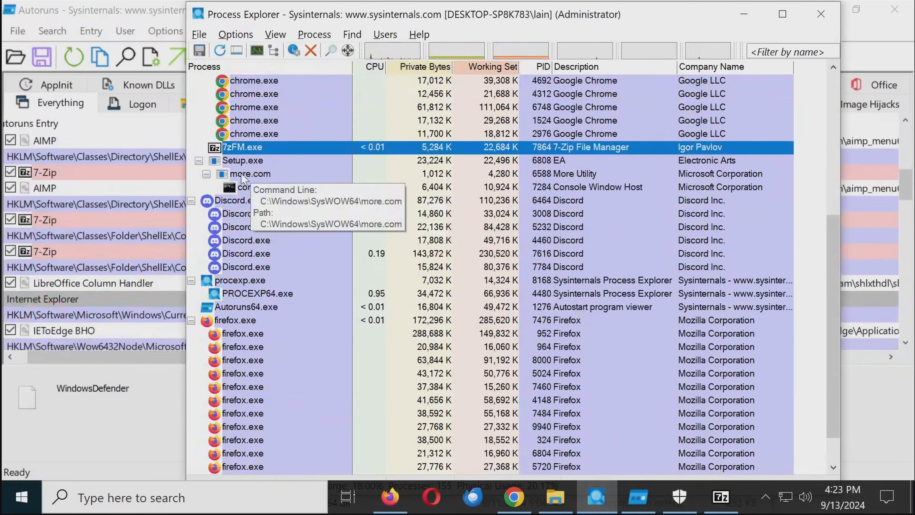
left_click(249, 173)
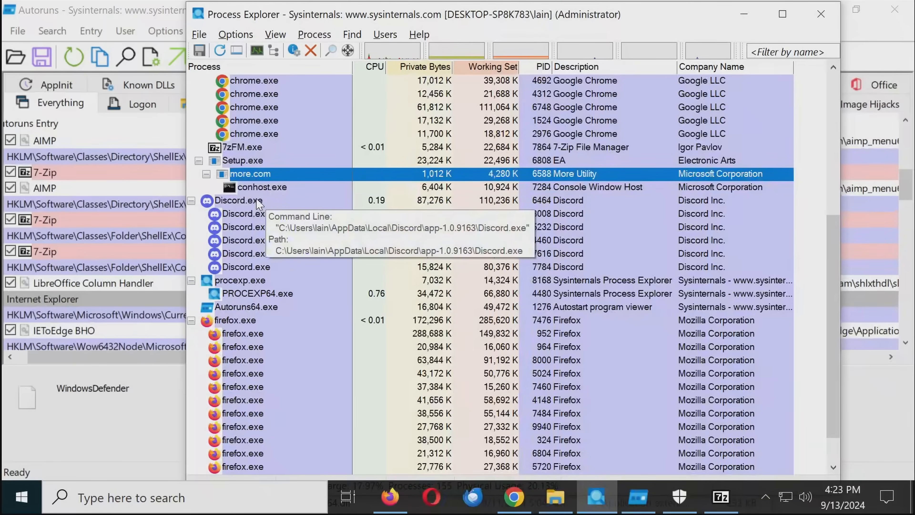
mouse_move(261, 187)
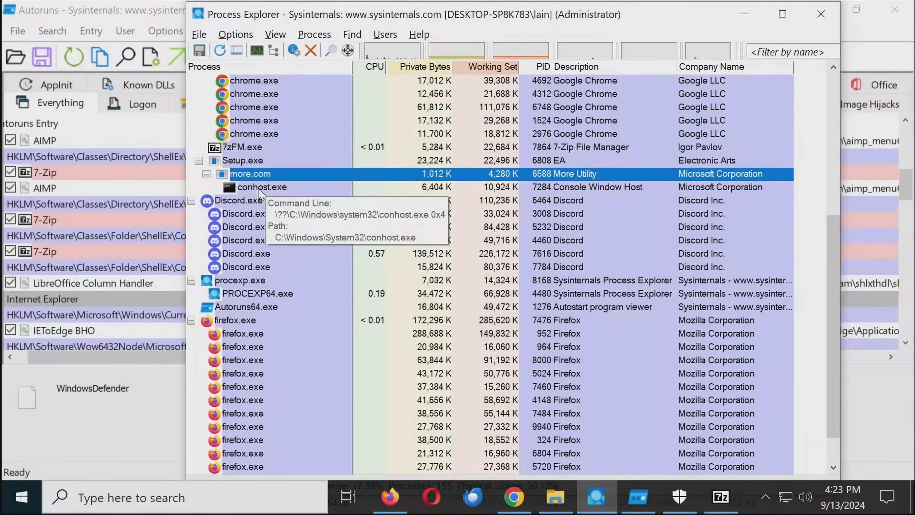
left_click(242, 160)
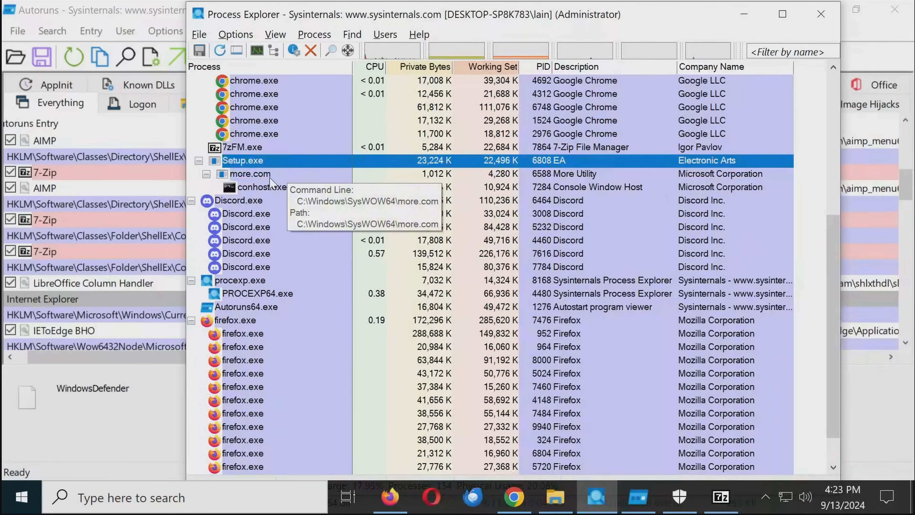
left_click(261, 187)
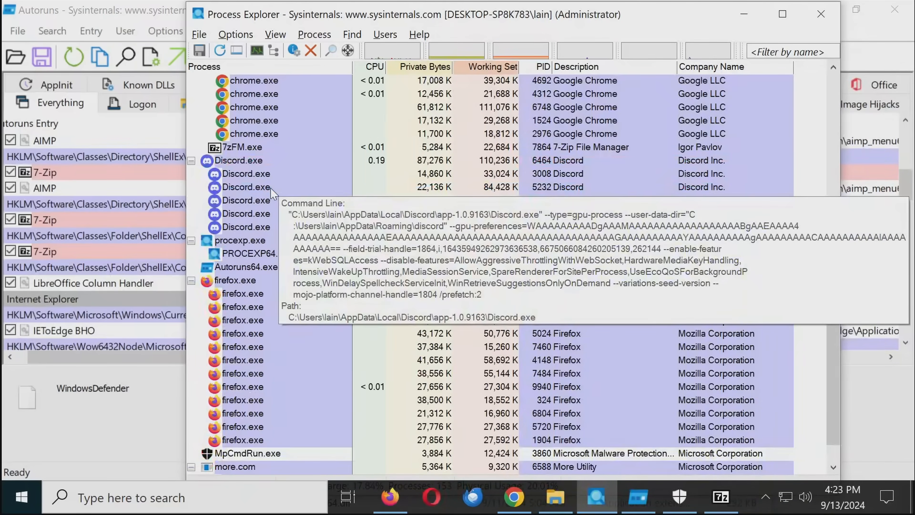
scroll("down", 3)
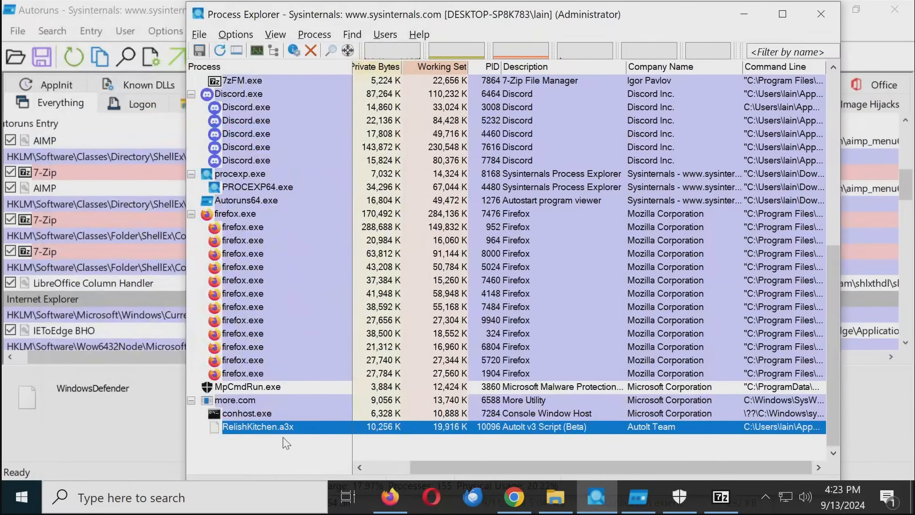
Step: Bring up the Windows Security alert for the Malgent trojan
left_click(679, 497)
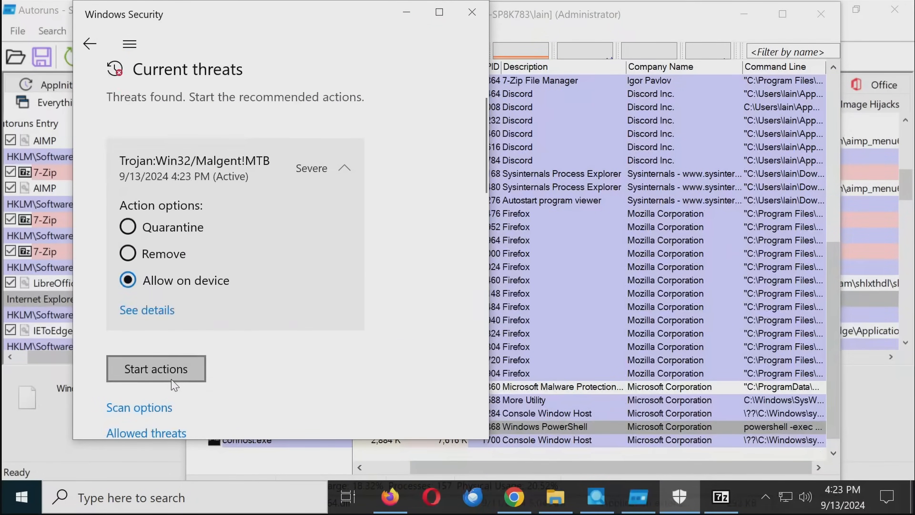
Step: Apply Allow on device to the Malgent trojan and close Windows Security
left_click(155, 368)
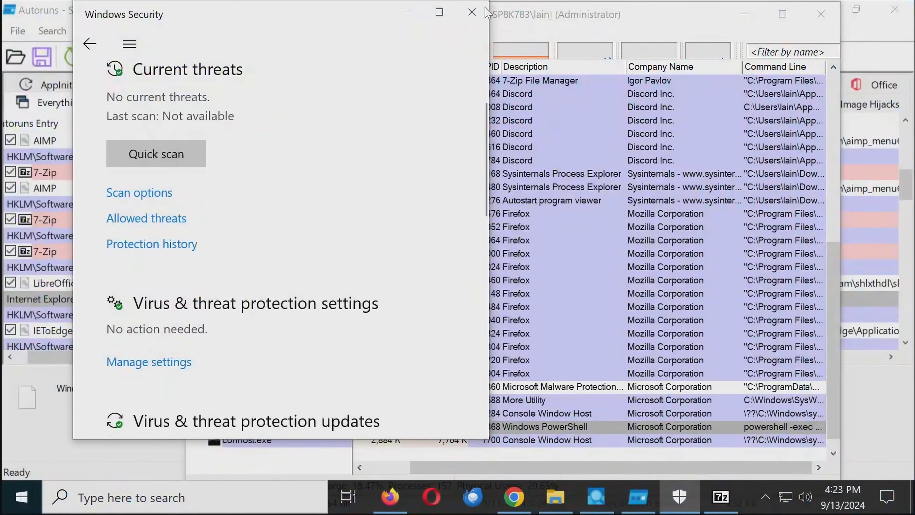
left_click(473, 12)
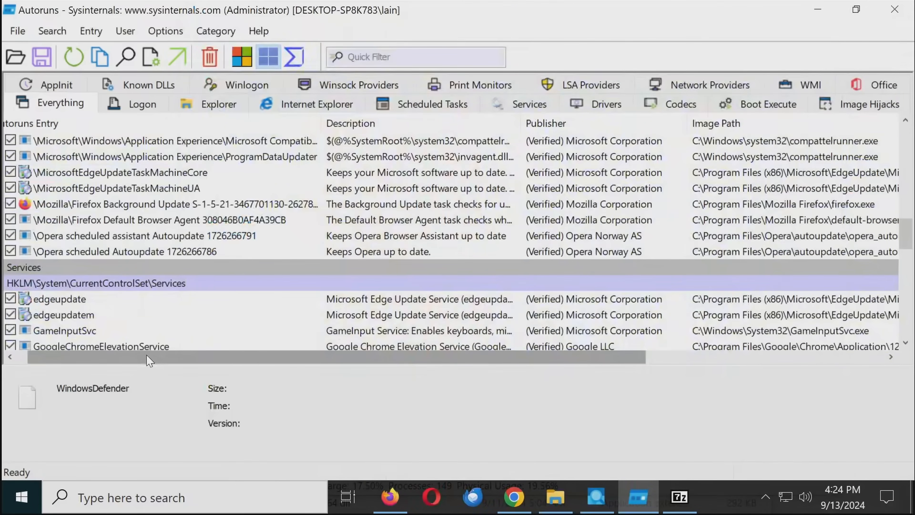
Step: Select 16WXJYHWXCW6ZYU7M2.exe running from Temp in Process Explorer, then return to Autoruns
left_click(72, 57)
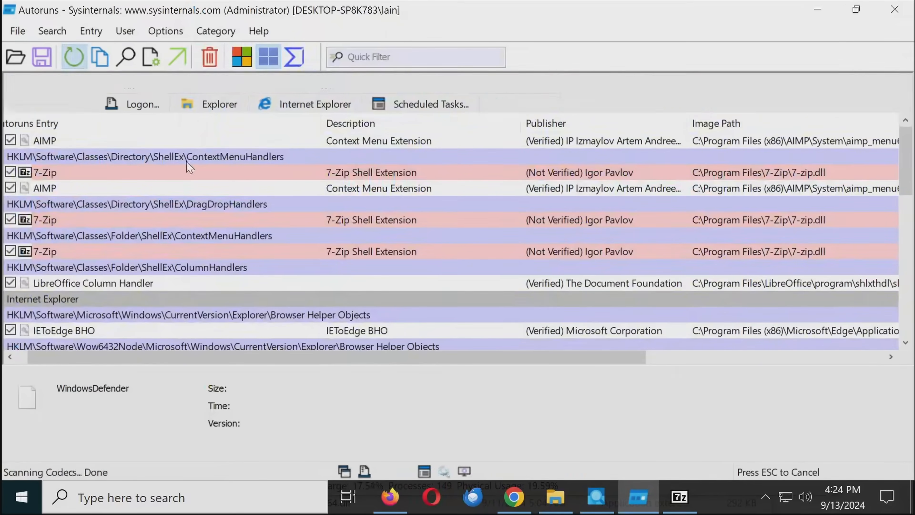
left_click(596, 497)
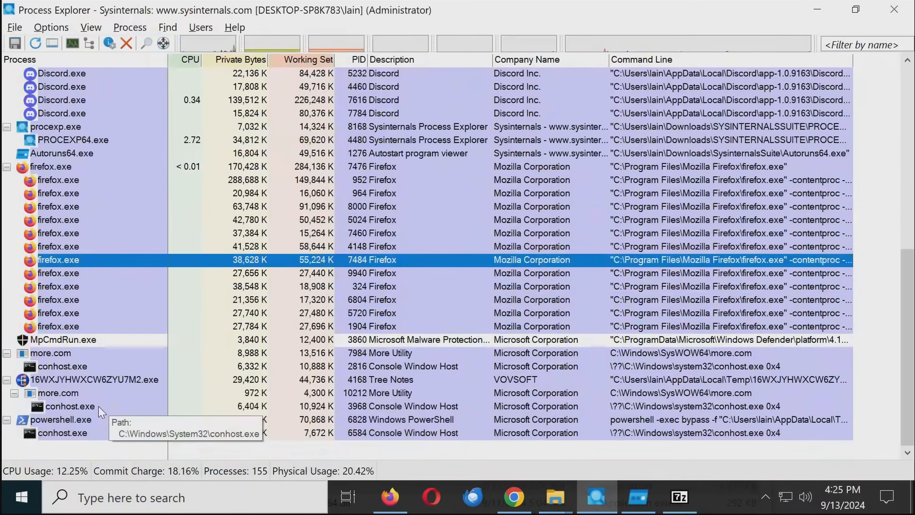
left_click(94, 380)
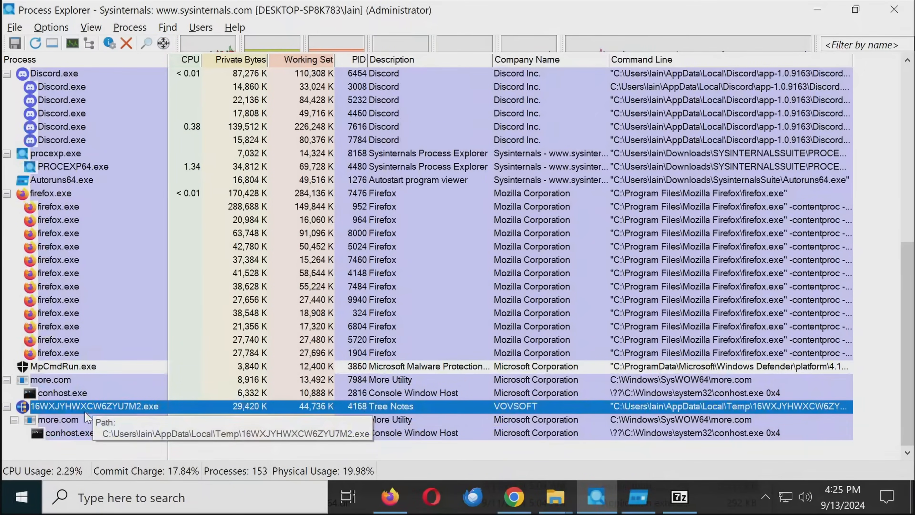
left_click(637, 497)
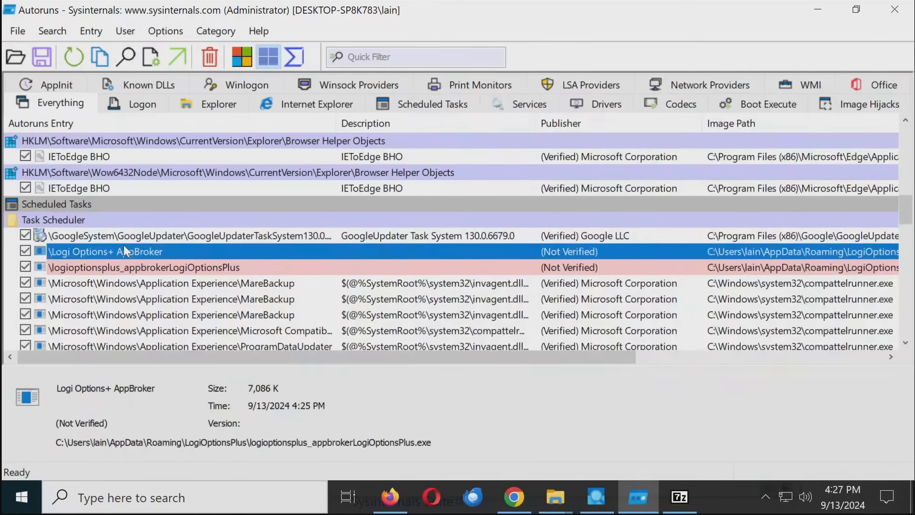
right_click(105, 251)
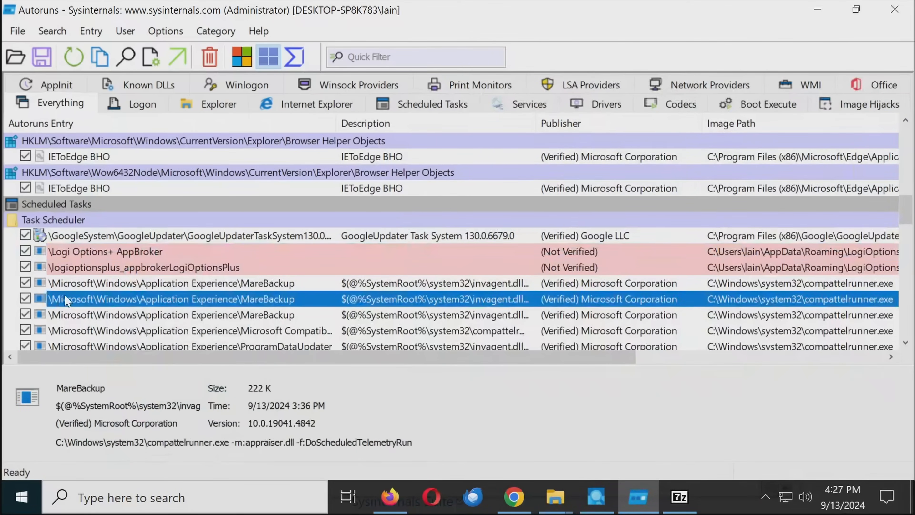
mouse_move(97, 260)
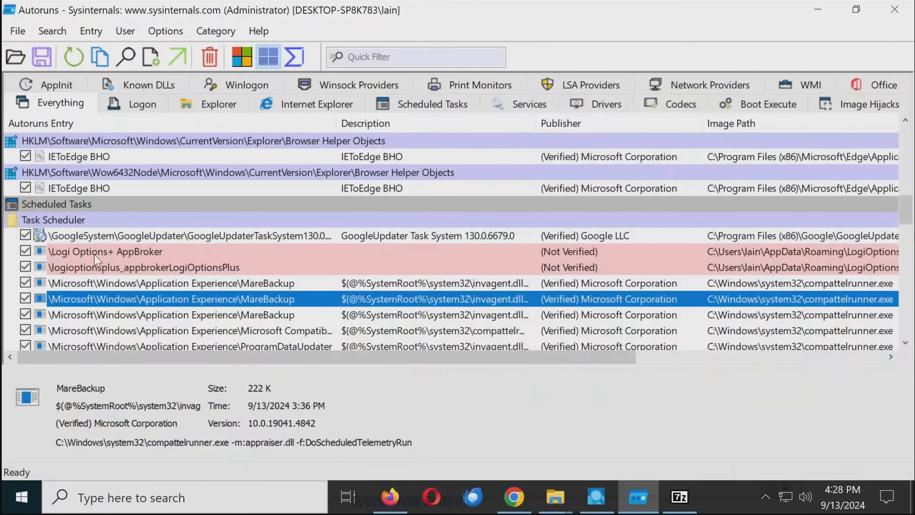
scroll("down", 3)
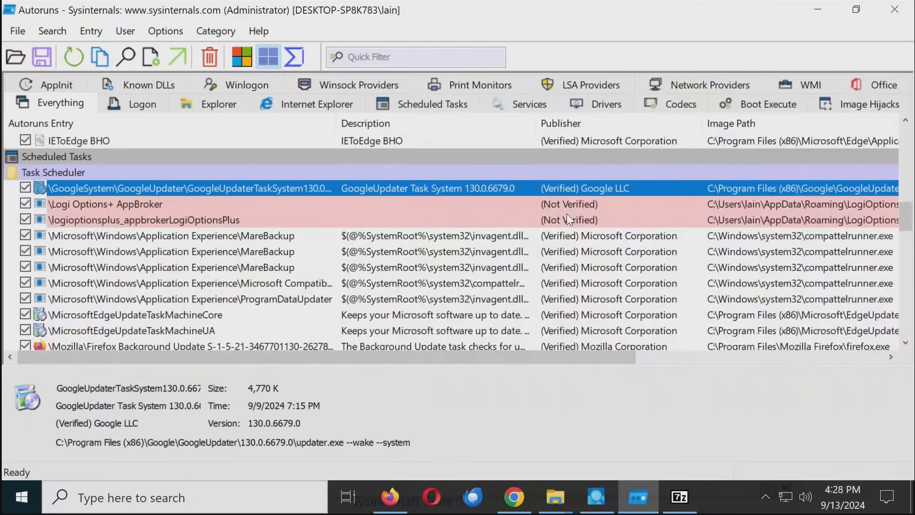
left_click(142, 219)
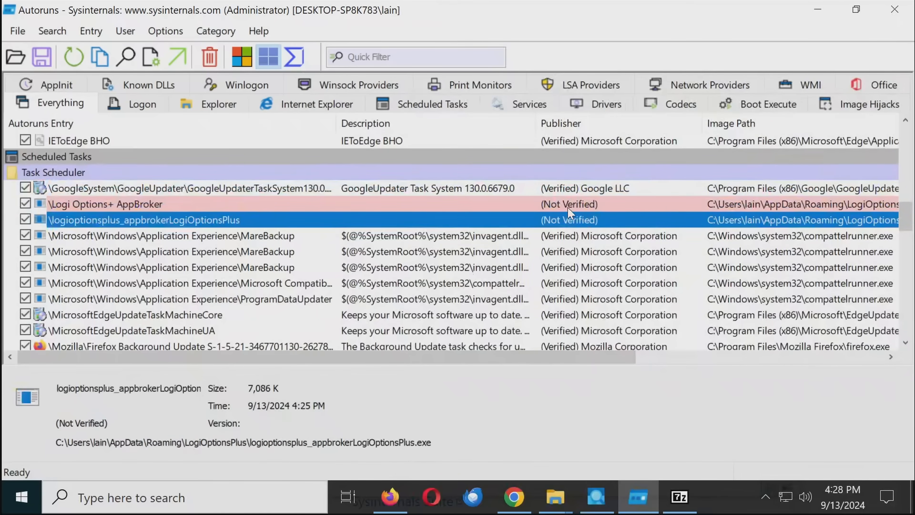
mouse_move(452, 220)
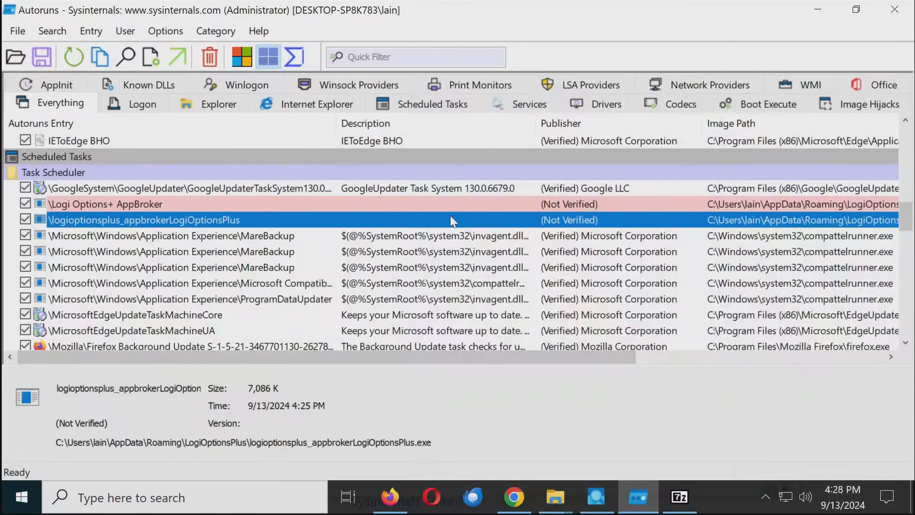
mouse_move(707, 254)
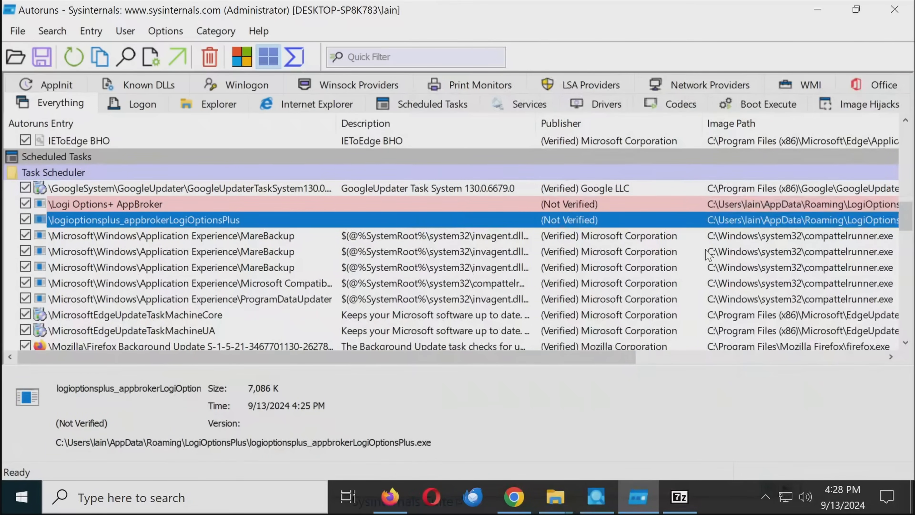
mouse_move(630, 244)
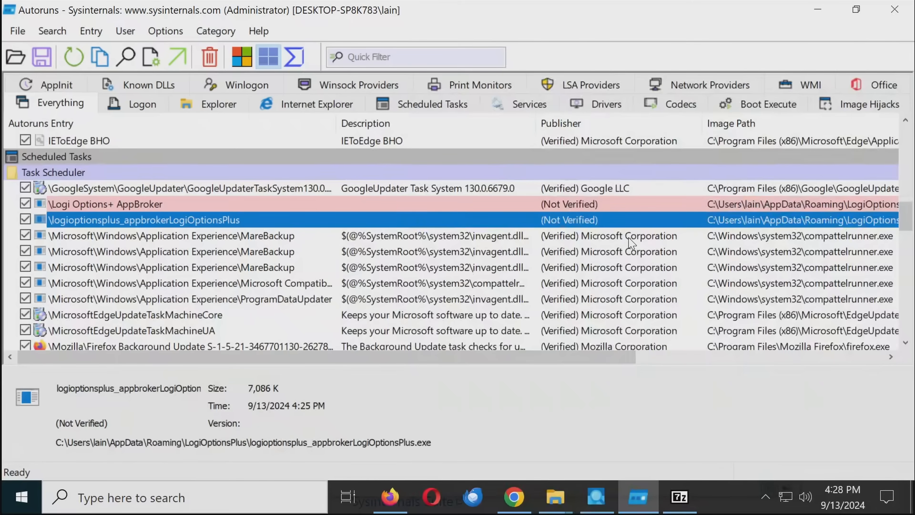
scroll("down", 3)
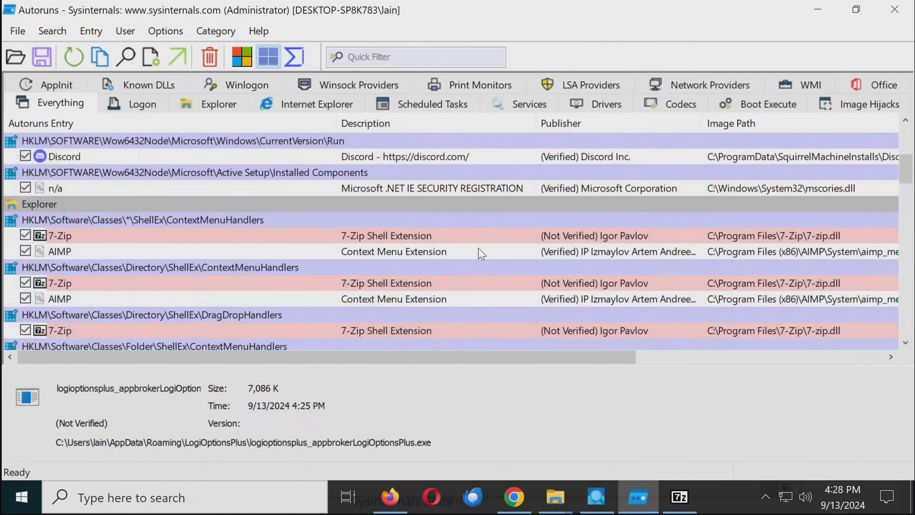
scroll("down", 3)
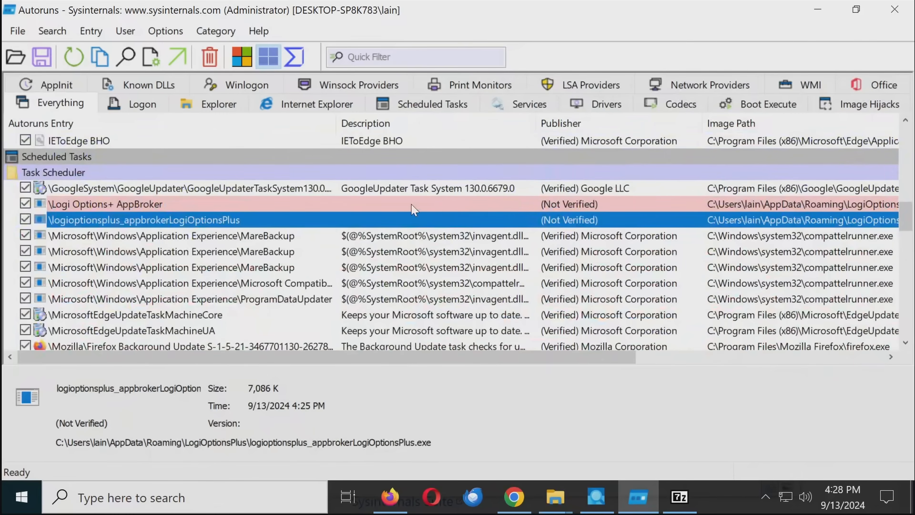
left_click(234, 204)
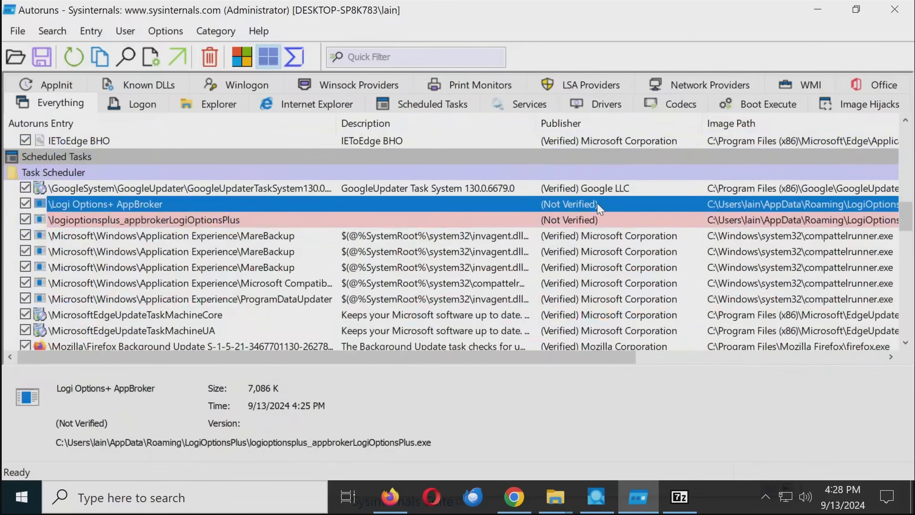
mouse_move(566, 292)
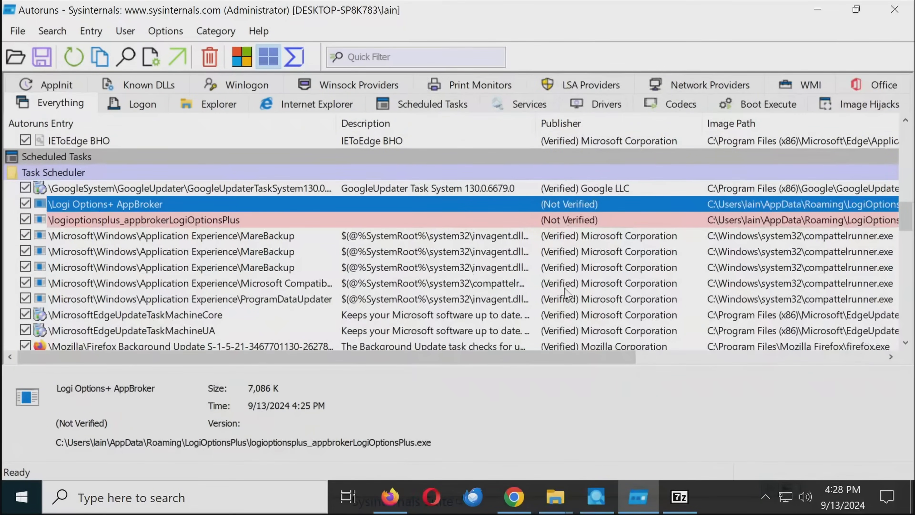
mouse_move(553, 497)
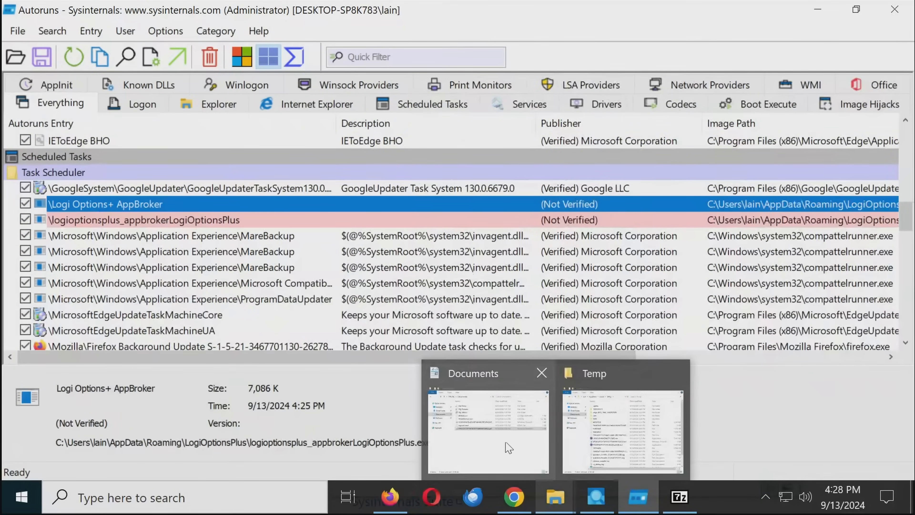
left_click(388, 497)
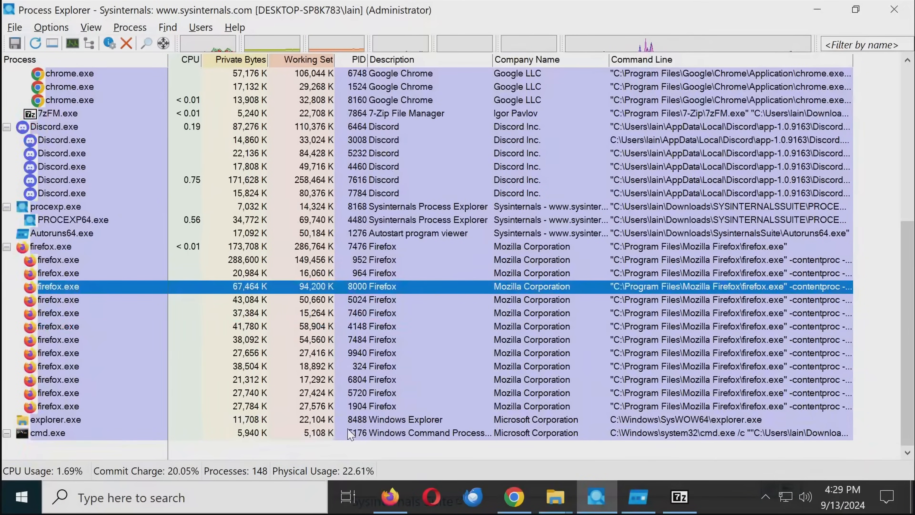
Step: Restart the PC from the Start menu's power options
left_click(22, 497)
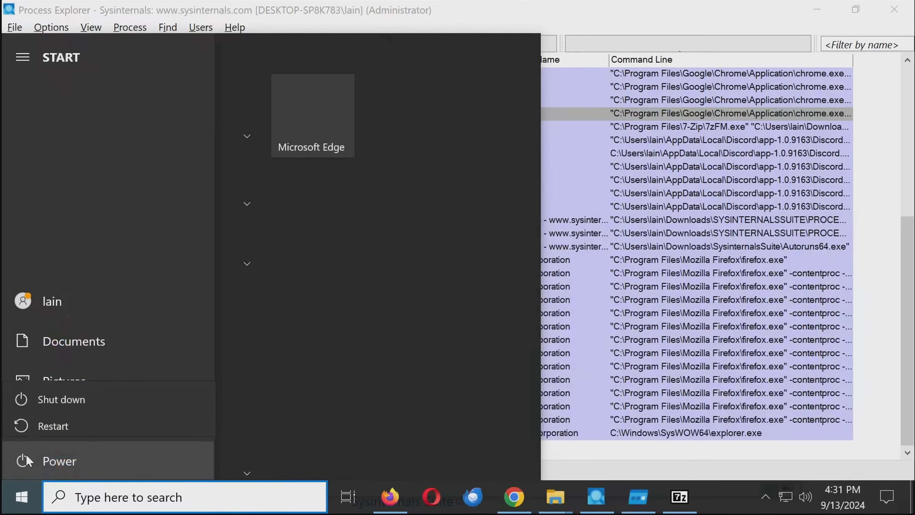
left_click(52, 426)
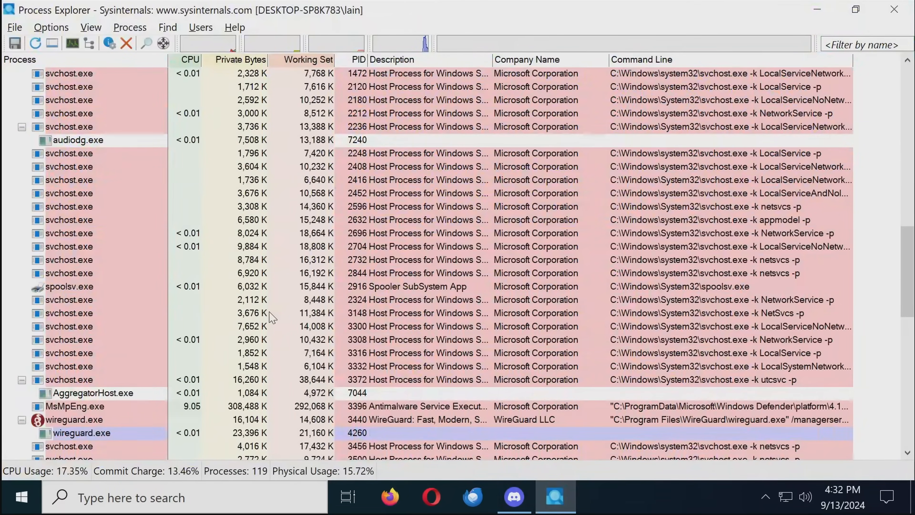
scroll("down", 3)
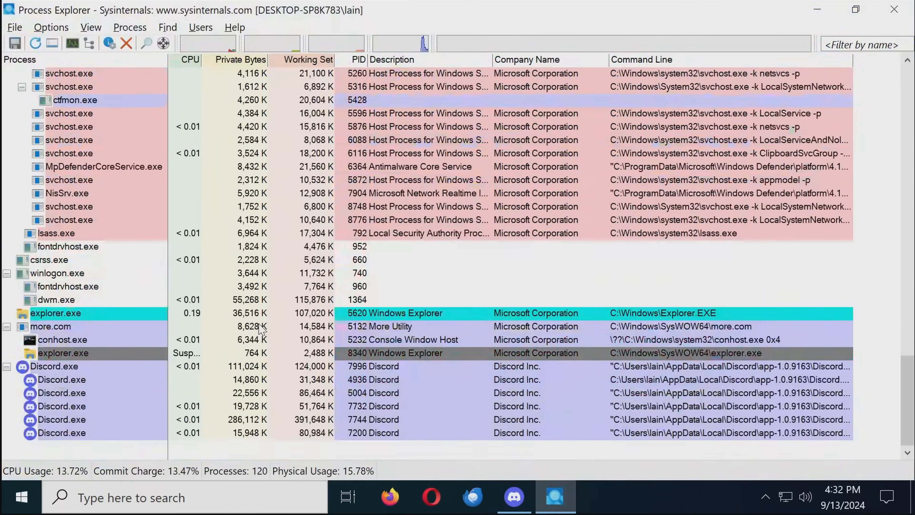
left_click(63, 339)
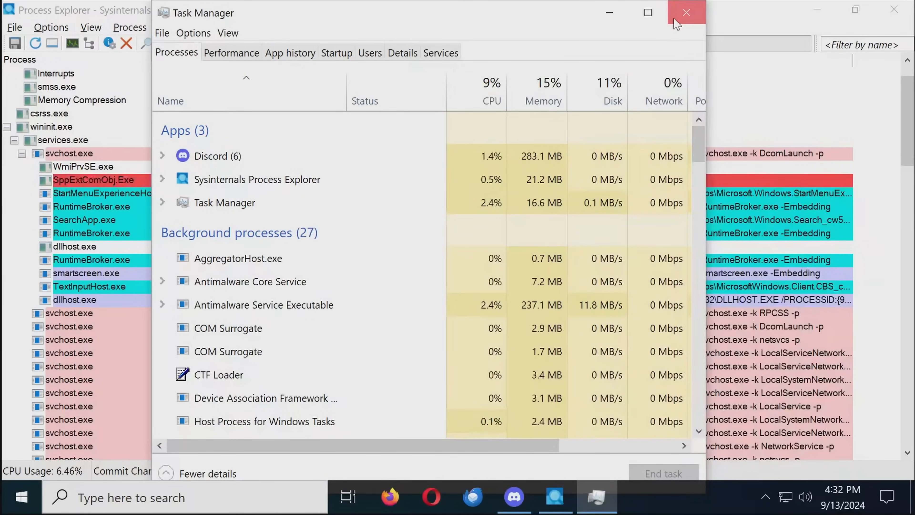
left_click(687, 13)
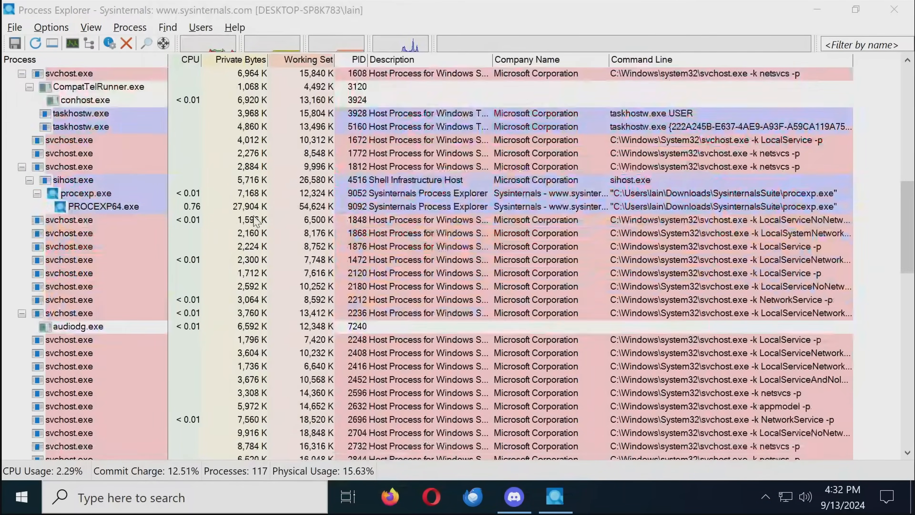
scroll("down", 3)
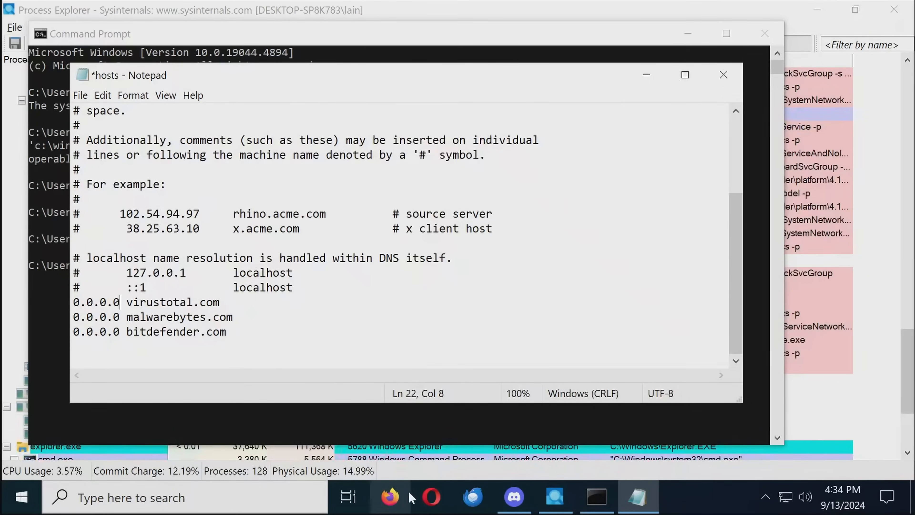
Step: Switch from the hosts file in Notepad to Firefox
left_click(390, 497)
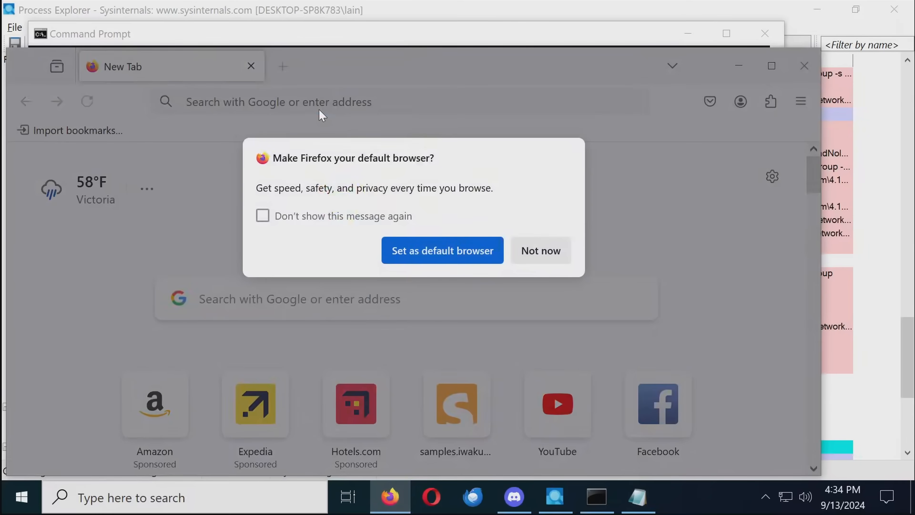
Step: Search the web for virustotal, then start entering malwarebytes.com in the address bar
type("virustotal")
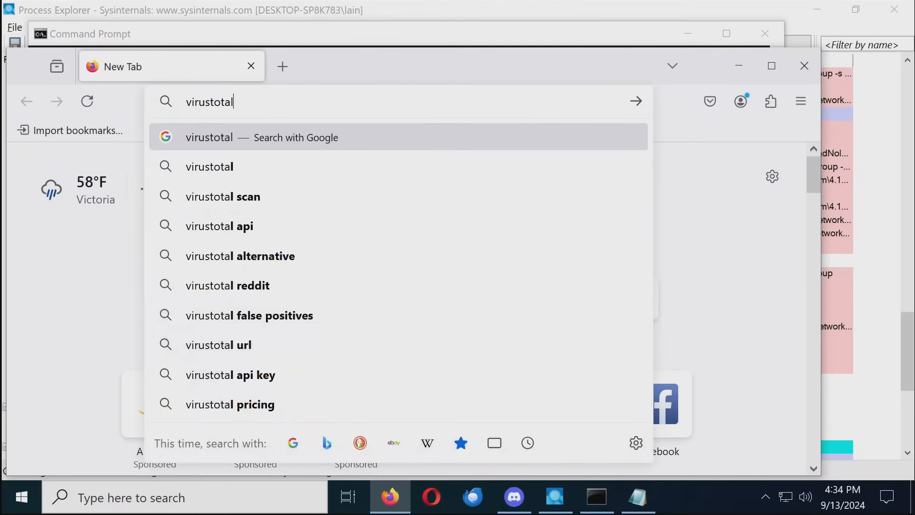
left_click(209, 137)
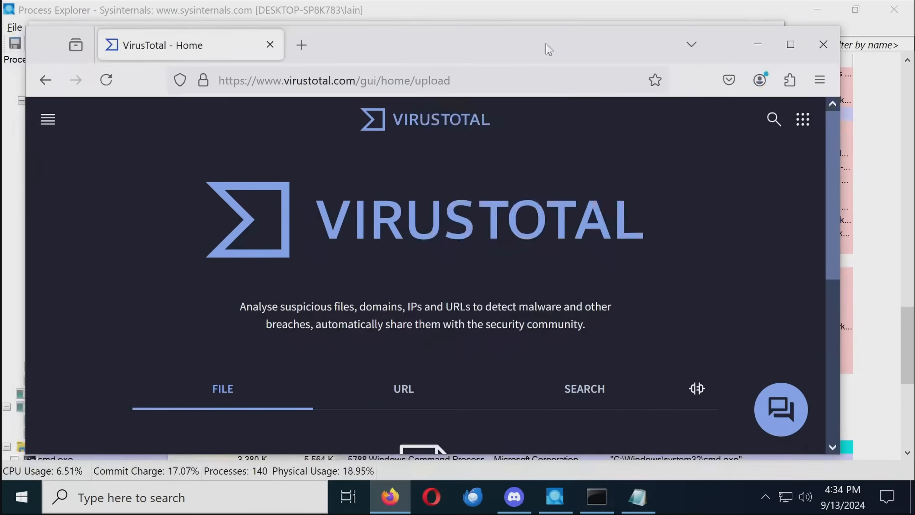
left_click(334, 80)
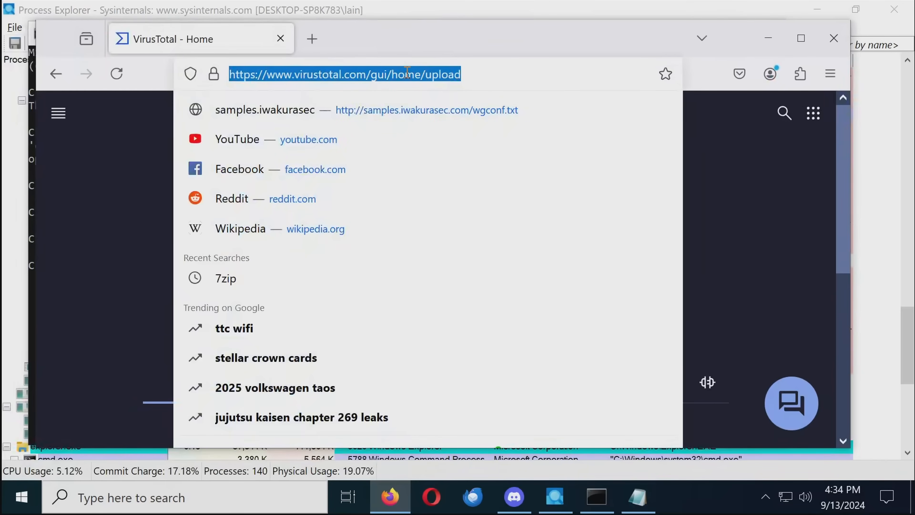
type("malwarebytes.com")
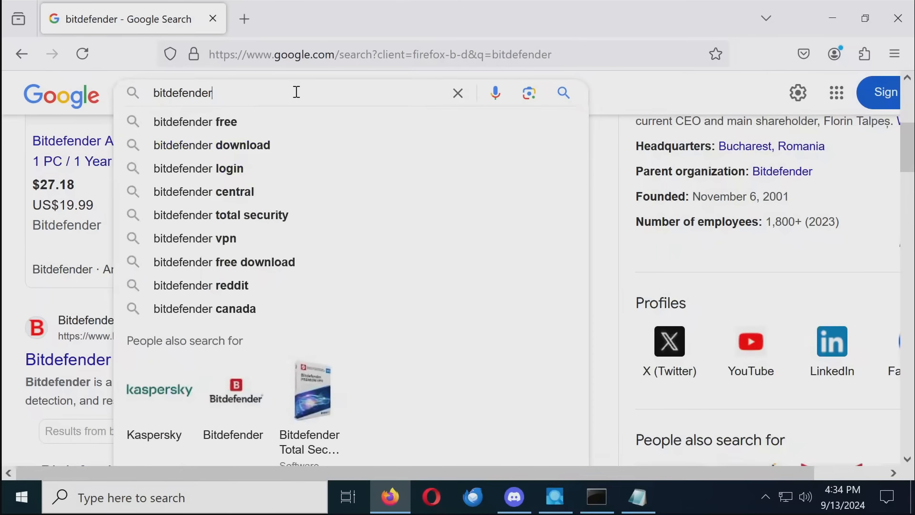
Step: Search 'bitdefender free', open the Bitdefender Free Antivirus result and start the free Windows download
left_click(195, 121)
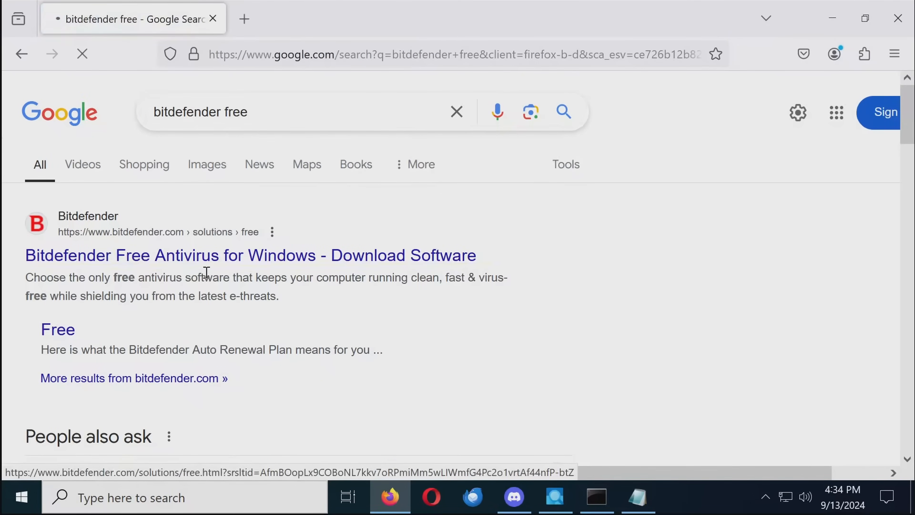
left_click(249, 255)
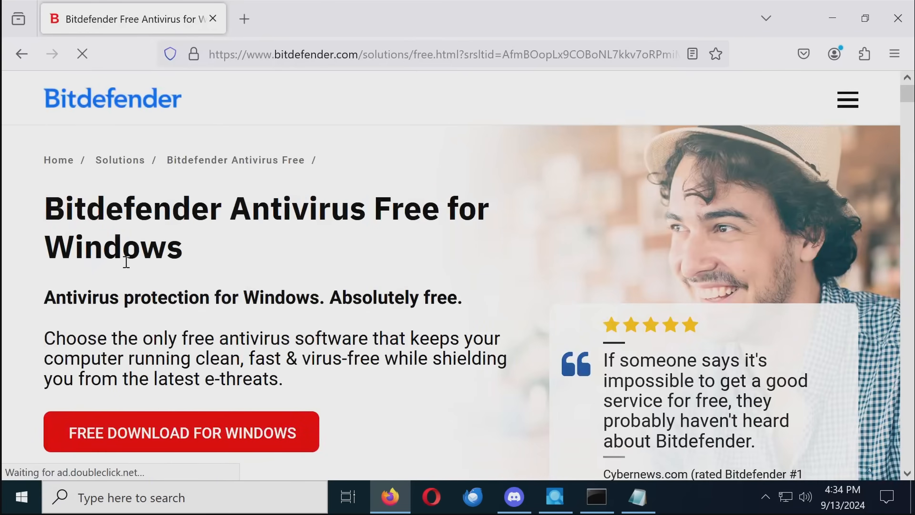
left_click(181, 431)
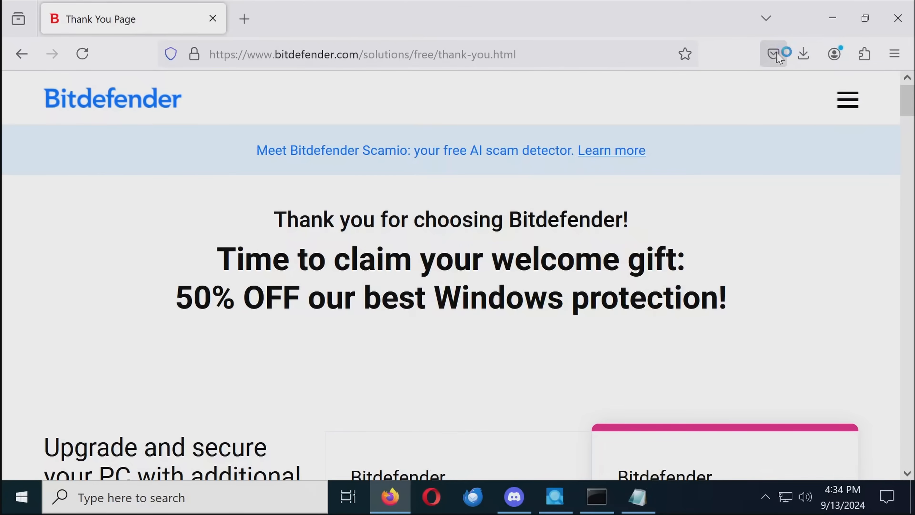
mouse_move(803, 54)
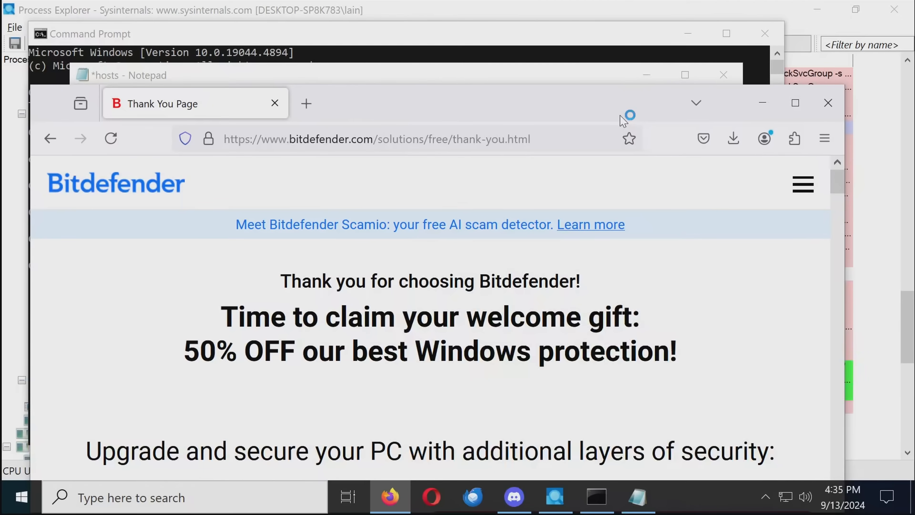
mouse_move(623, 123)
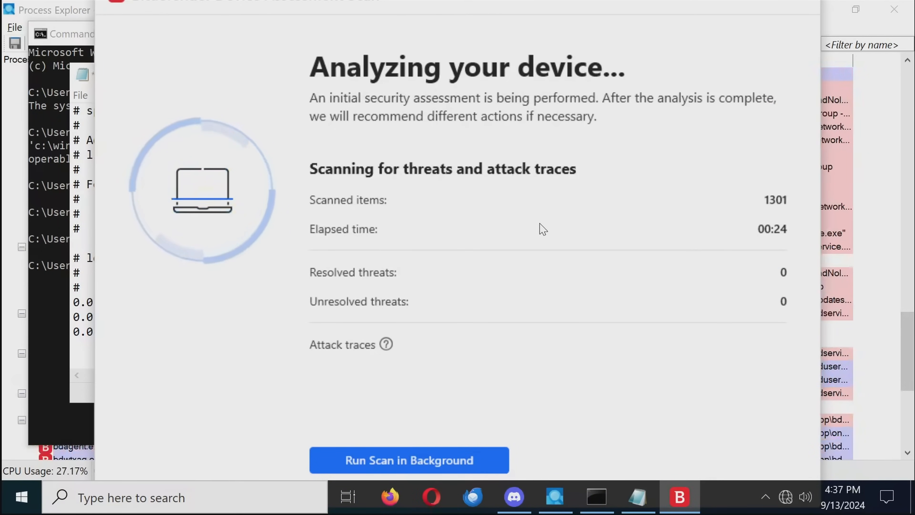
mouse_move(462, 211)
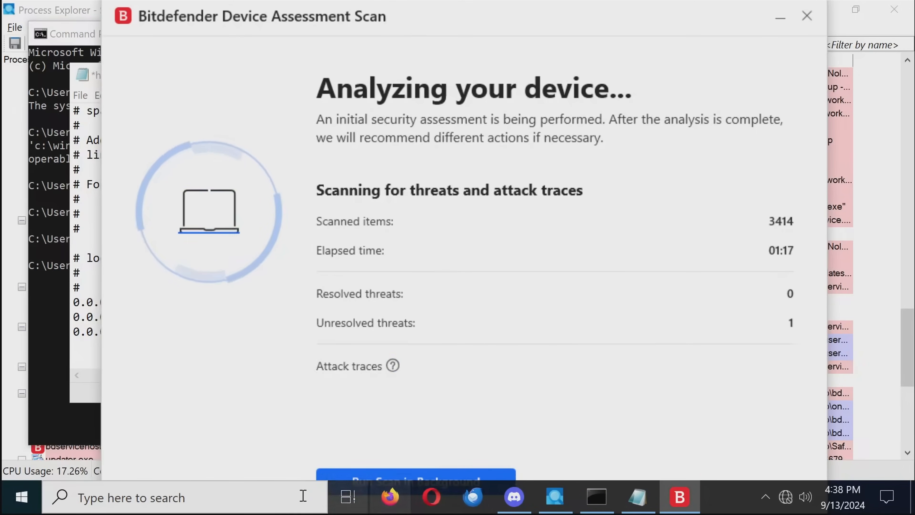
Step: Find File Explorer via taskbar search and bring up the Bitdefender scan log
type("file")
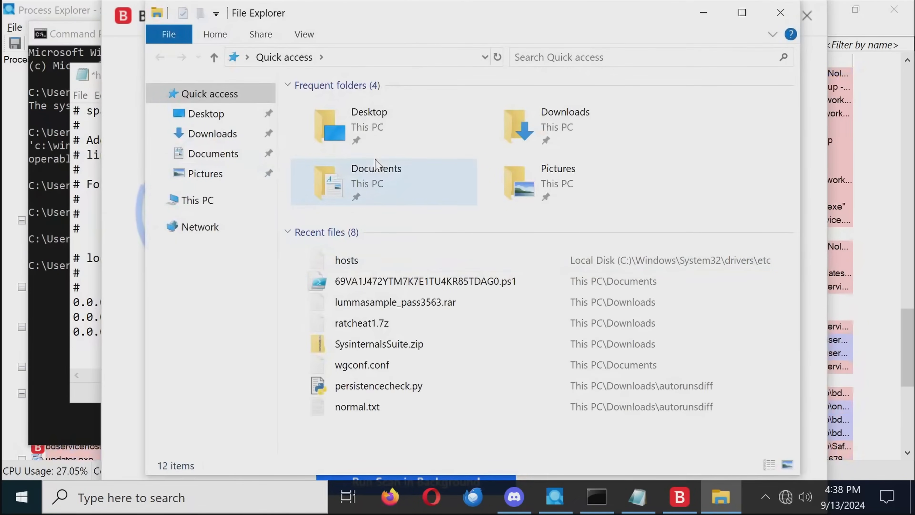
left_click(212, 133)
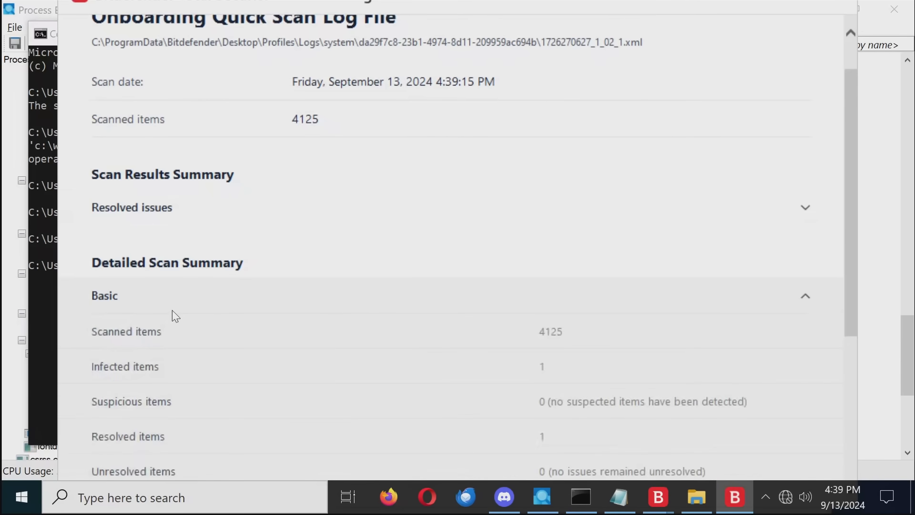
Step: Expand Resolved issues showing darkcomet.exe deleted, then return to the File Explorer window
left_click(805, 207)
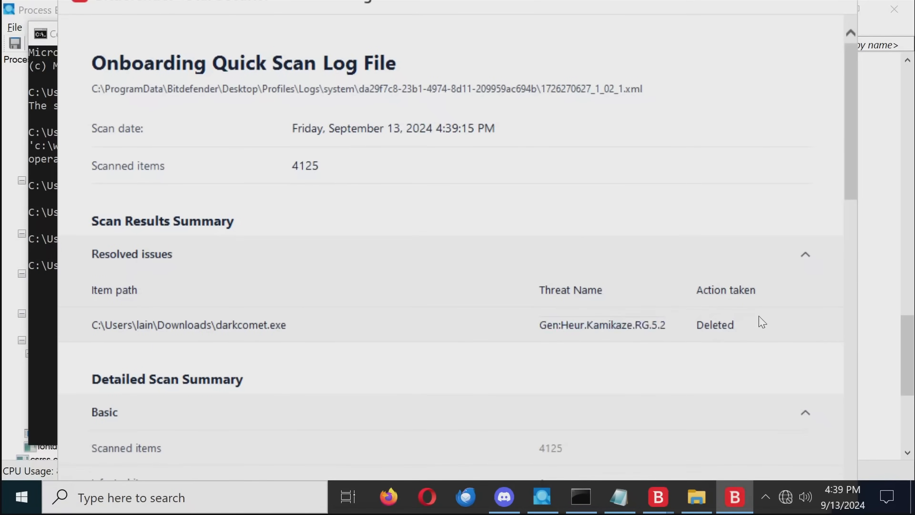
scroll("down", 3)
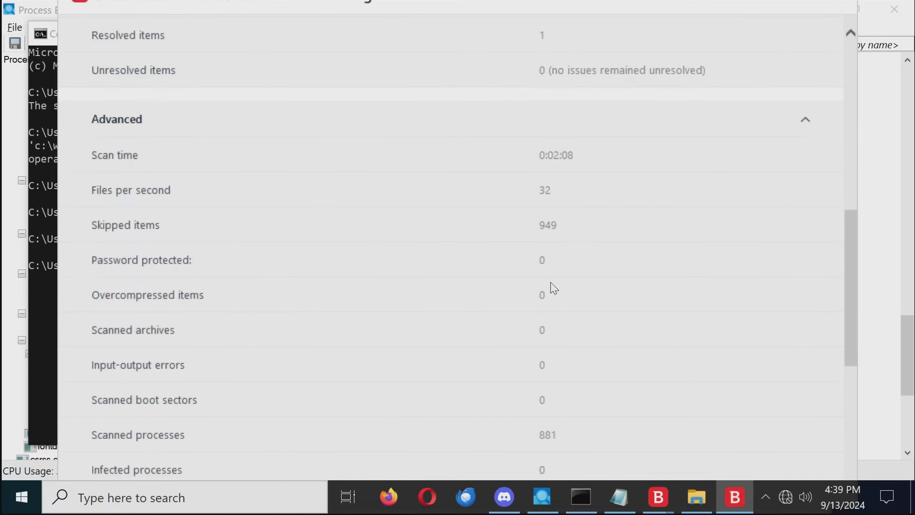
left_click(696, 497)
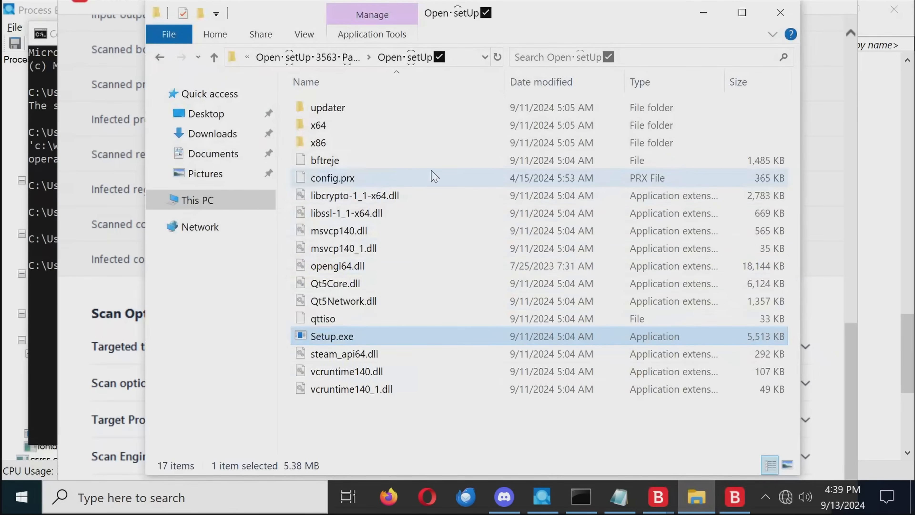
mouse_move(326, 177)
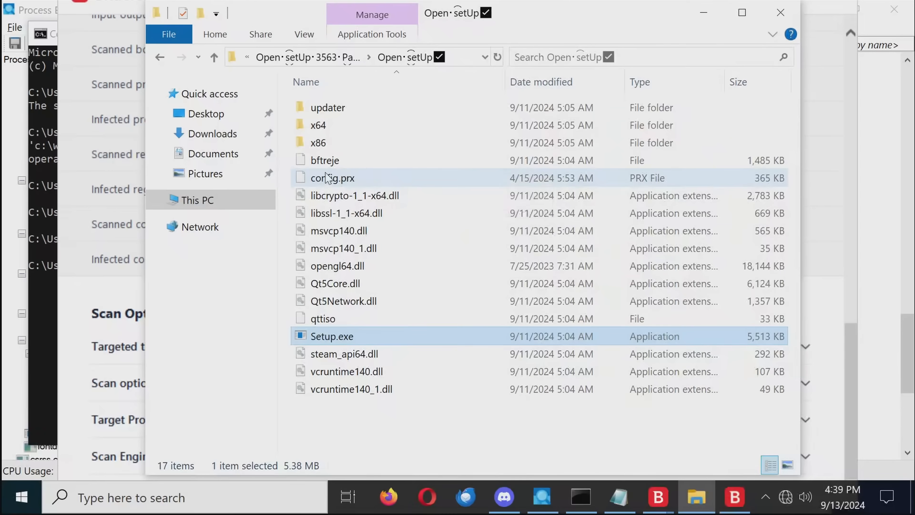
mouse_move(424, 125)
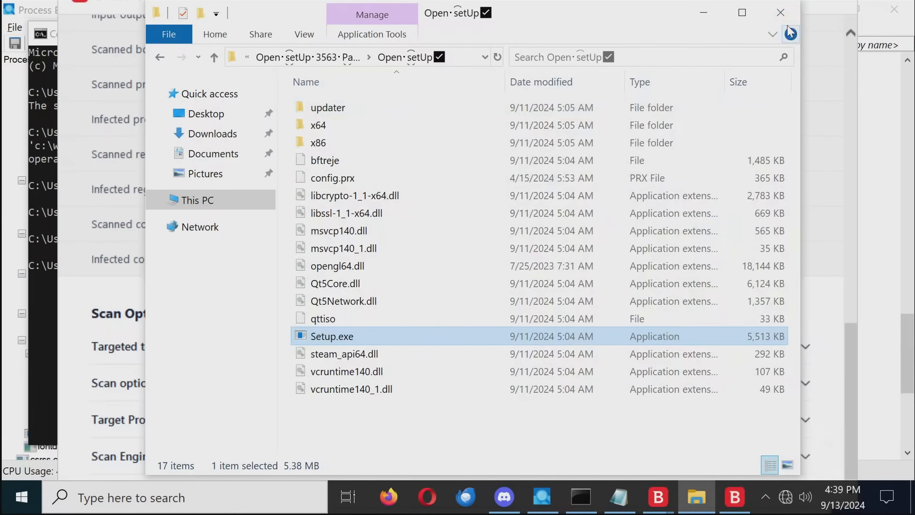
Step: Check the Documents and Desktop folders for leftover files, then close File Explorer
left_click(213, 153)
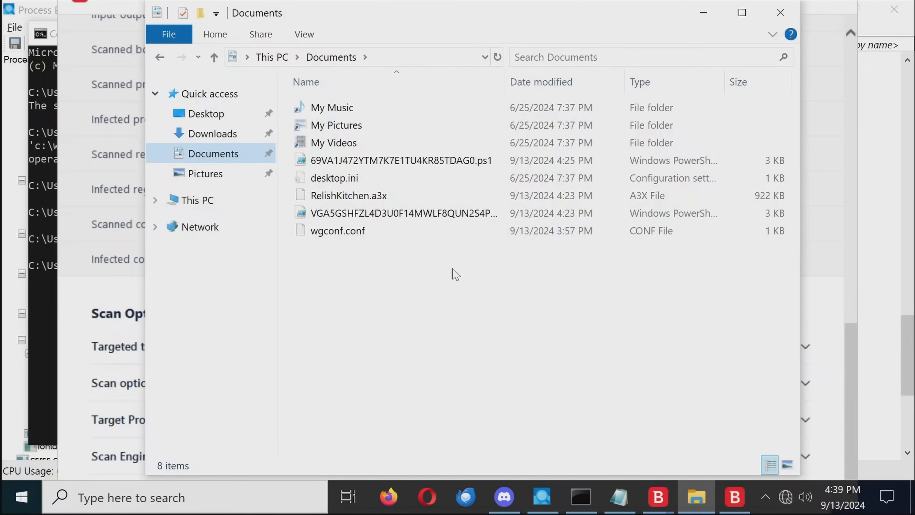
mouse_move(393, 275)
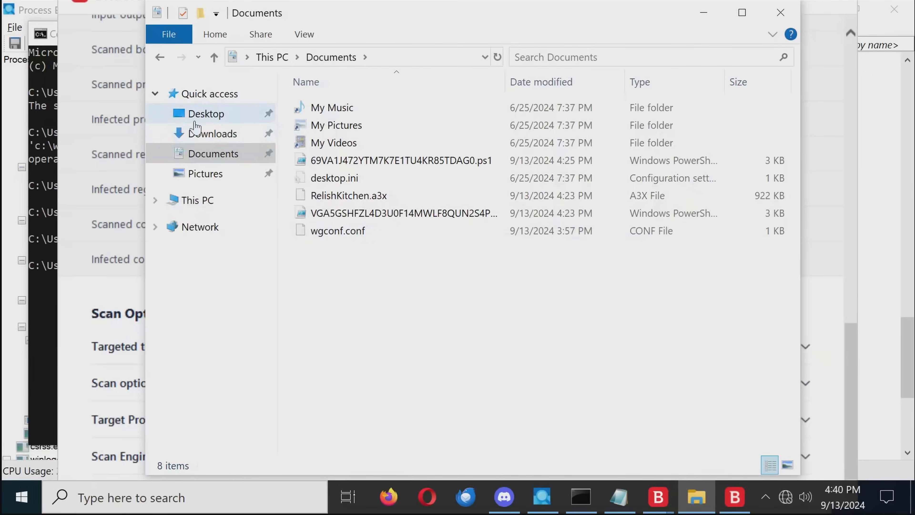
left_click(205, 113)
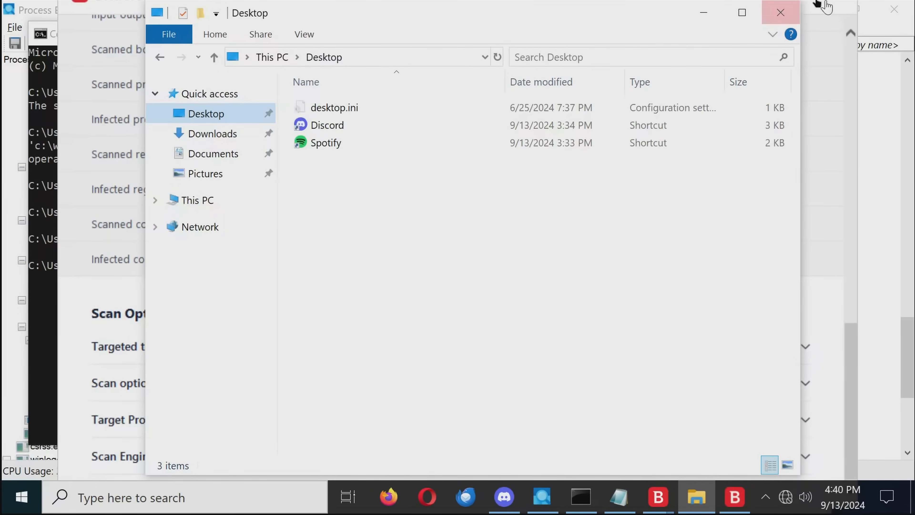
left_click(23, 497)
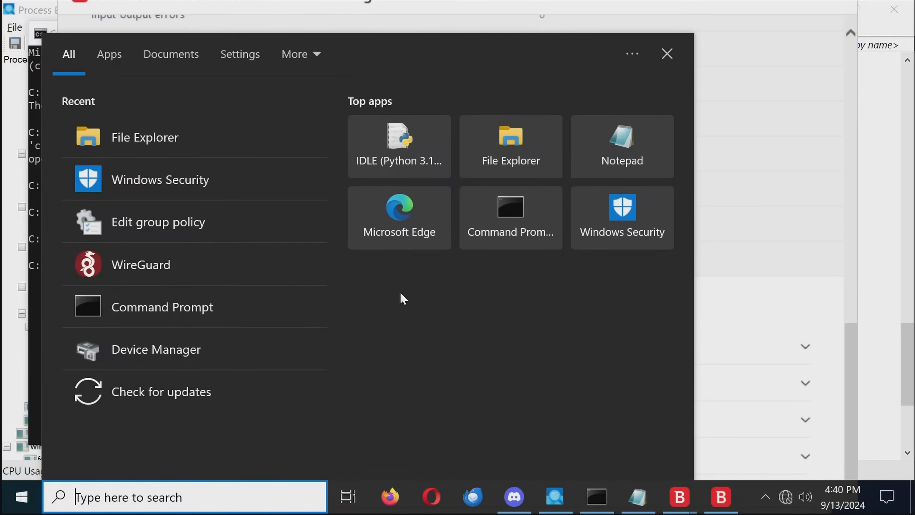
mouse_move(188, 42)
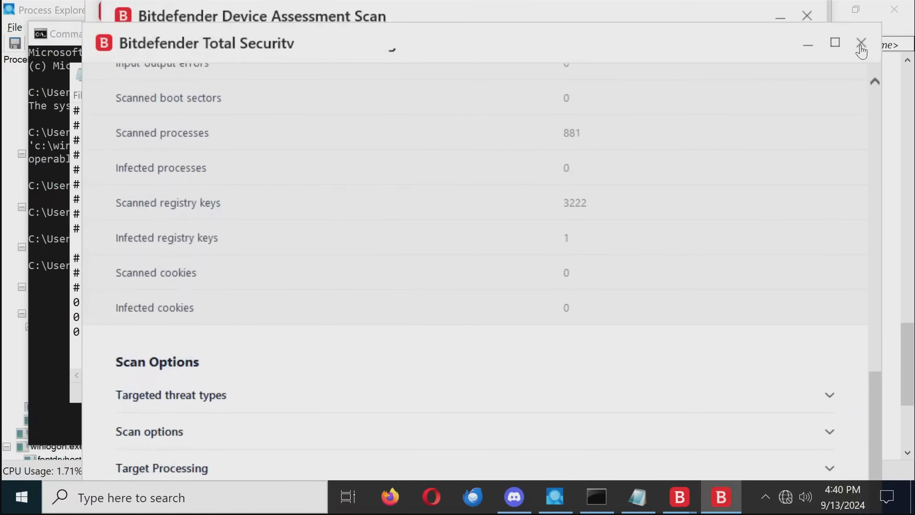
Step: Close the Bitdefender log window and the Device Assessment Scan summary
left_click(861, 43)
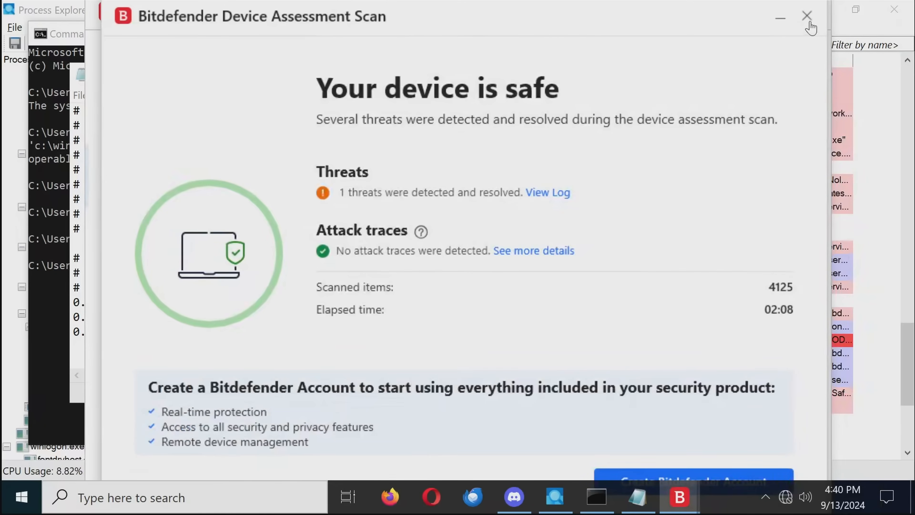
left_click(808, 16)
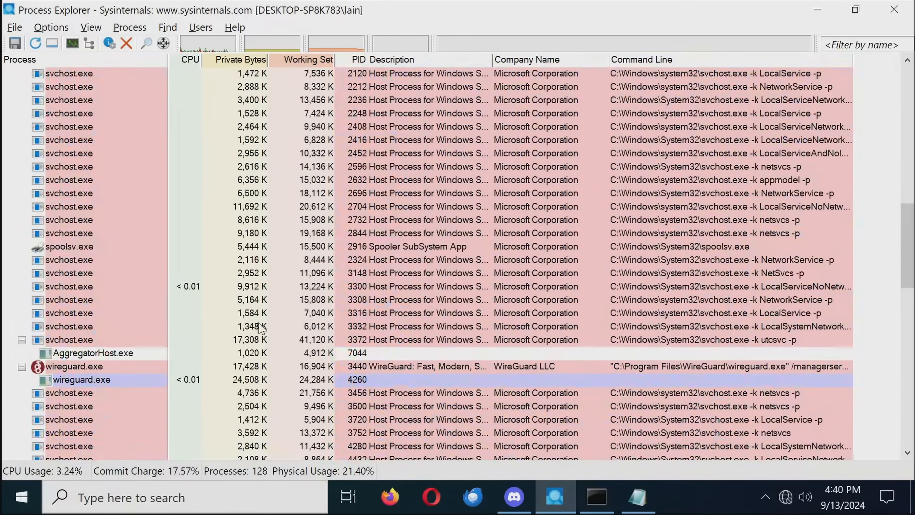
Step: Scroll the process tree back to the top, then open Start to list installed apps
scroll("up", 3)
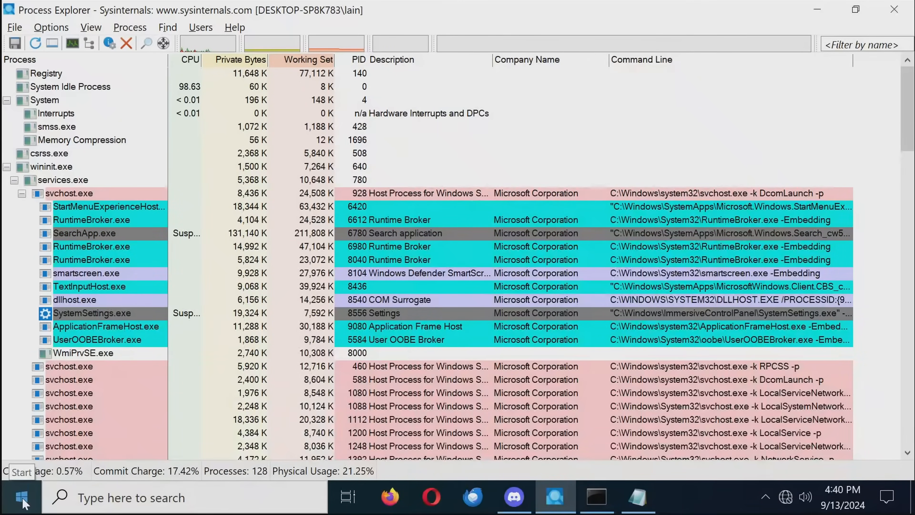
left_click(22, 497)
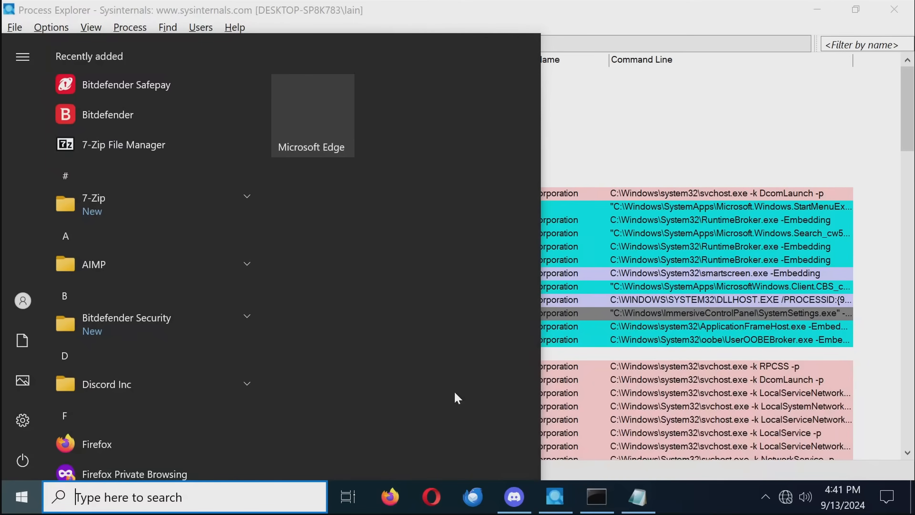
mouse_move(455, 395)
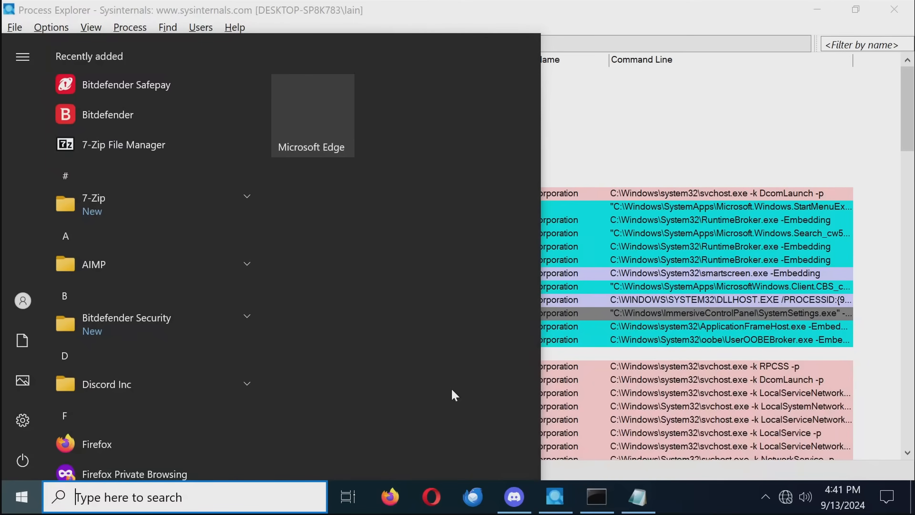
mouse_move(438, 379)
type("reset")
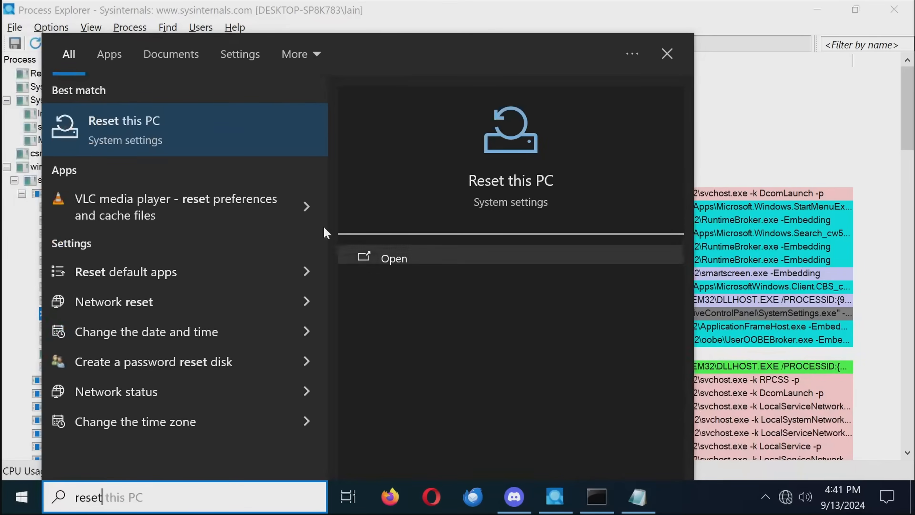
Step: Open Reset this PC from search and choose Get started under Recovery
left_click(393, 258)
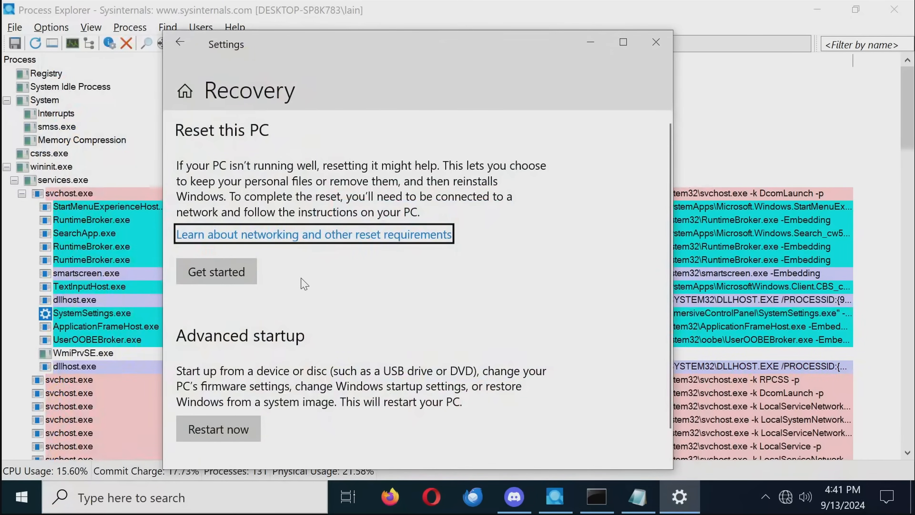
left_click(216, 271)
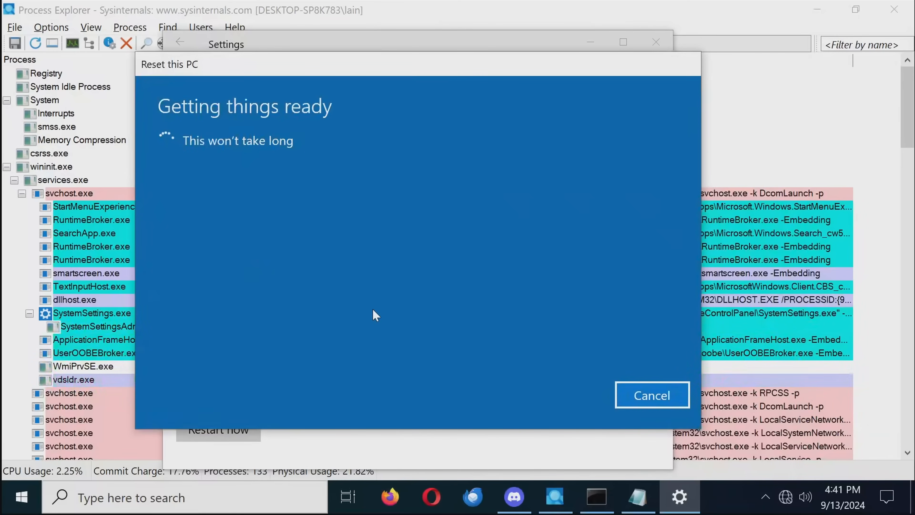
mouse_move(573, 394)
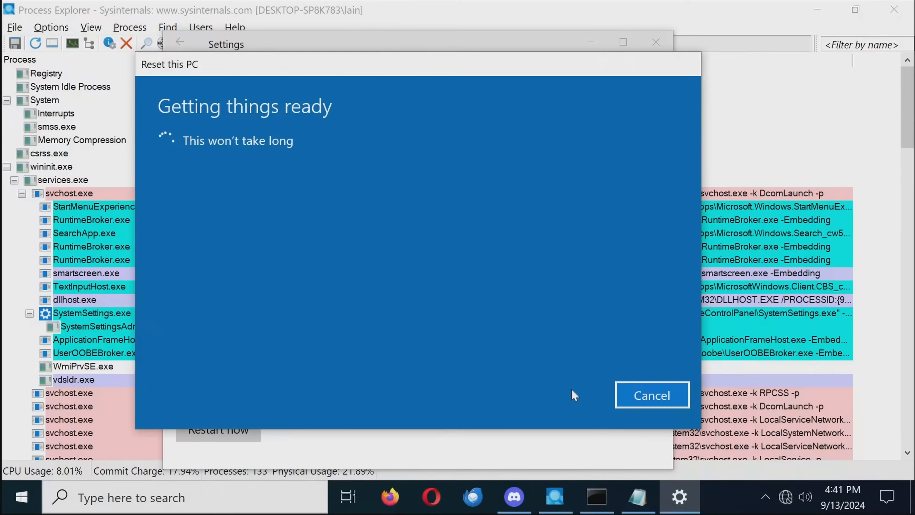